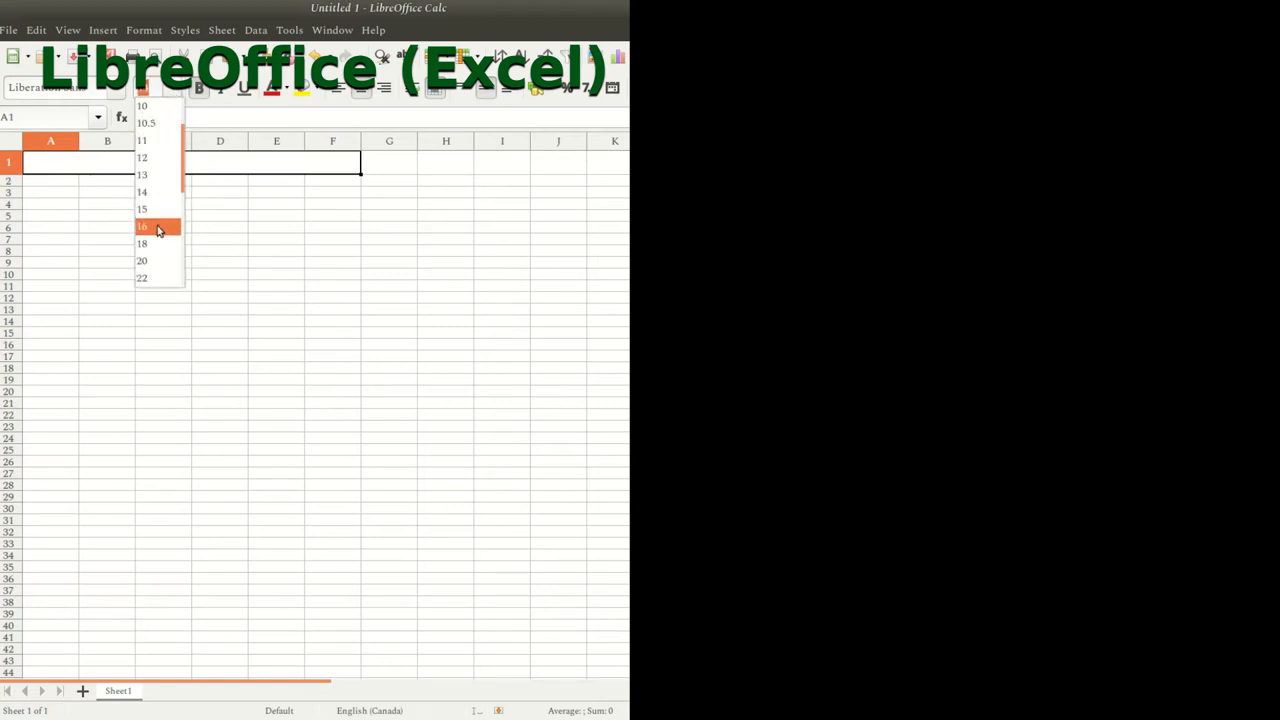
Add a 16 pt bold title 'Axial Resistance of Steel HSS Member' with subtitle 'As per CSA S16-17'
click(142, 226)
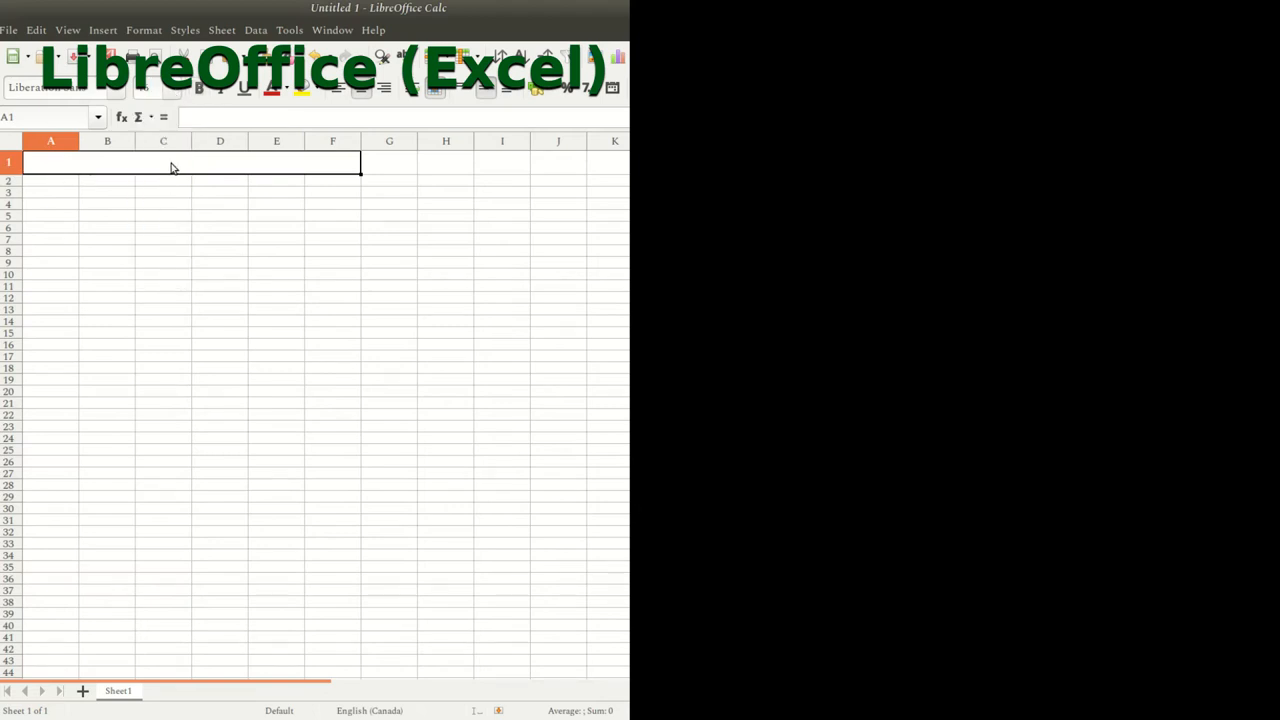
text(Axial Resistance of Steel HSS Member)
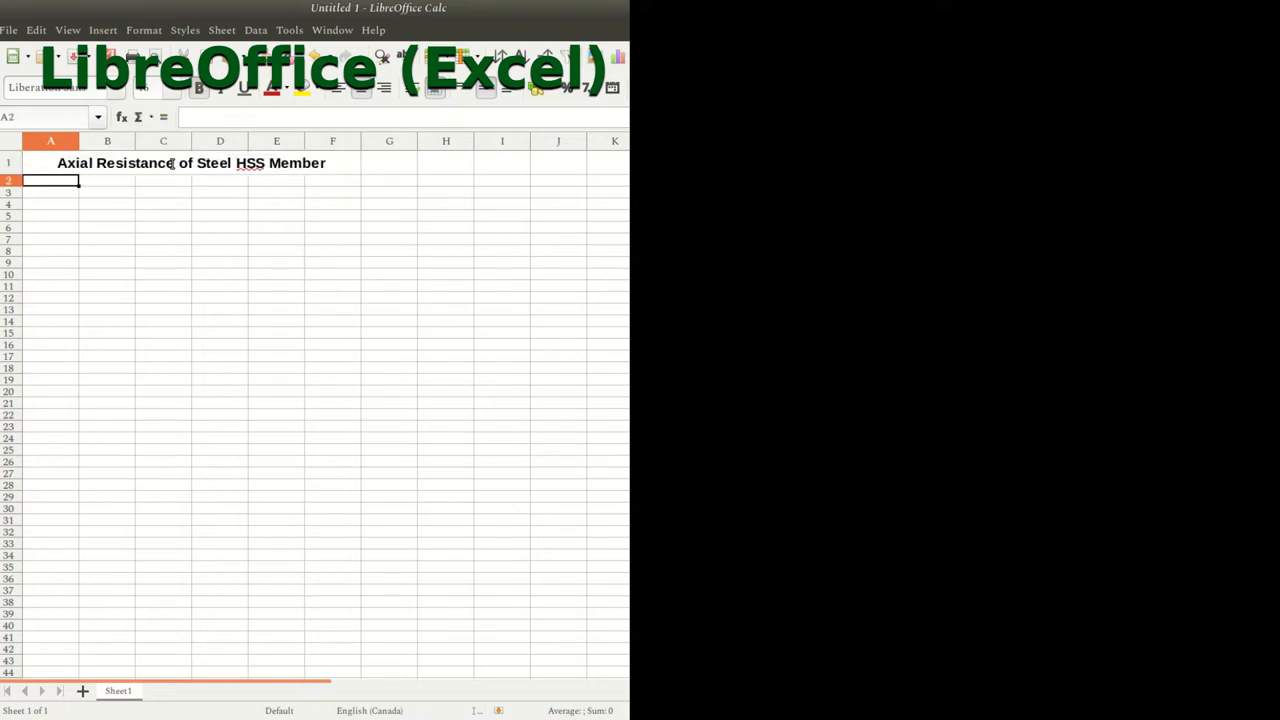
text(As per CSA S16-17)
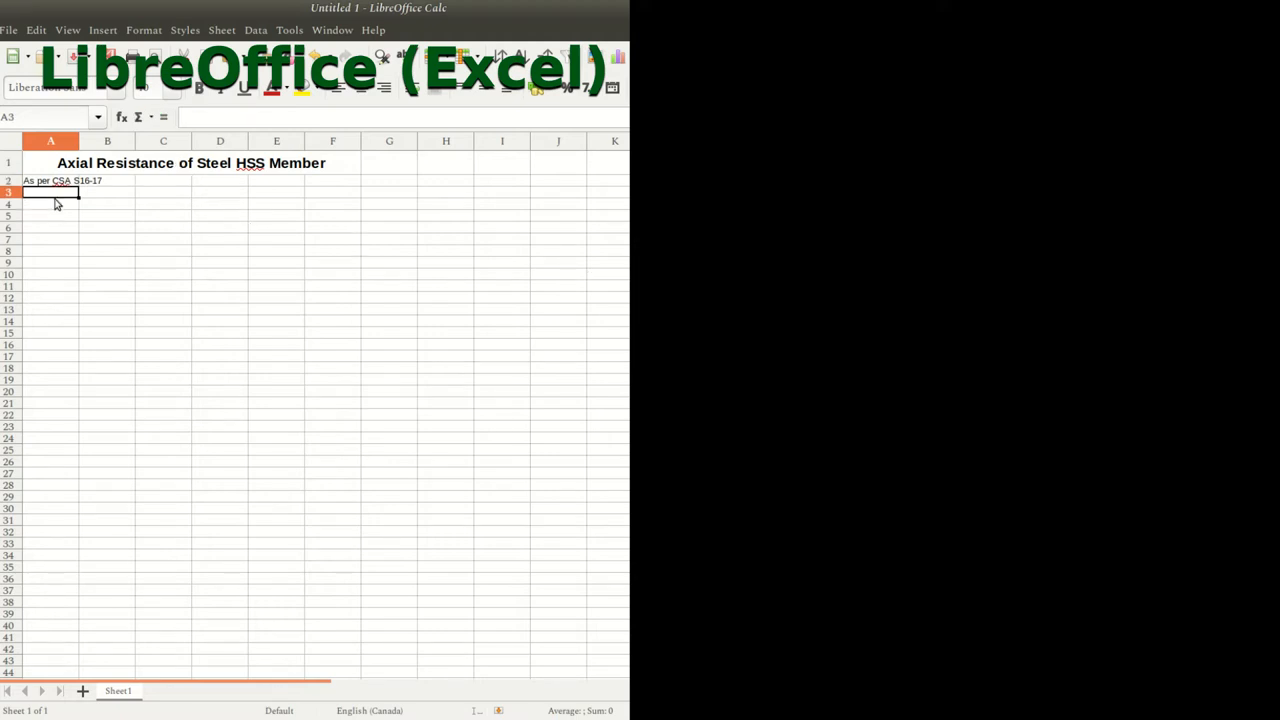
Merge and centre A4:E4 and enter the 'Loads' heading
drag(50, 204, 332, 204)
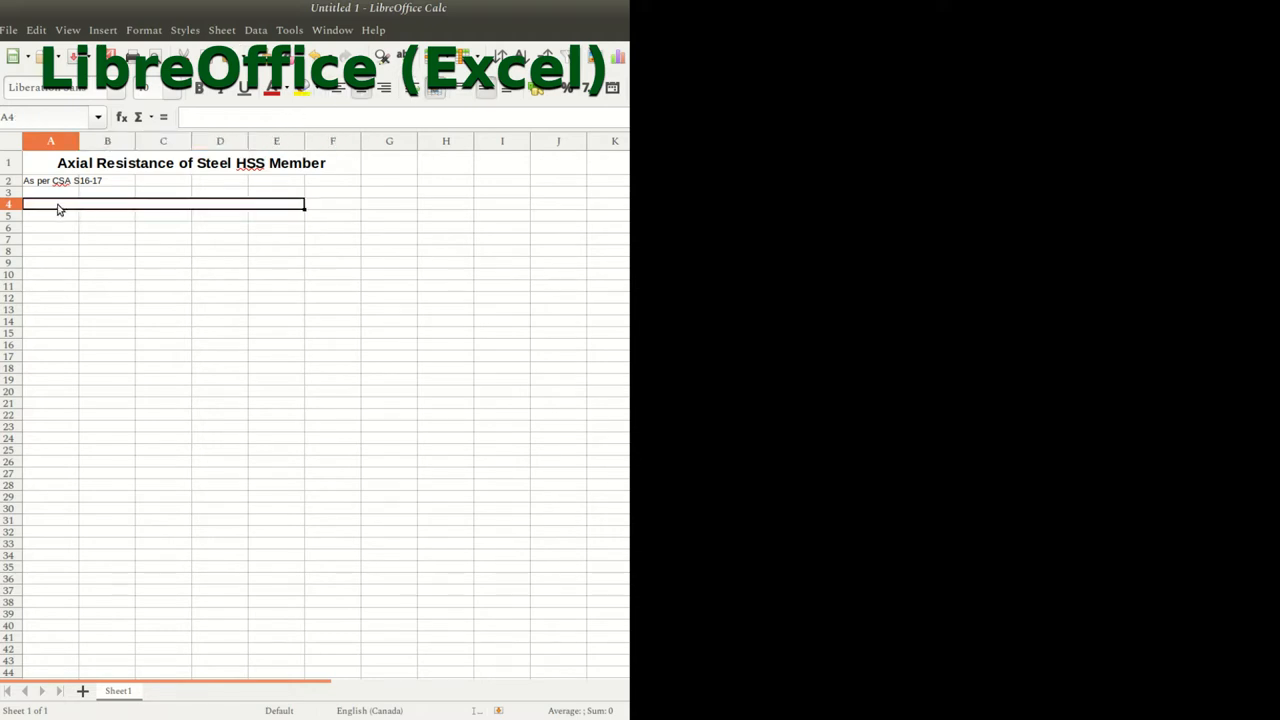
text(L)
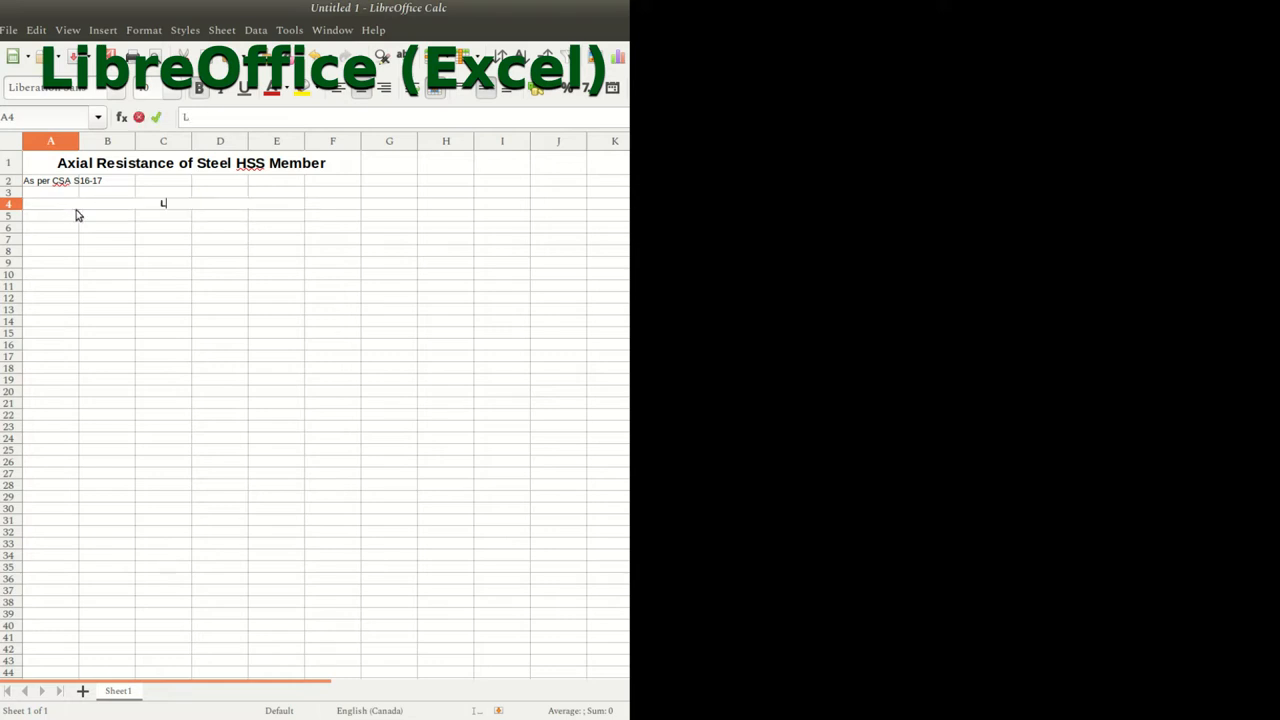
text(Loads)
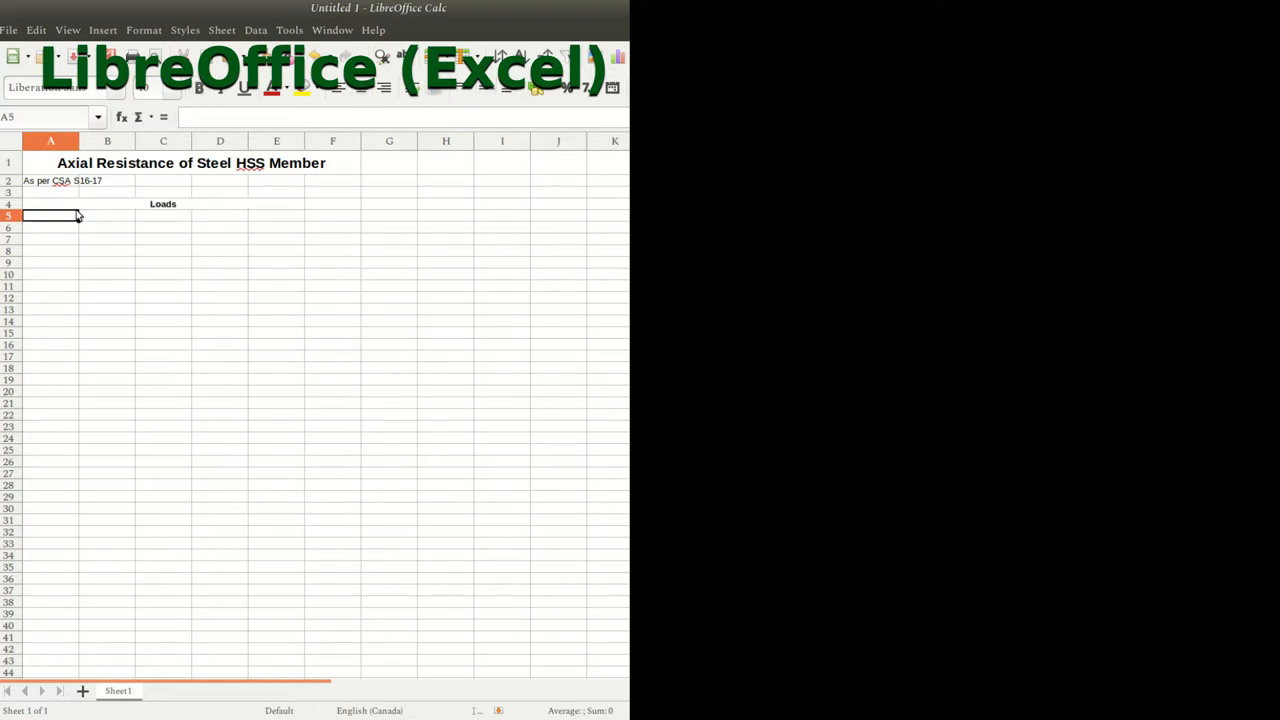
Enter the row Cf = 275 kN, with the f subscripted
text(C)
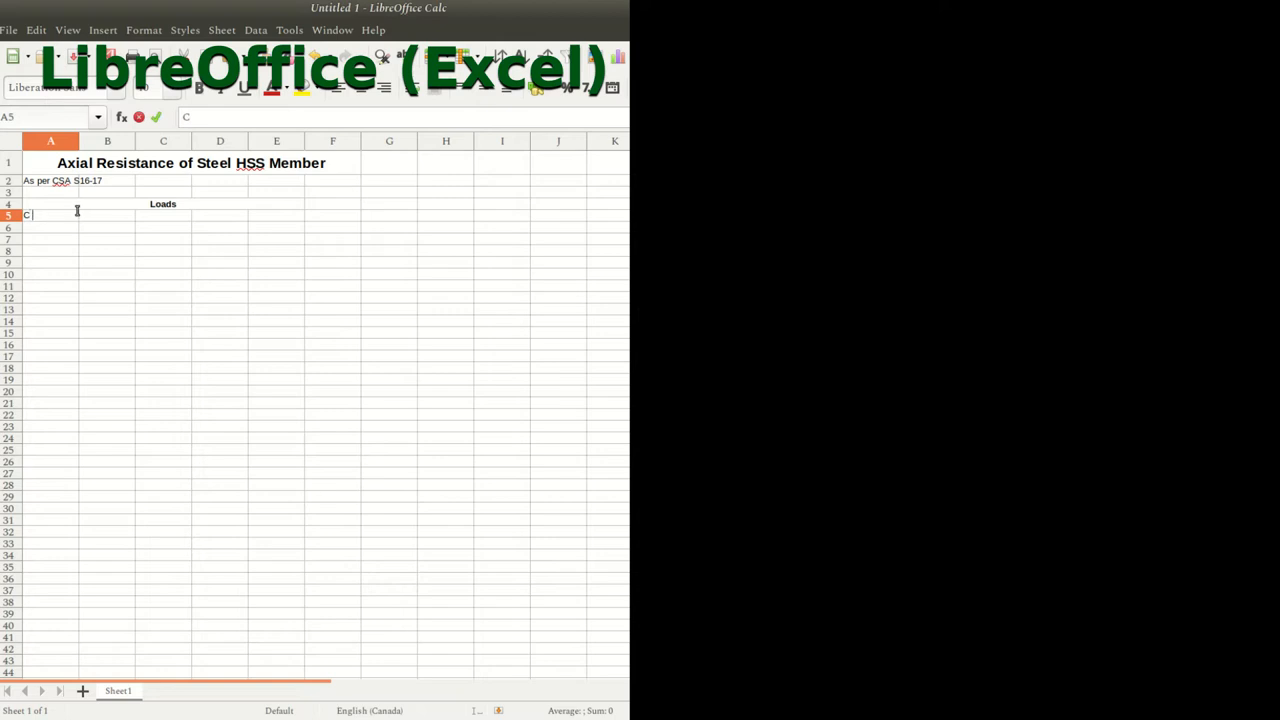
text(f)
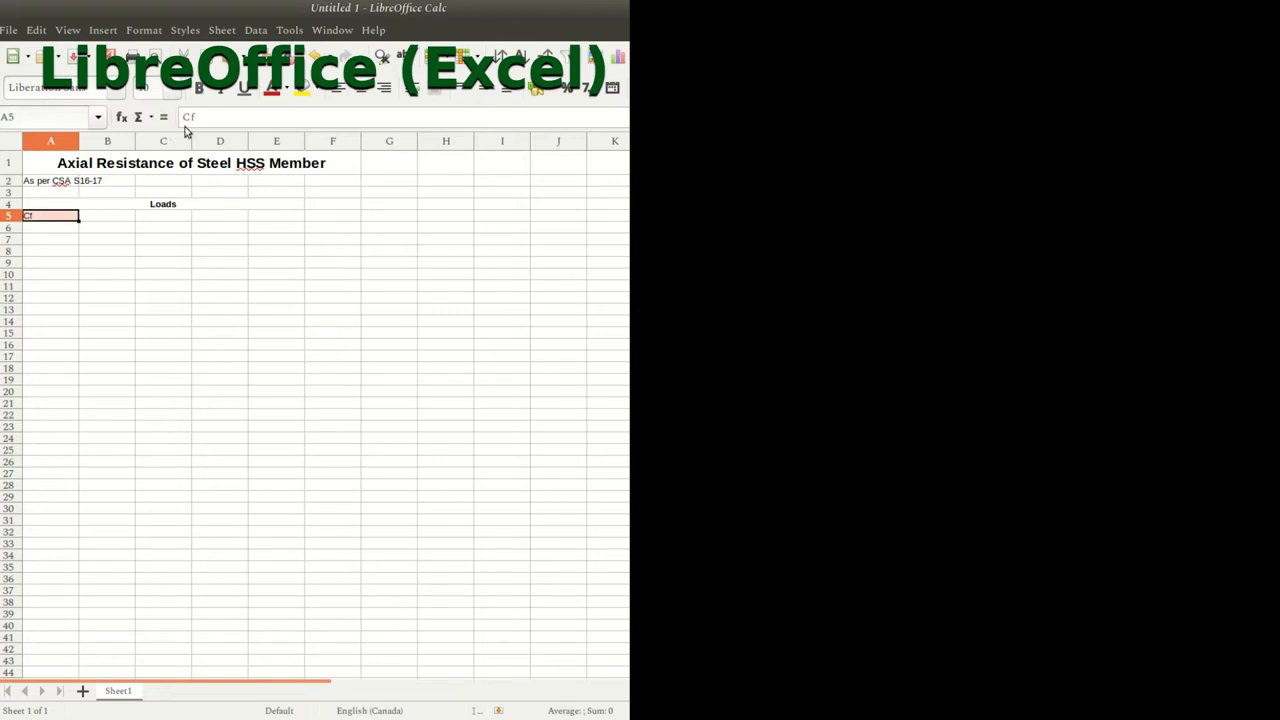
click(143, 30)
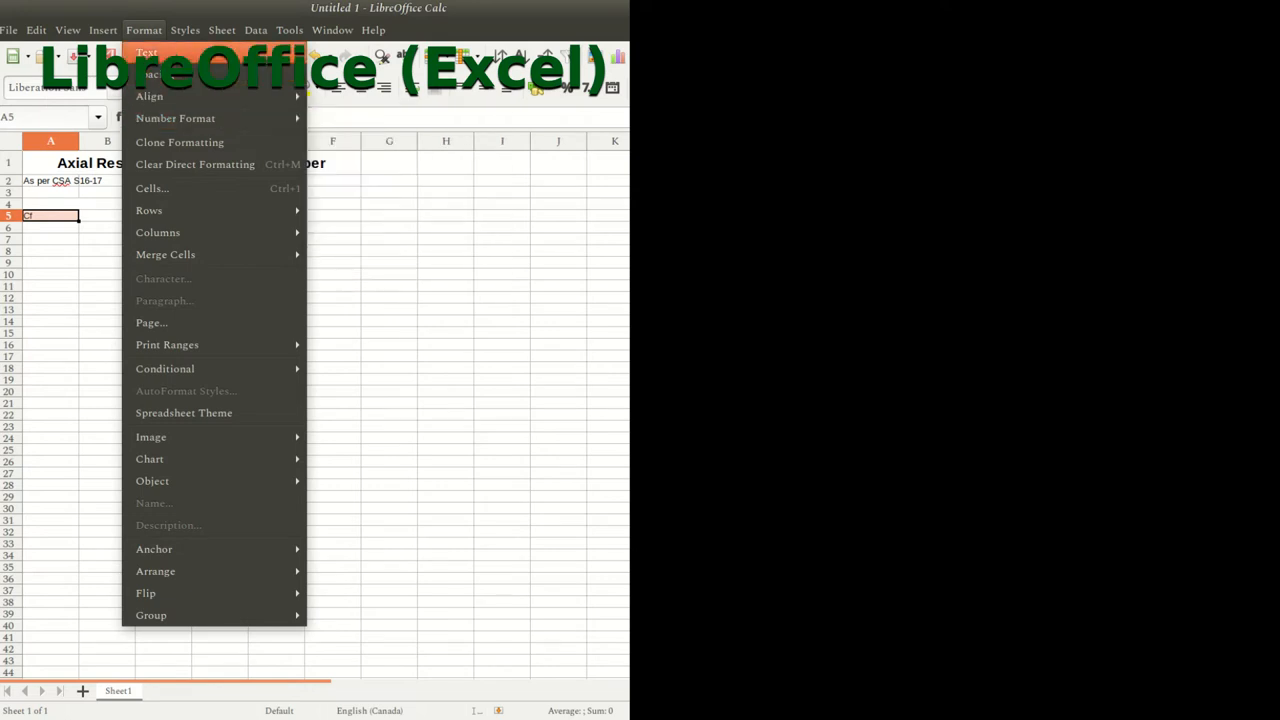
click(146, 52)
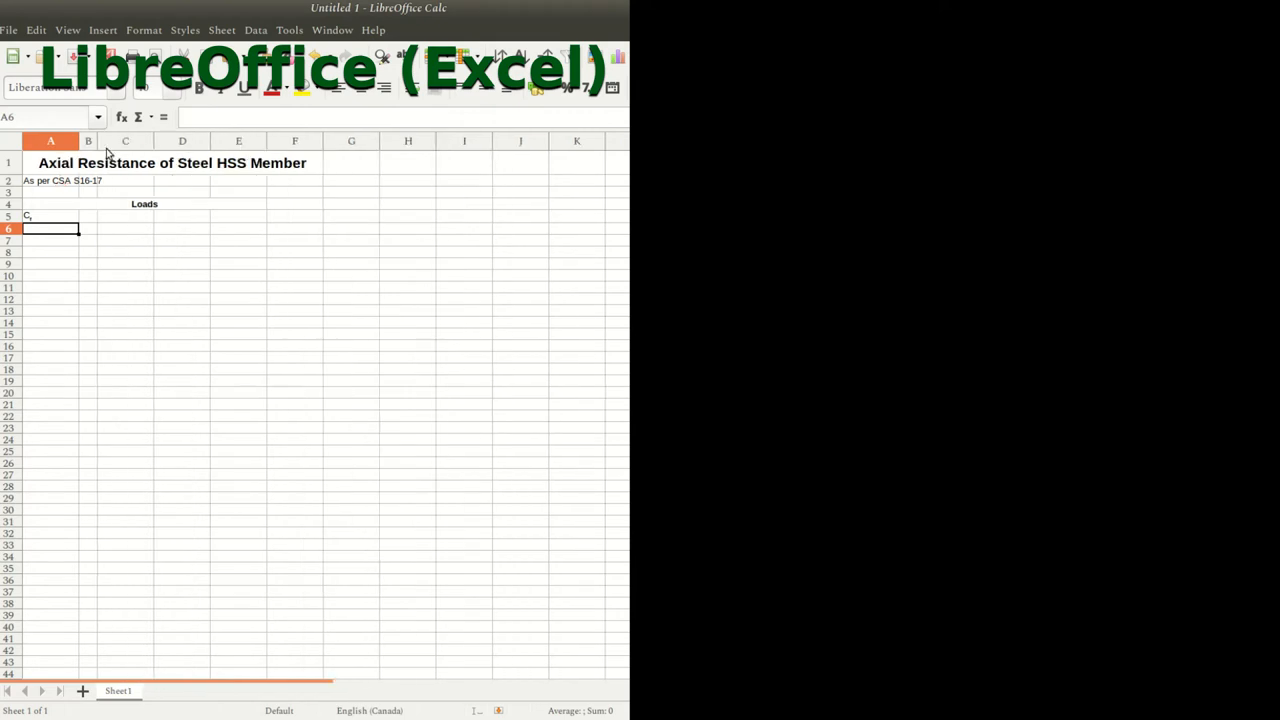
text(=)
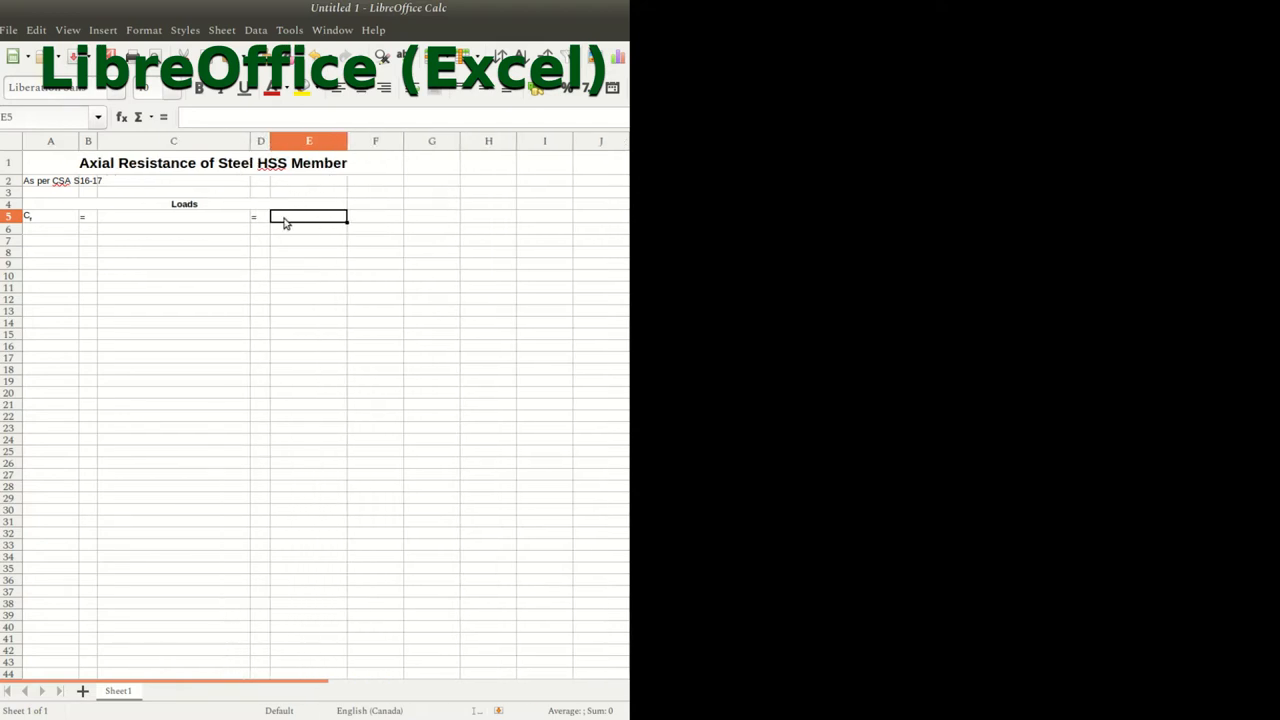
text(275 kN)
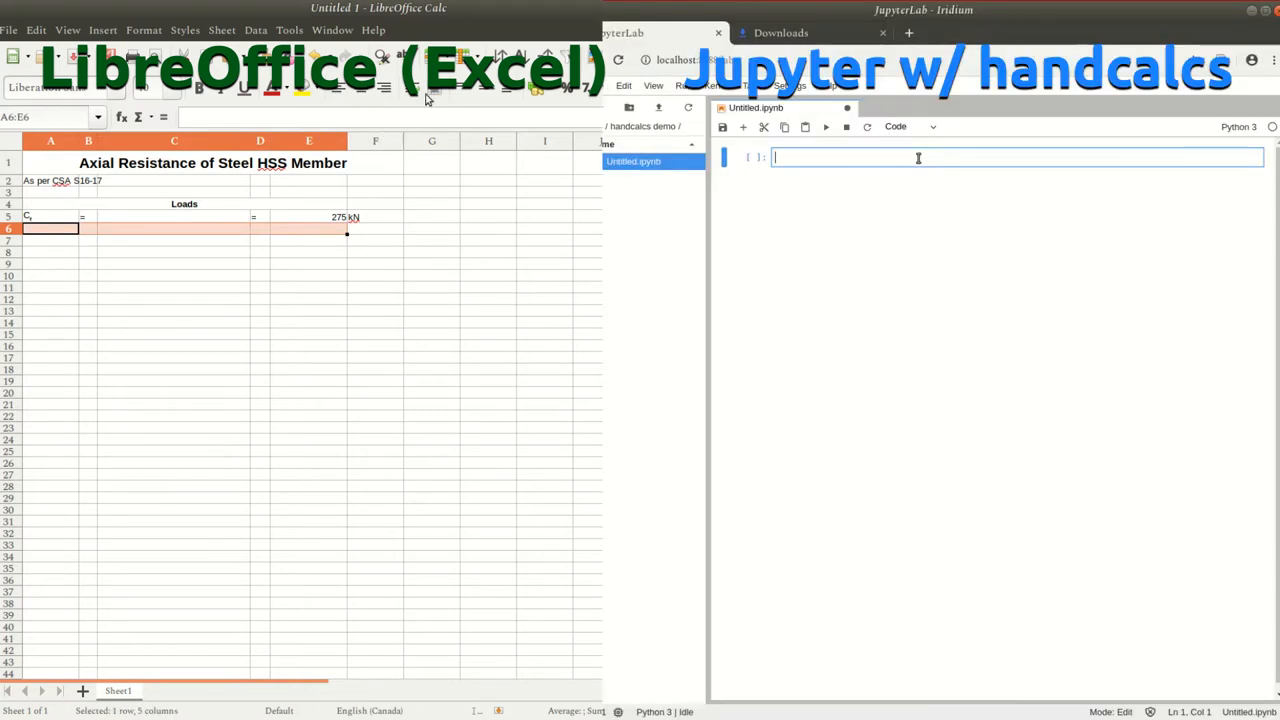
Import handcalcs.render and forallpeople with the 'structural' environment in a notebook cell
text(from handcalcs.install_templates import install_html)
text(install_html()
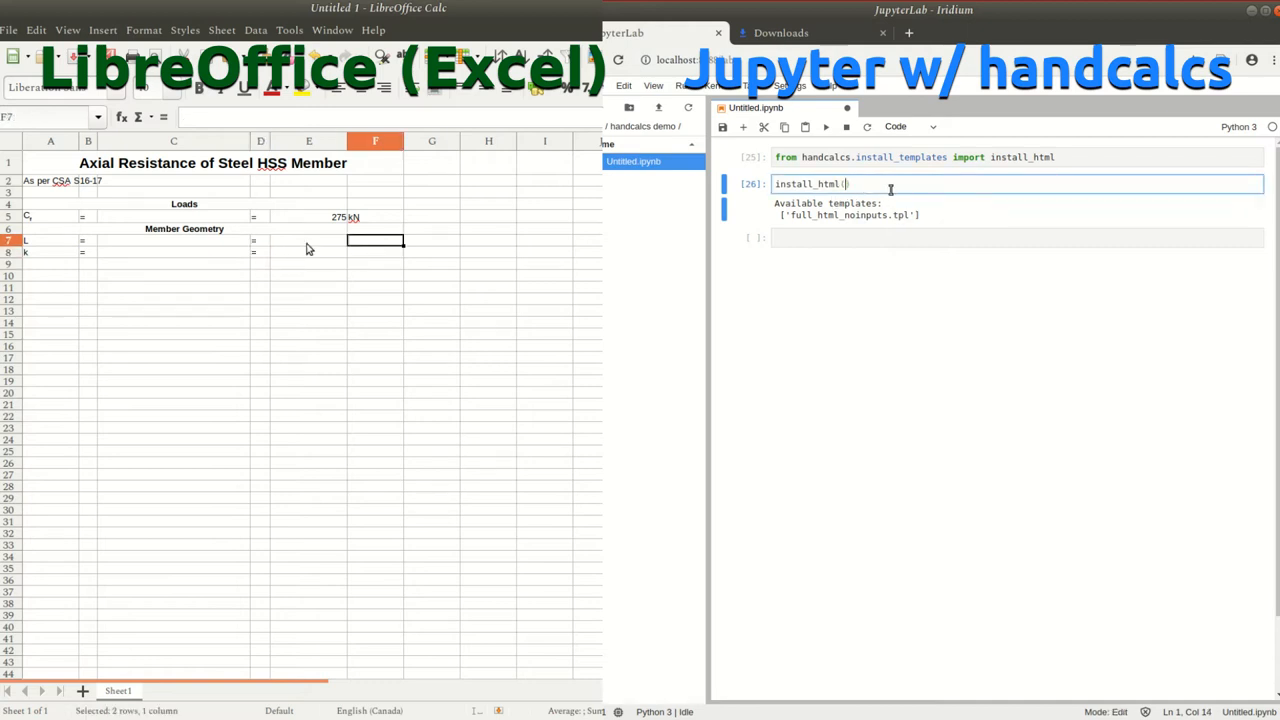
text('full_html')
click(308, 240)
text(6500)
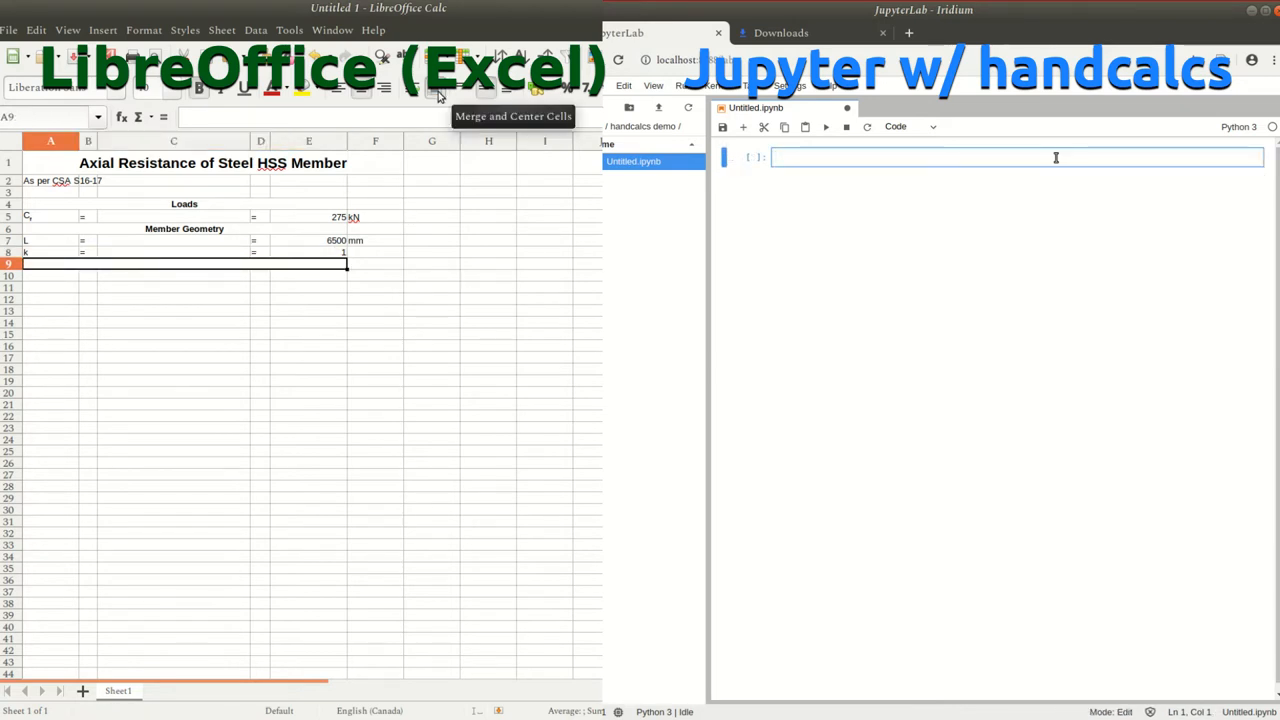
text(import  h)
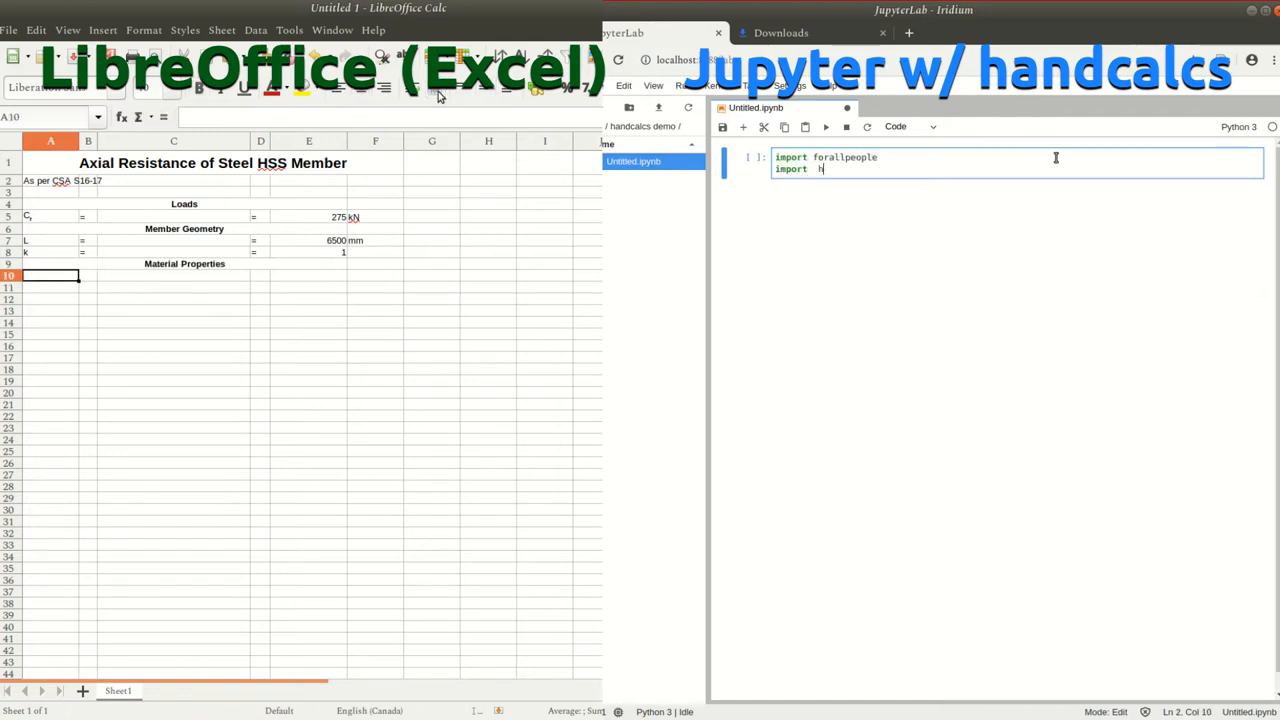
key(backspace)
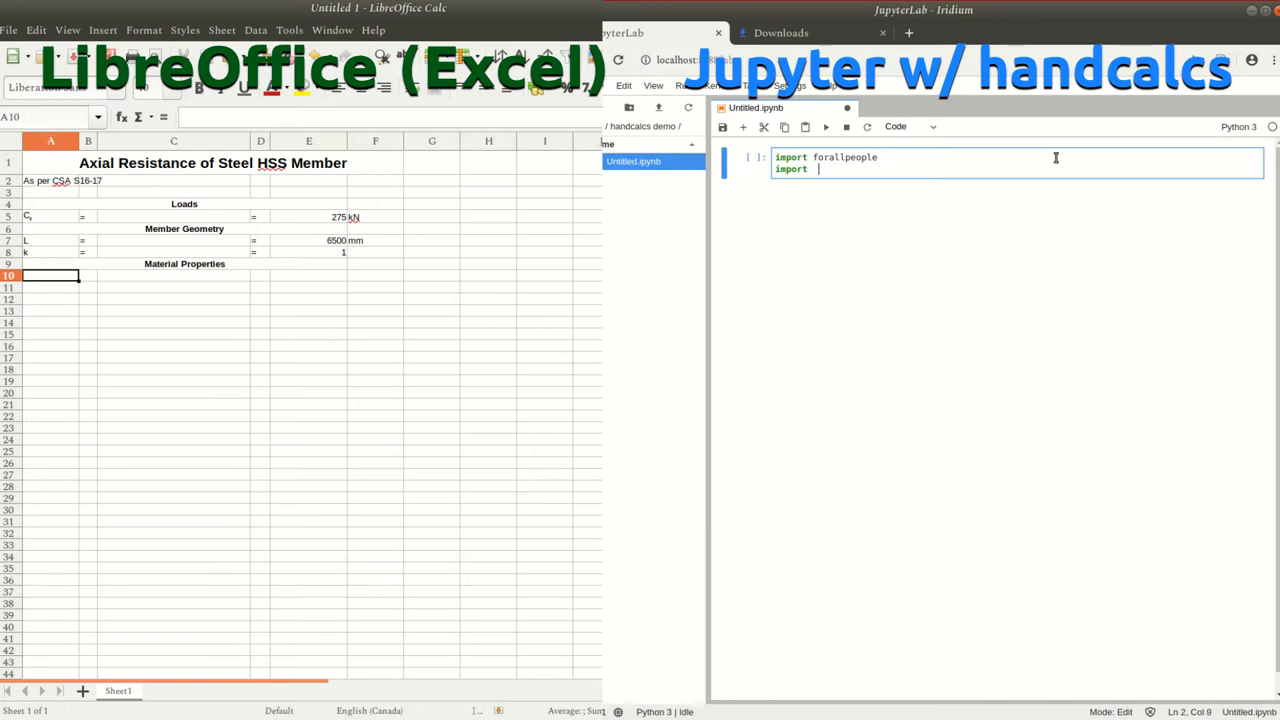
text(handcalcs.render)
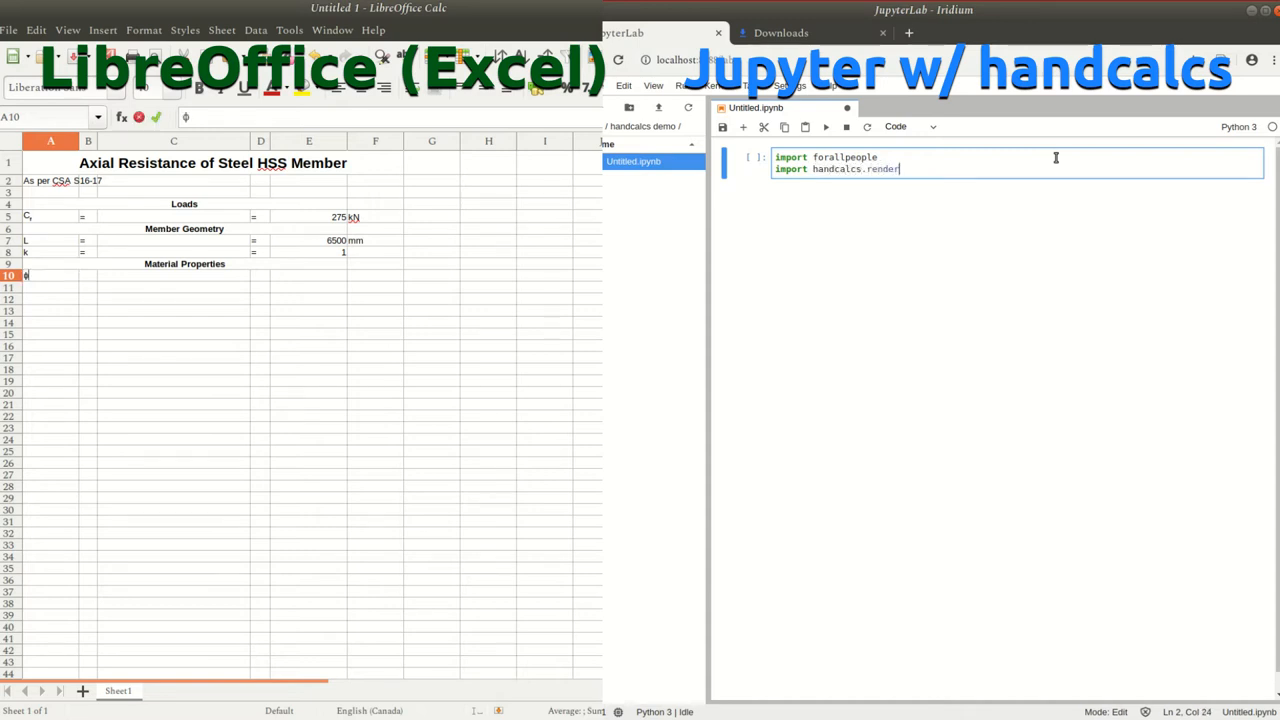
text(forallpeople.environment)
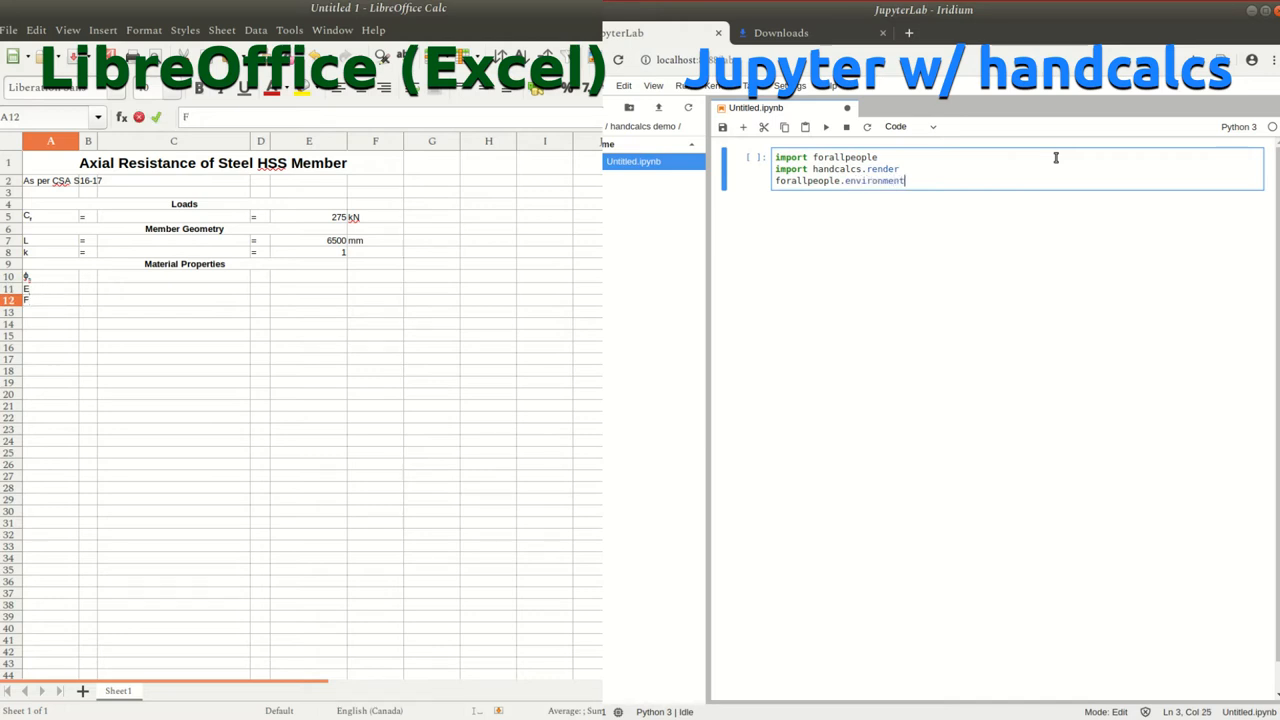
text(('structural'))
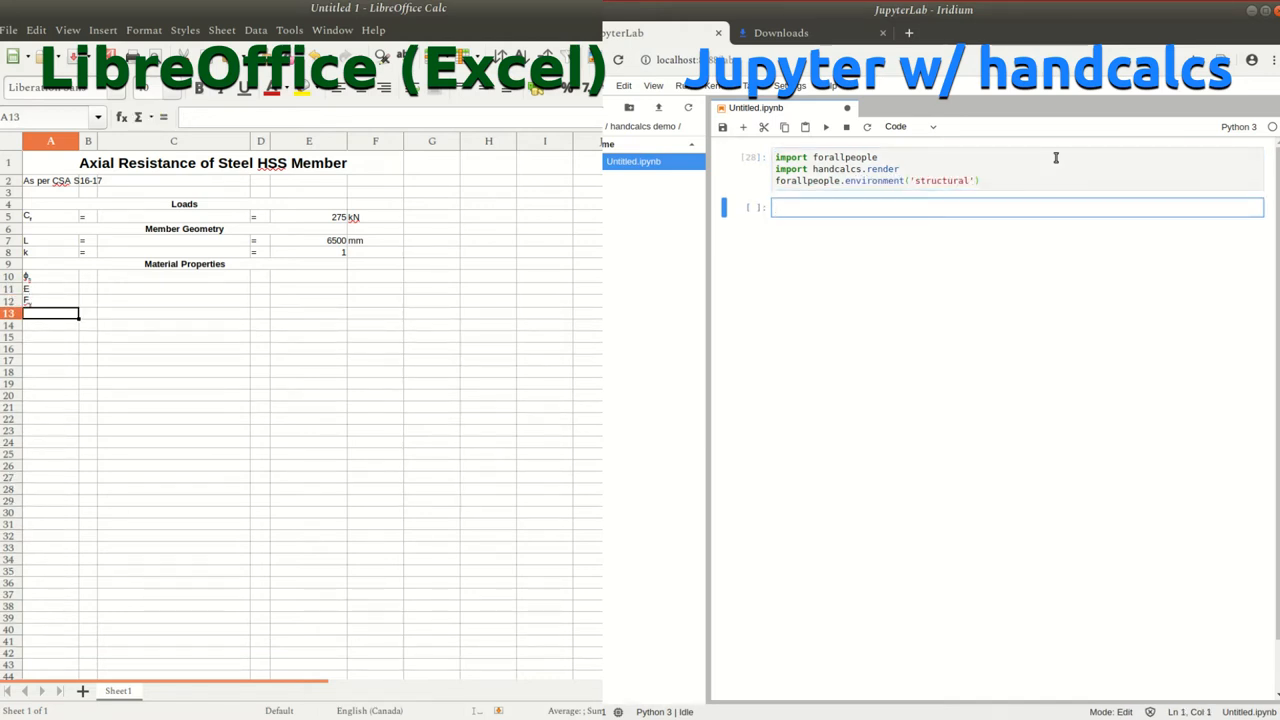
Enter material property values such as Fy 345 and merge the row 14 heading
click(88, 240)
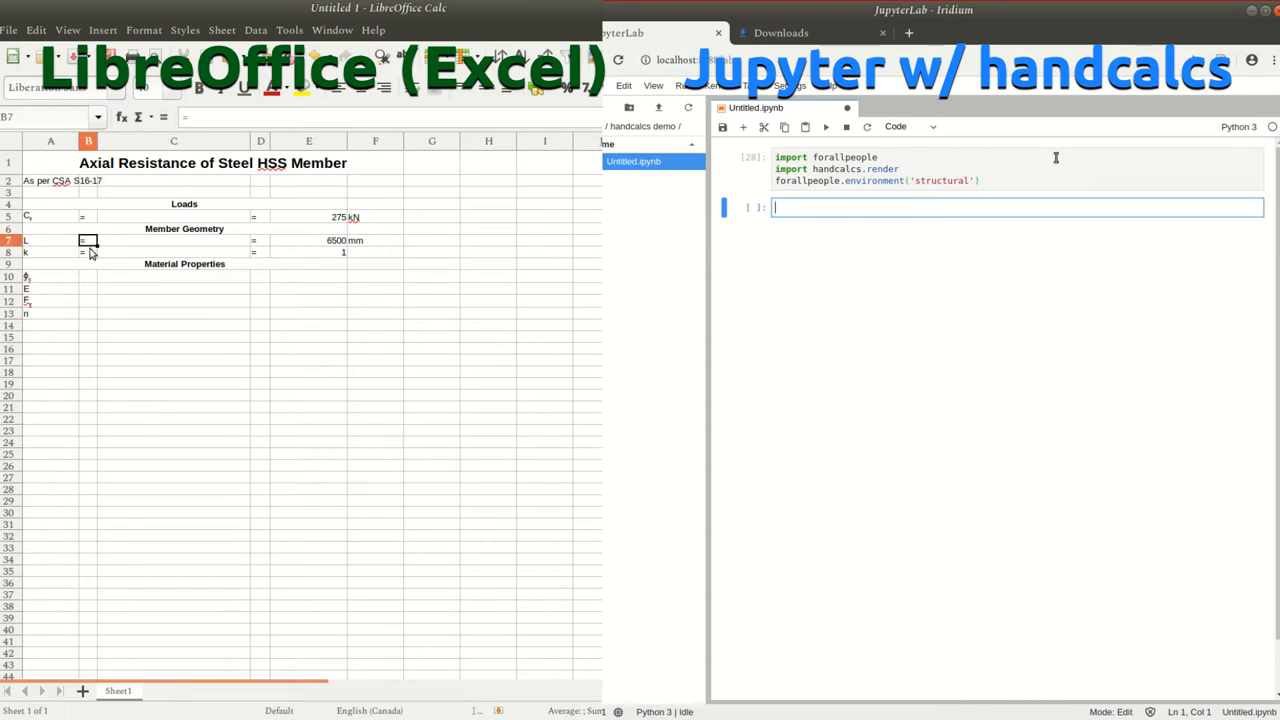
text(##)
click(308, 289)
text(2)
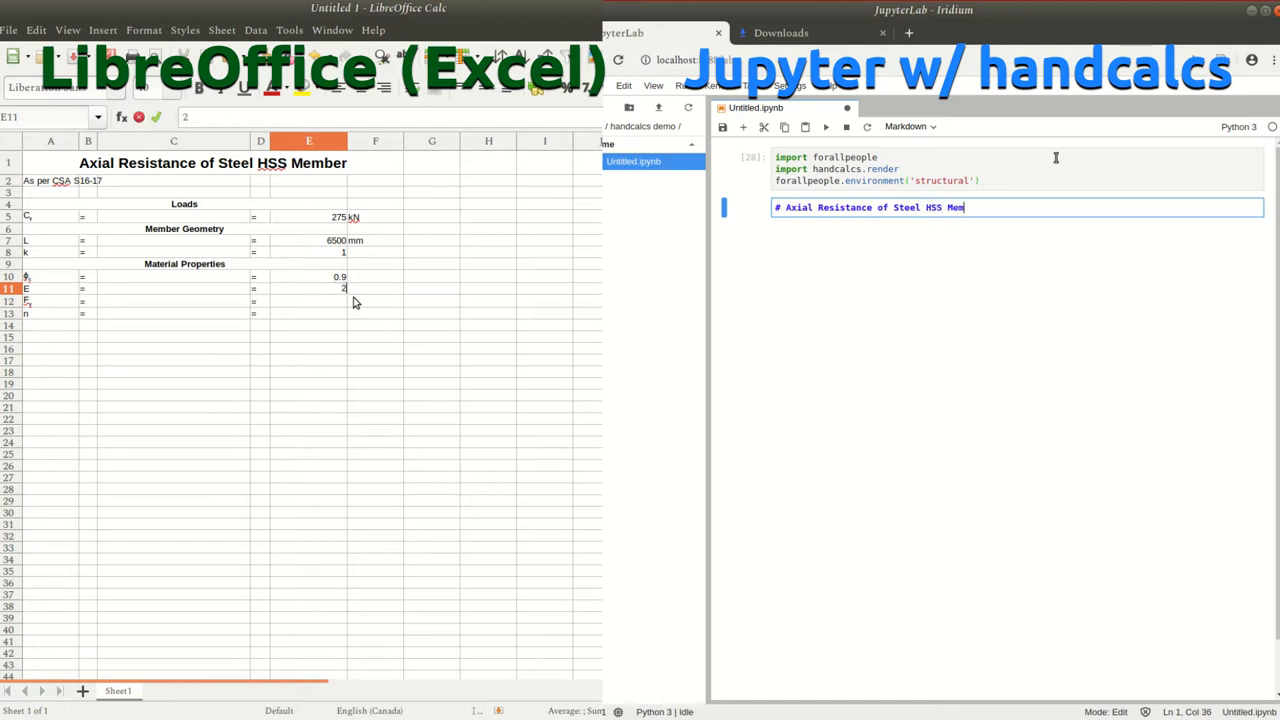
text(As per CSA)
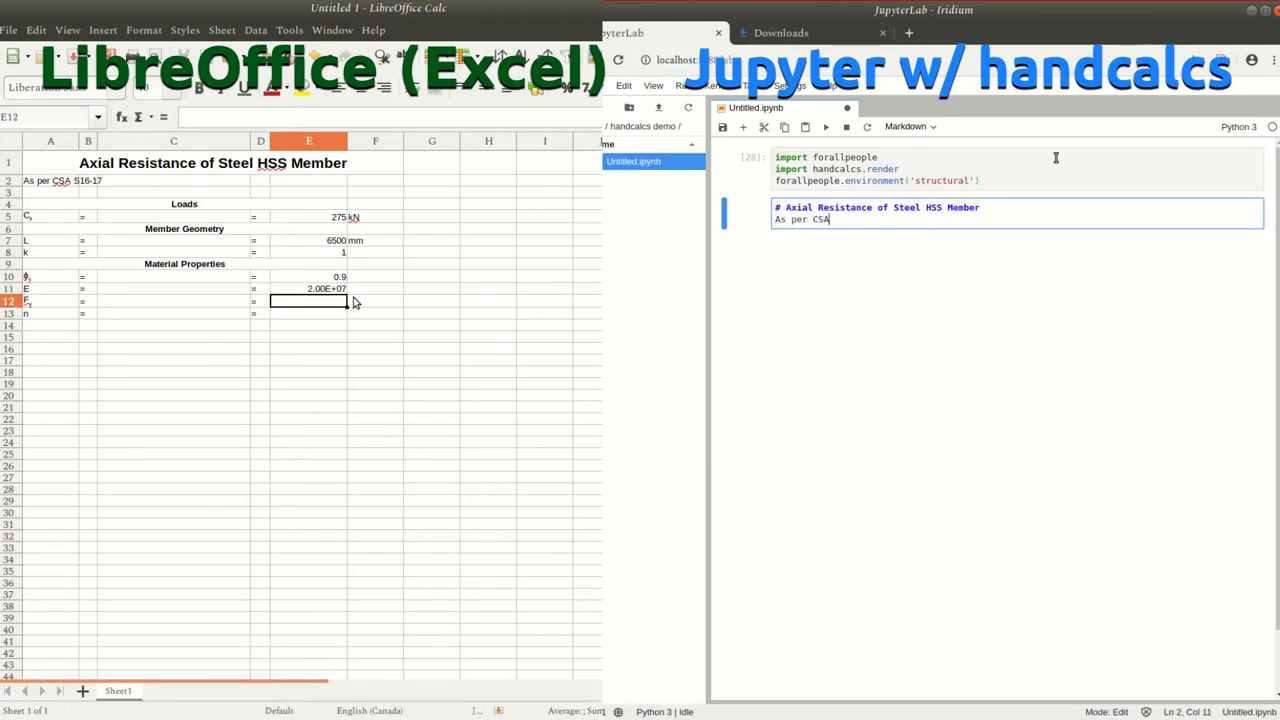
text(345)
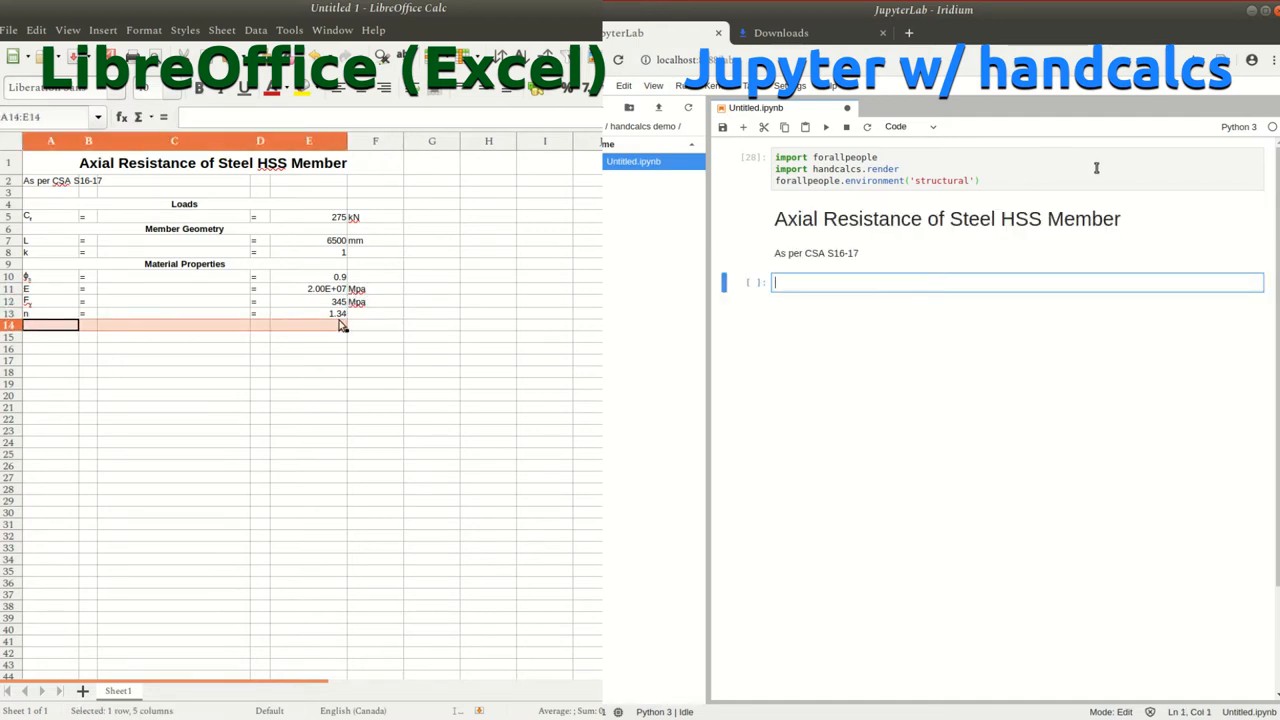
click(911, 126)
text(Proposed Section)
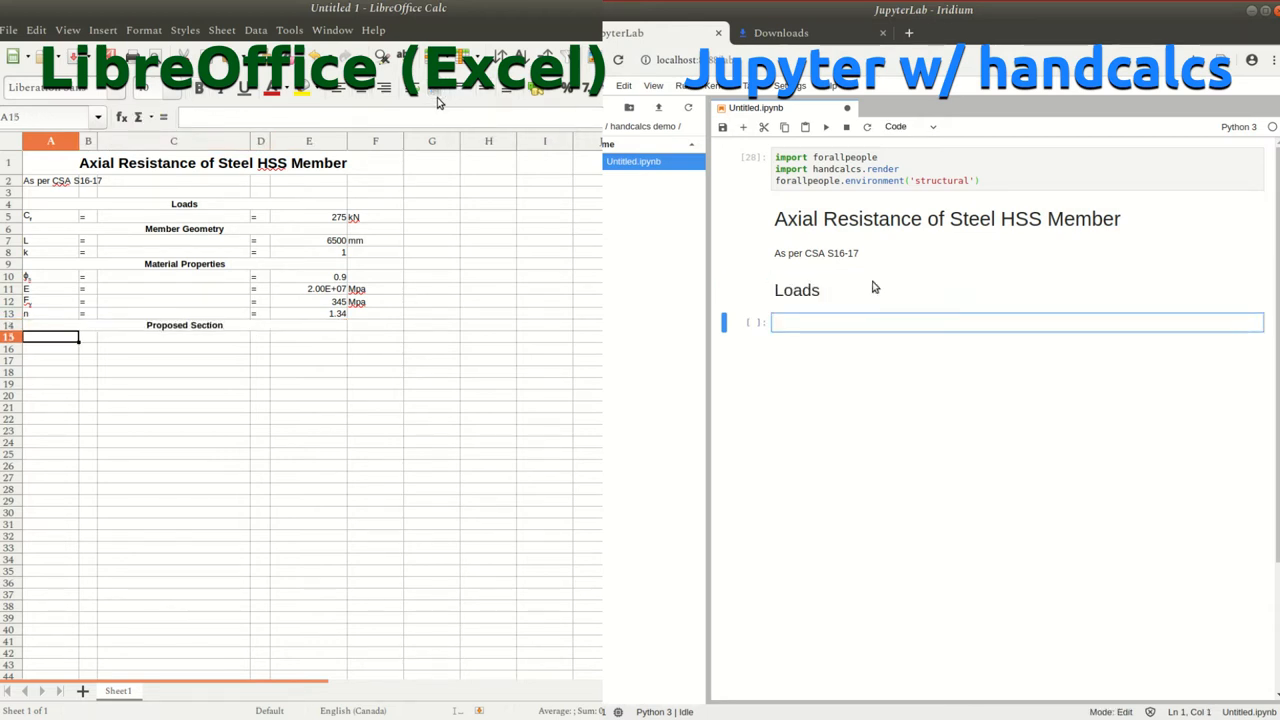
Render C_f = 275 kN in a %%render notebook cell
text(%%render)
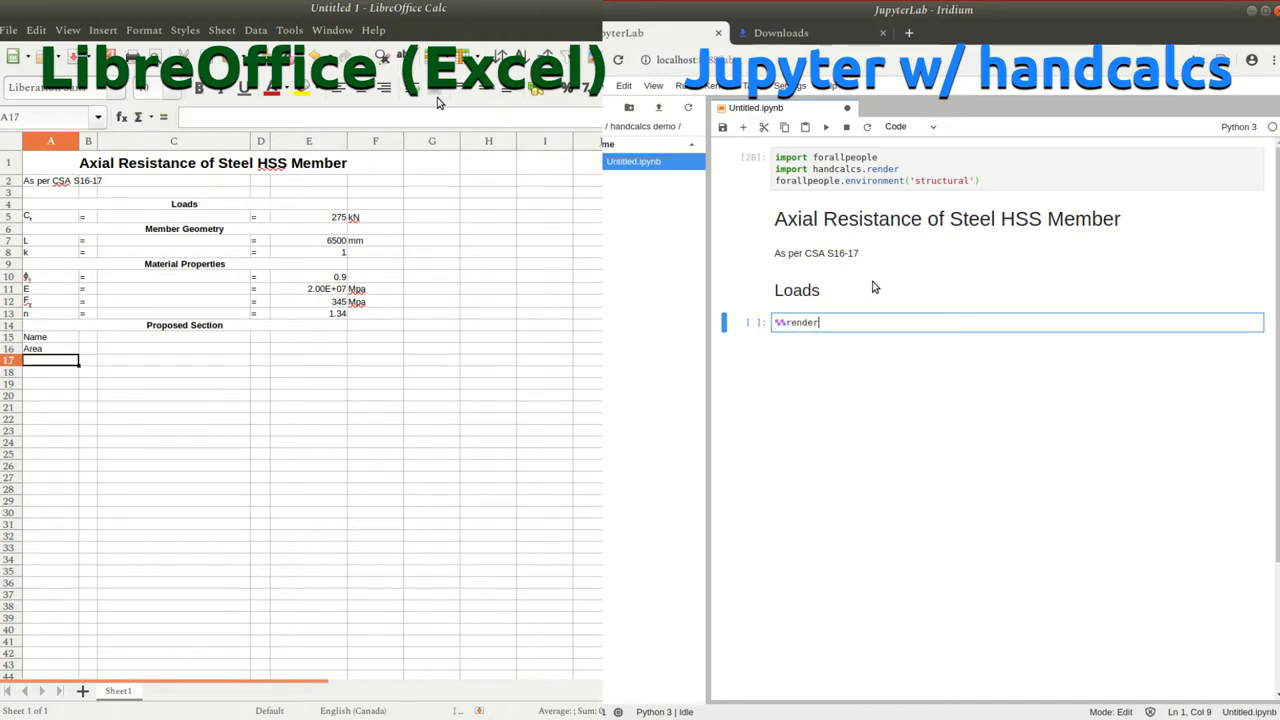
text(C_f =)
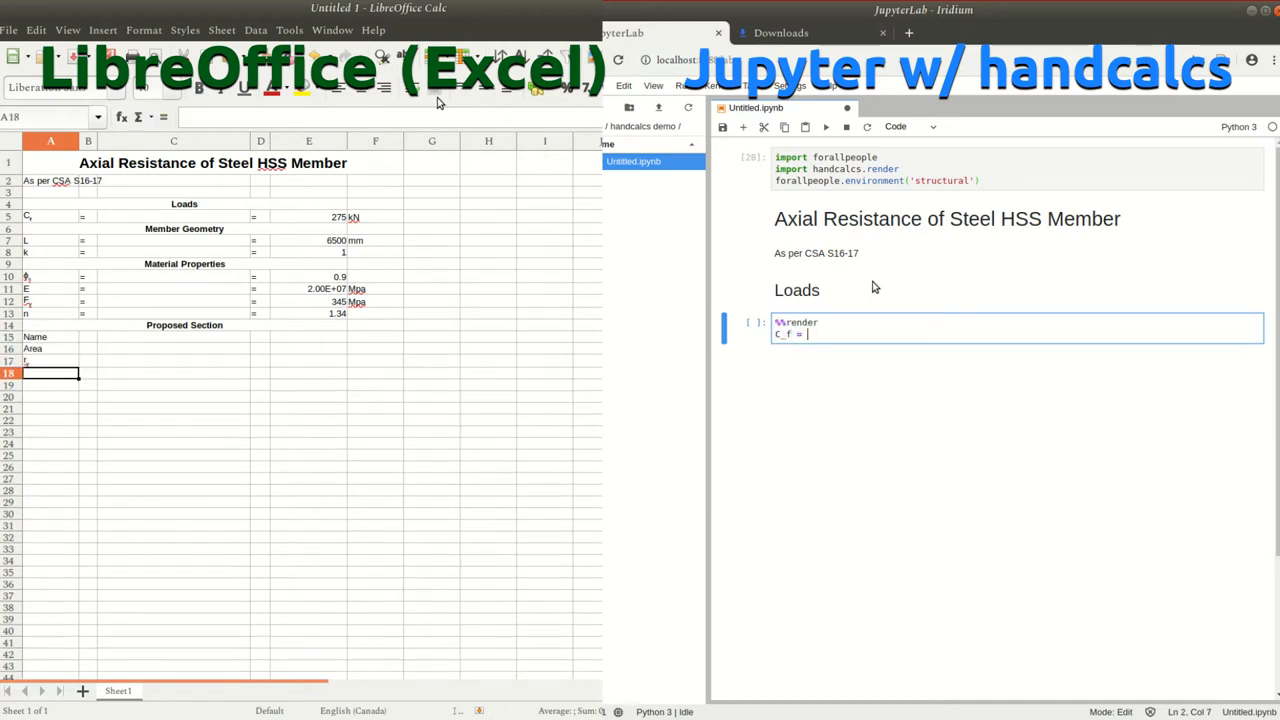
text(275*kN)
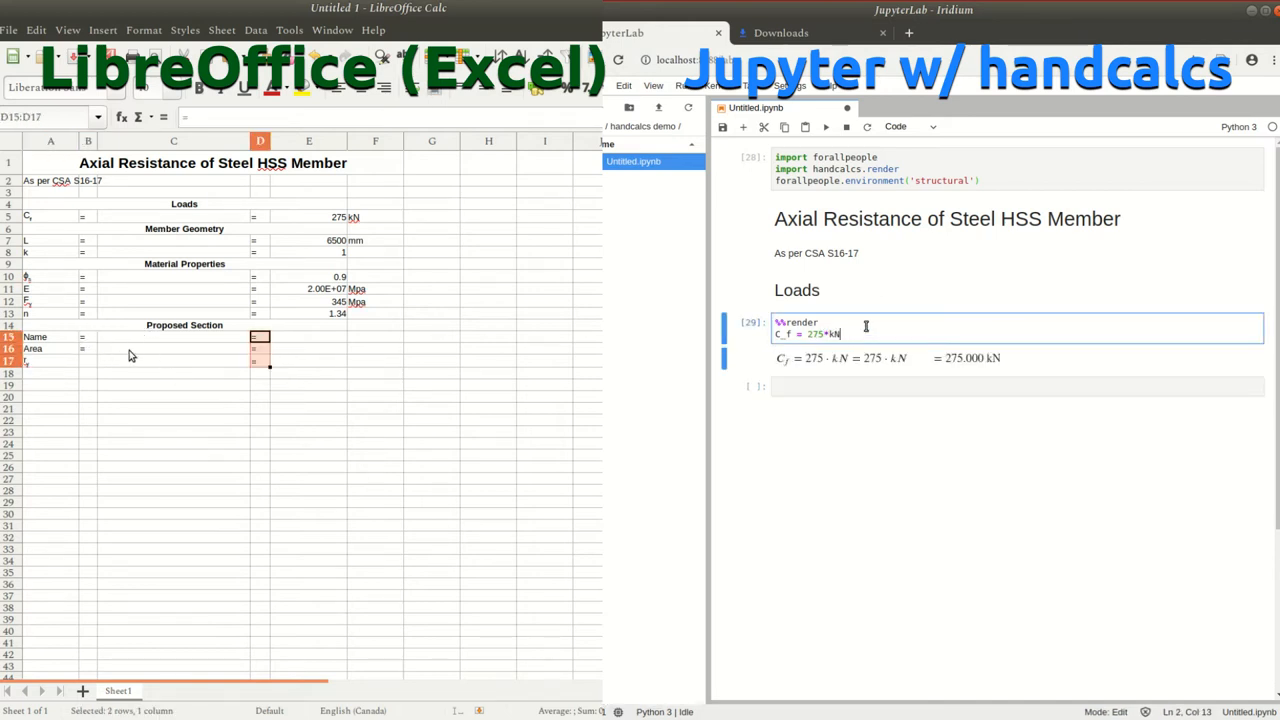
click(87, 348)
text(76.1)
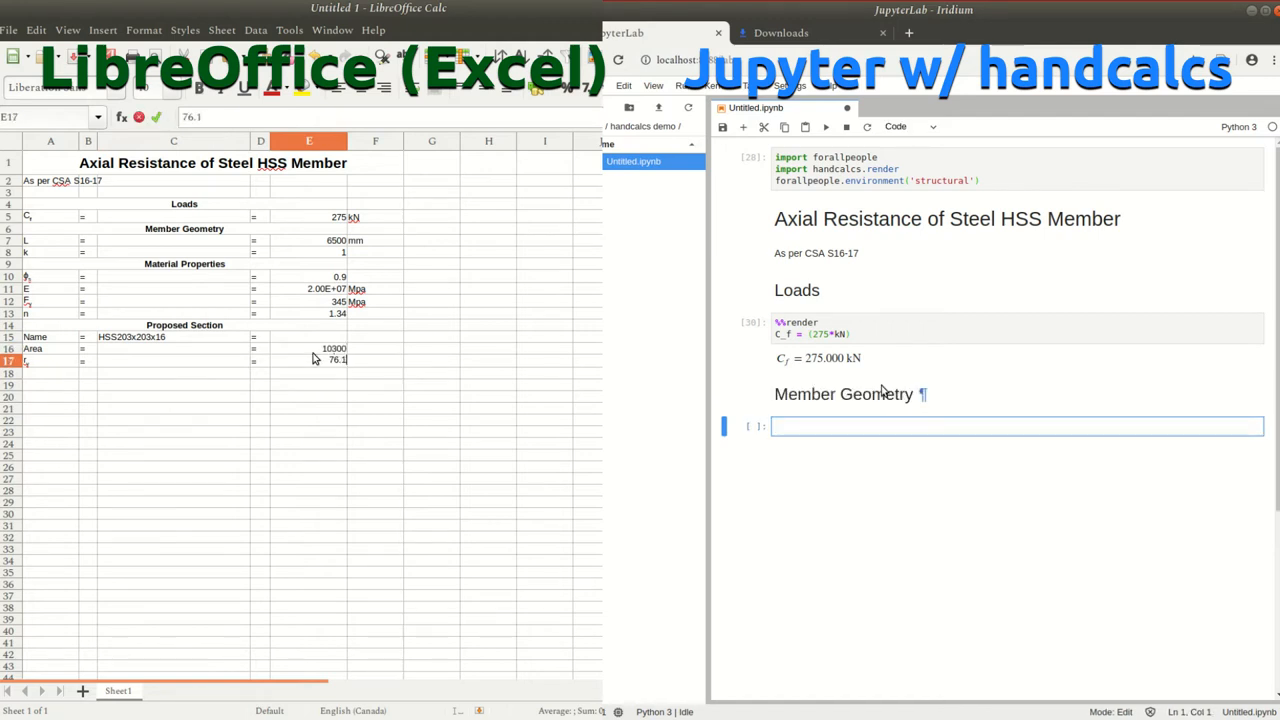
Add a %%render Parameters cell with L = 6.5 m
text(%%render)
click(375, 348)
text(mm2)
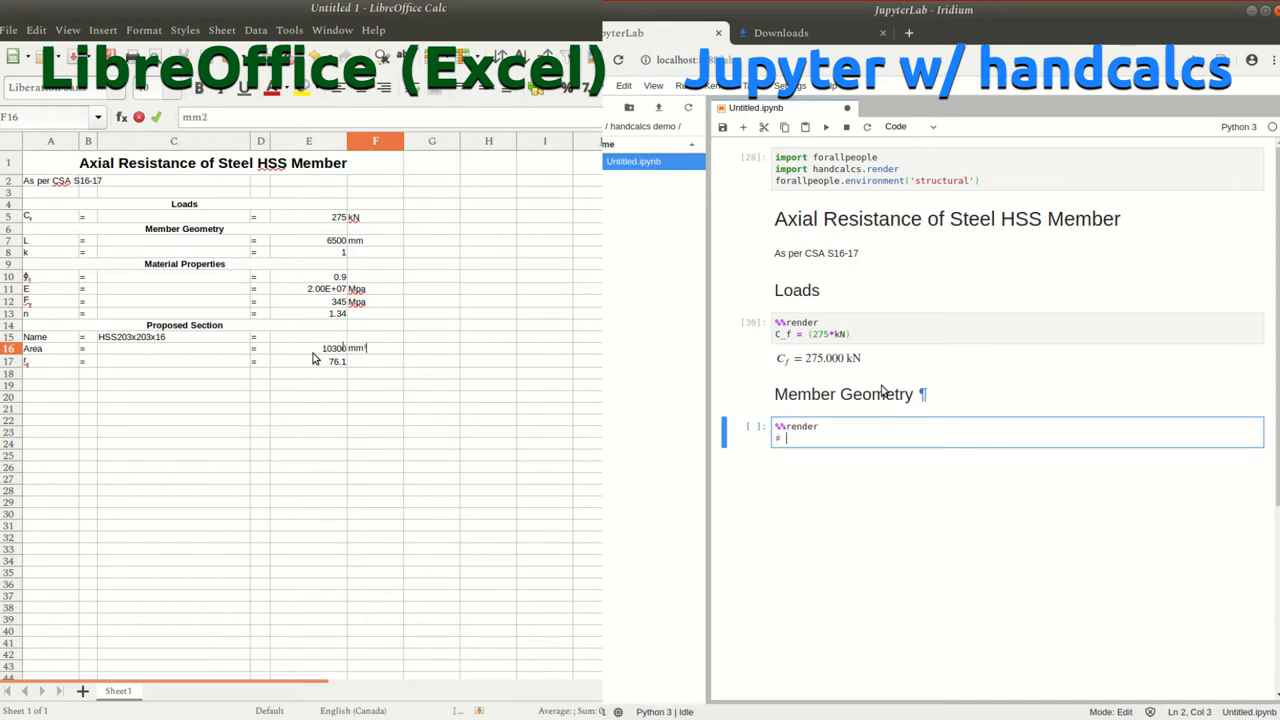
text(# Parameters)
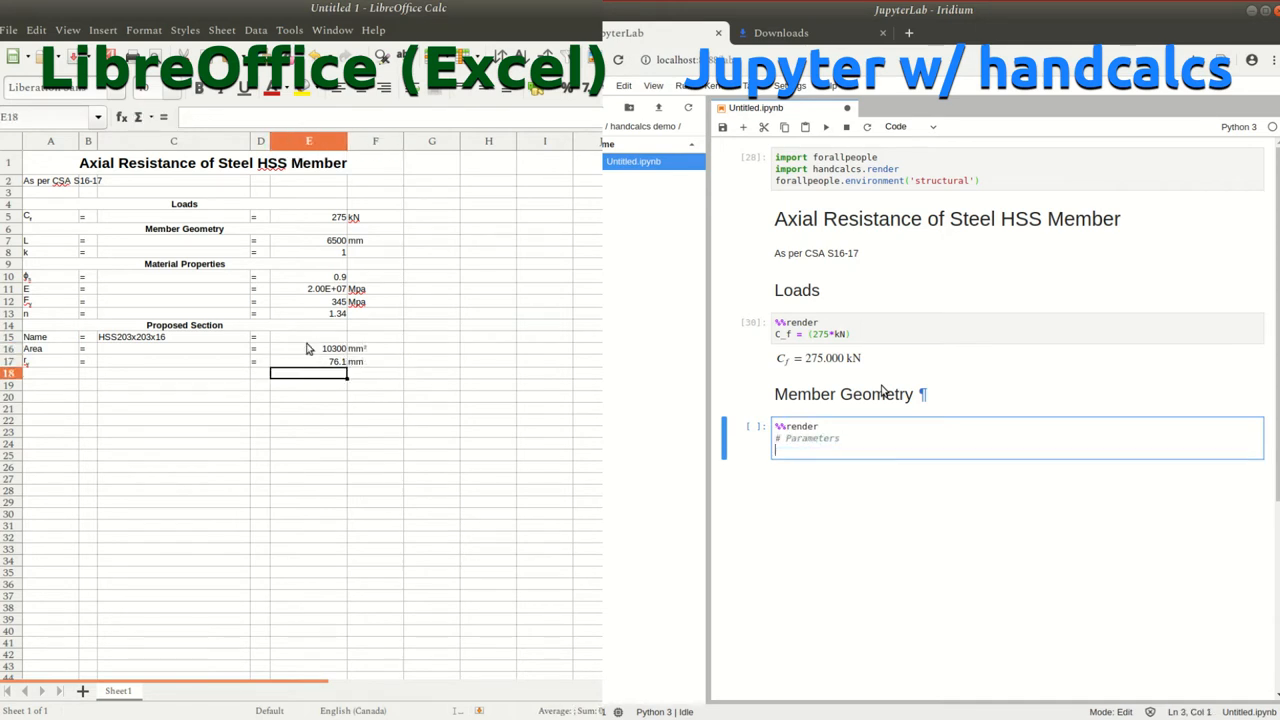
text(L = 6.5*m)
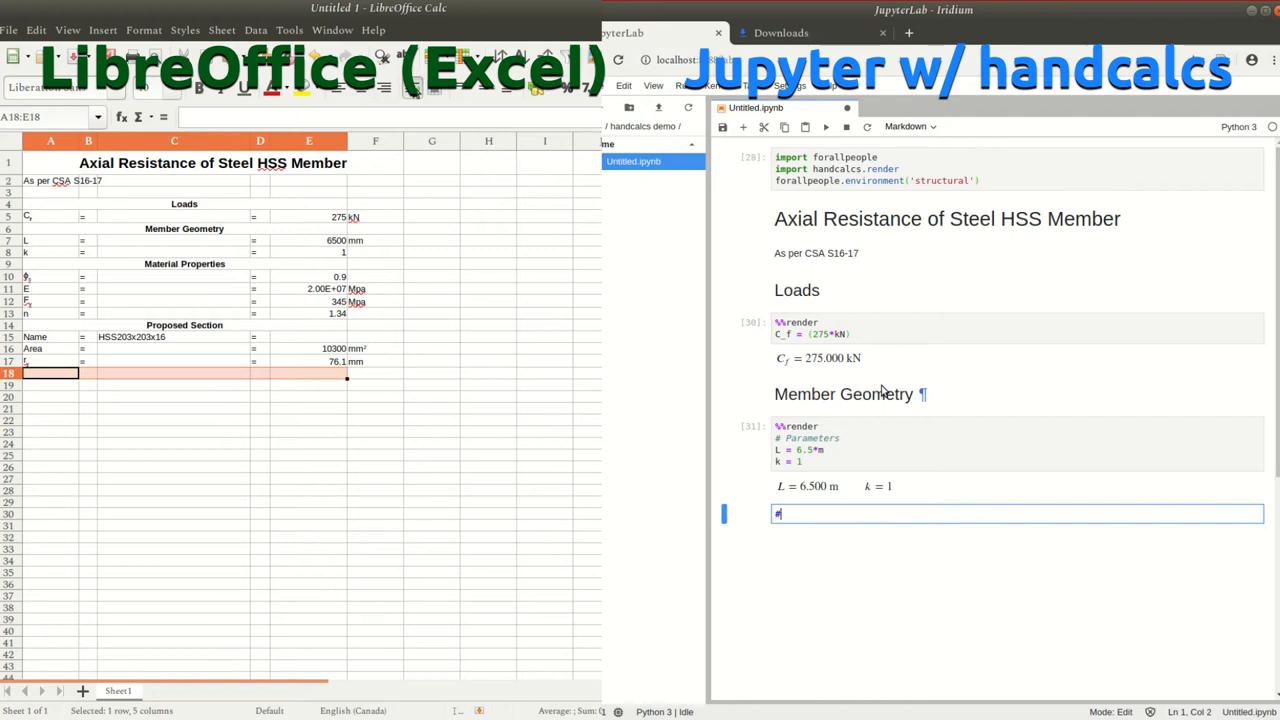
Add the Material Properties render cell starting with phi_s = 0.95
text(# Mate)
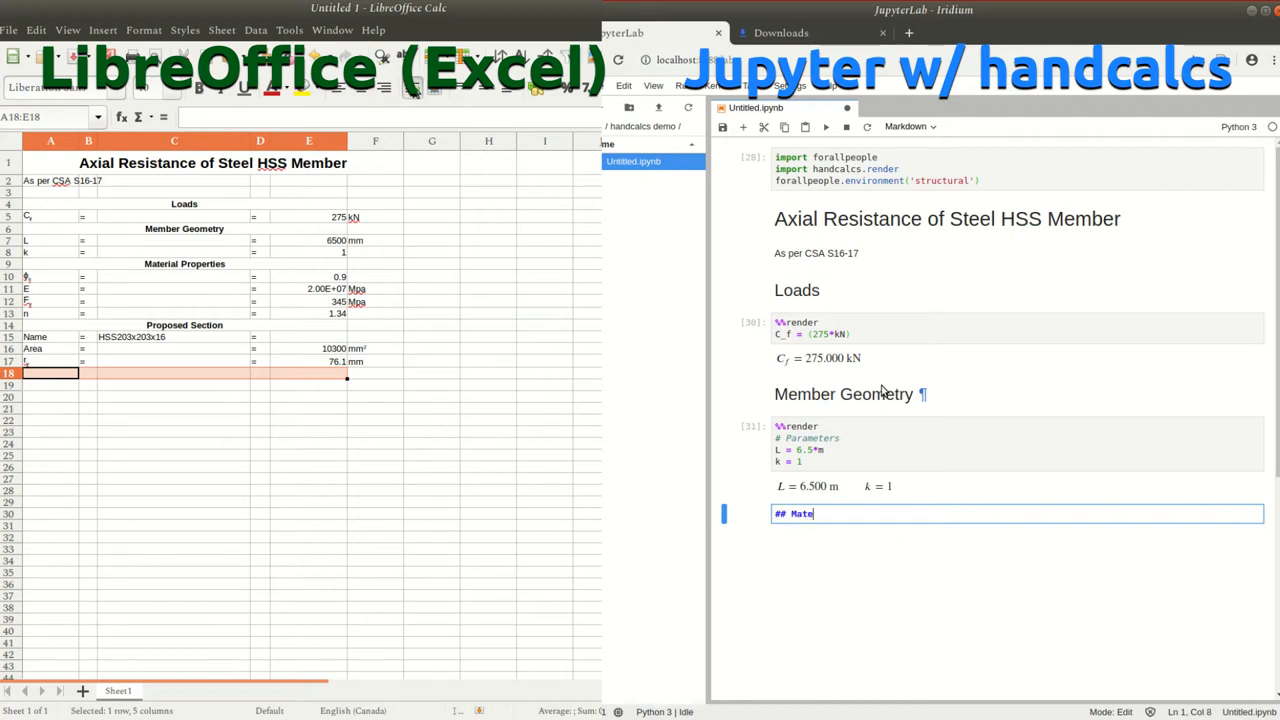
text(rial Properties)
text(Euler Buckling Stre)
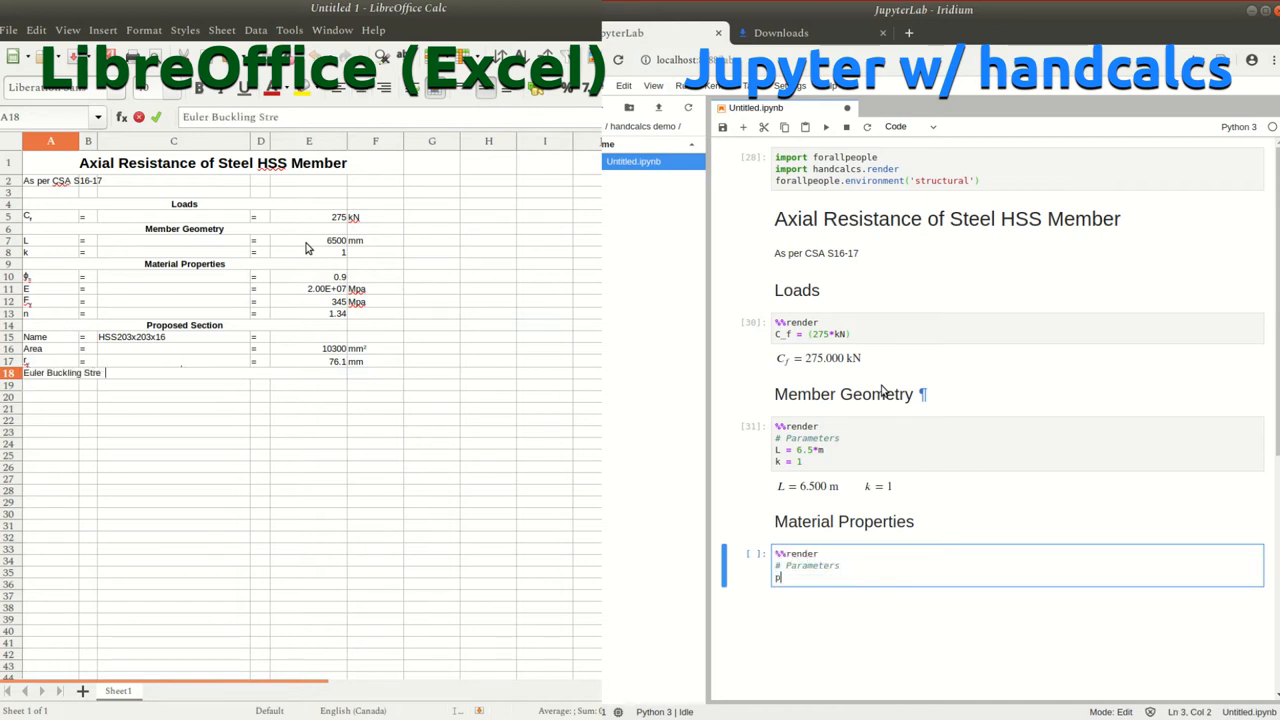
text(hi_s = 0.9)
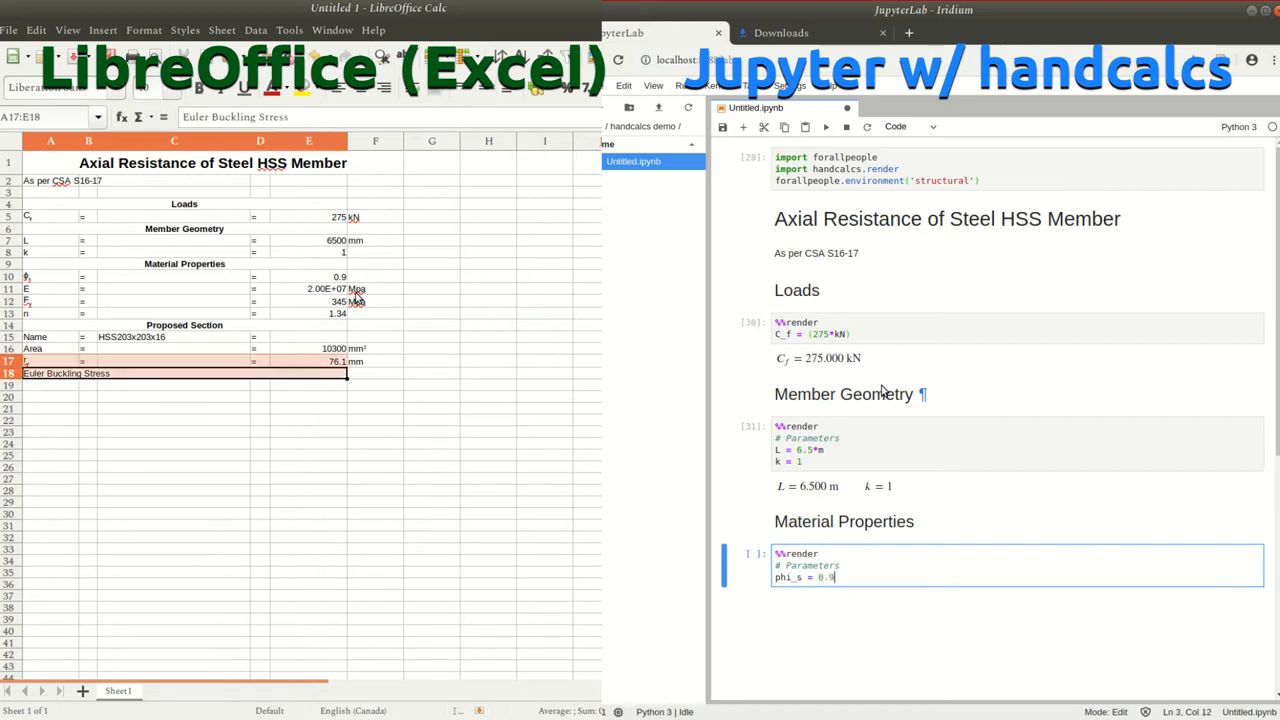
text(5)
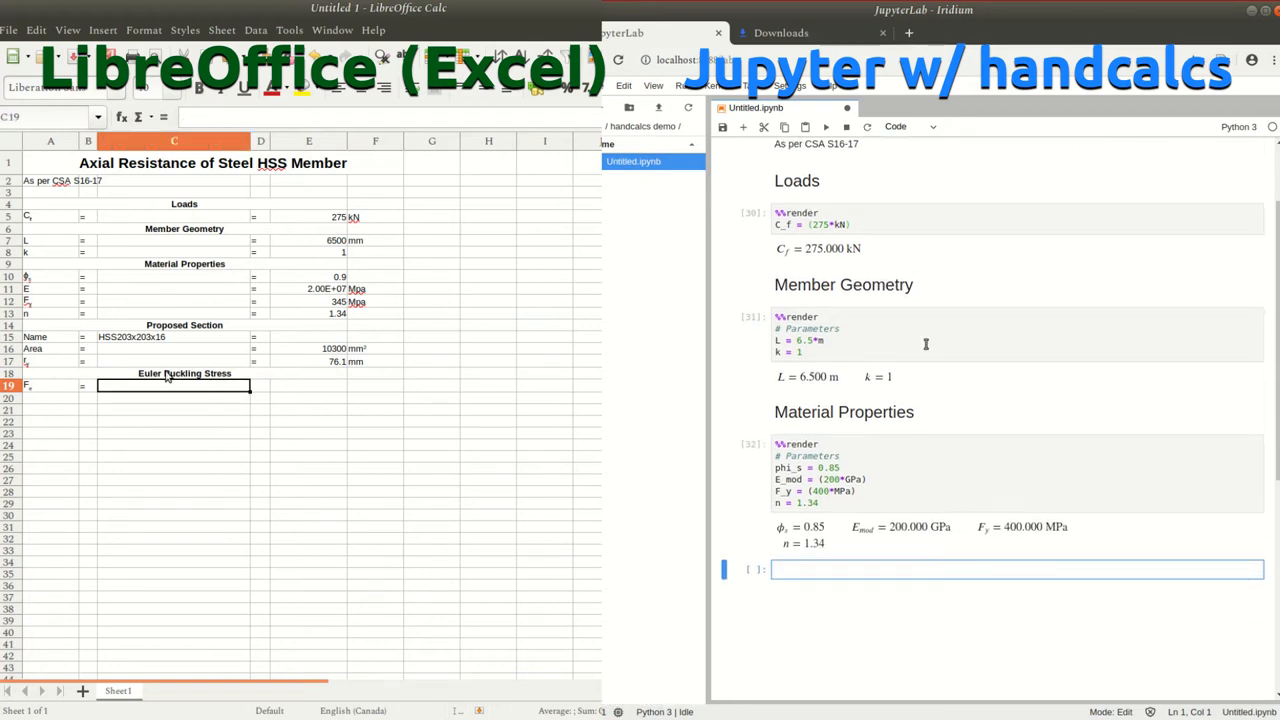
Add a Proposed Section cell naming HSS203x203x16 with its area in m
scroll(down, 3)
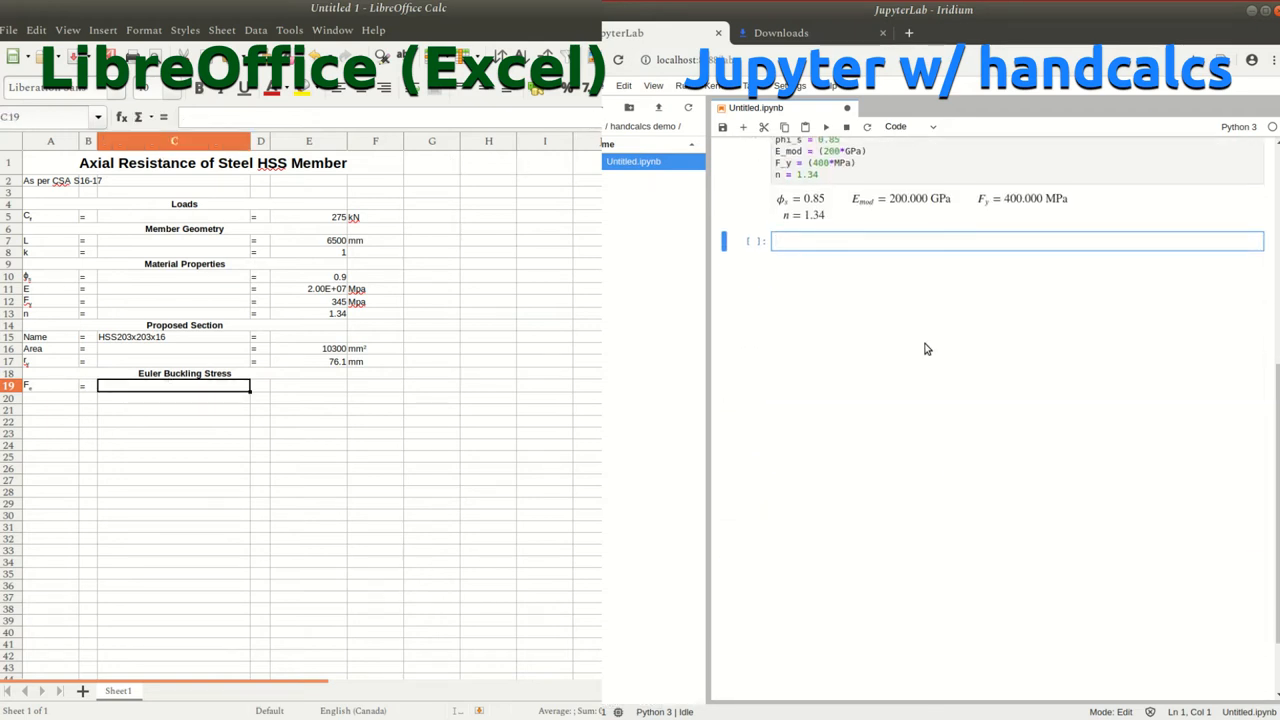
text(##)
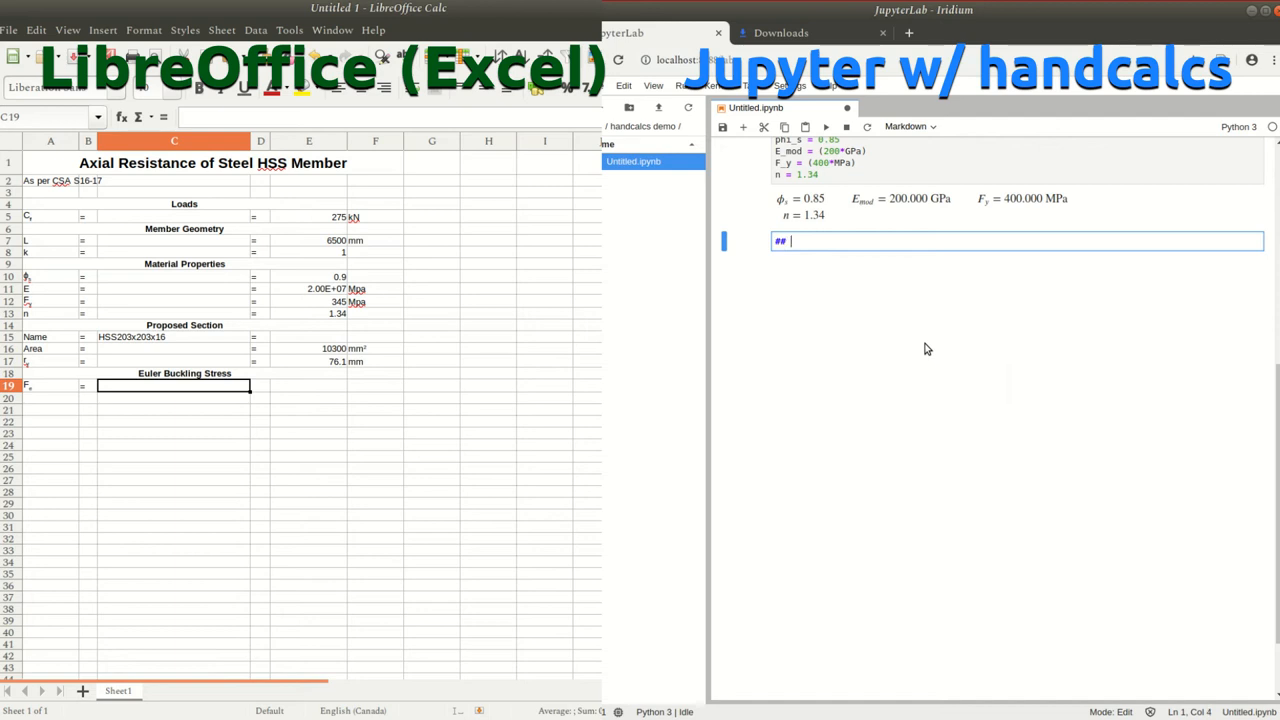
text(Proposed Section)
text(π)
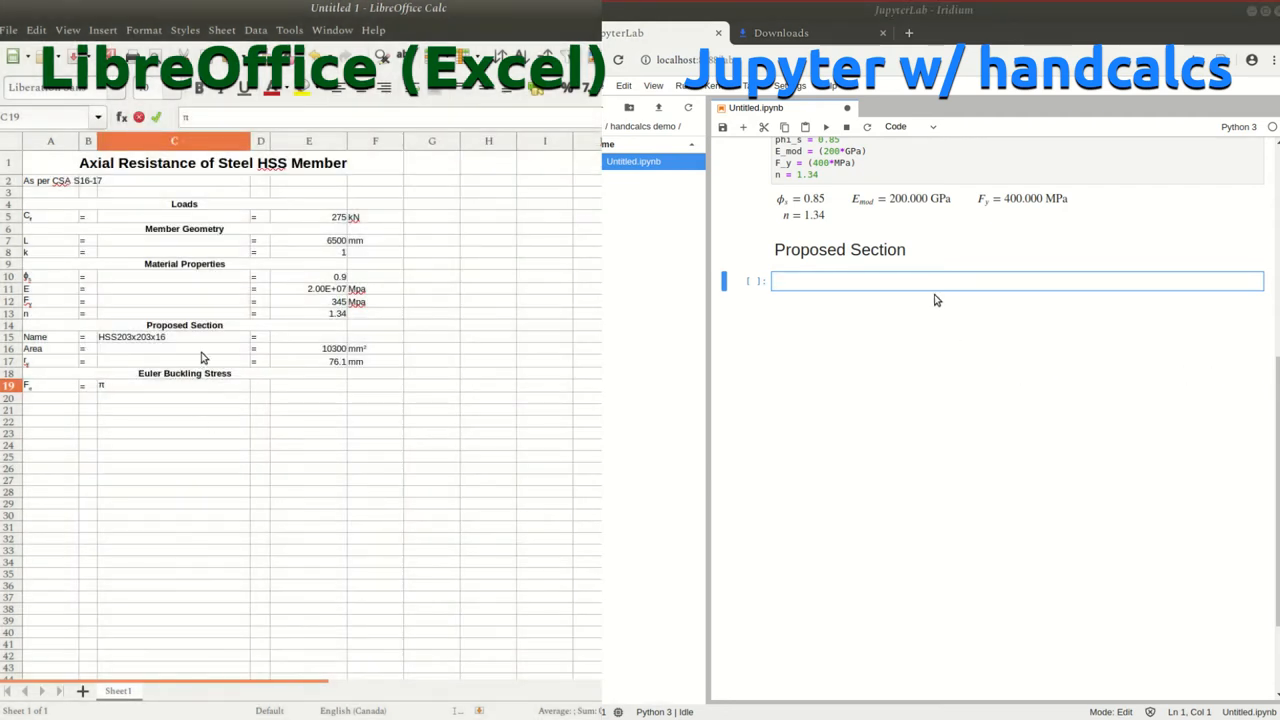
text(W)
text(Name = "H)
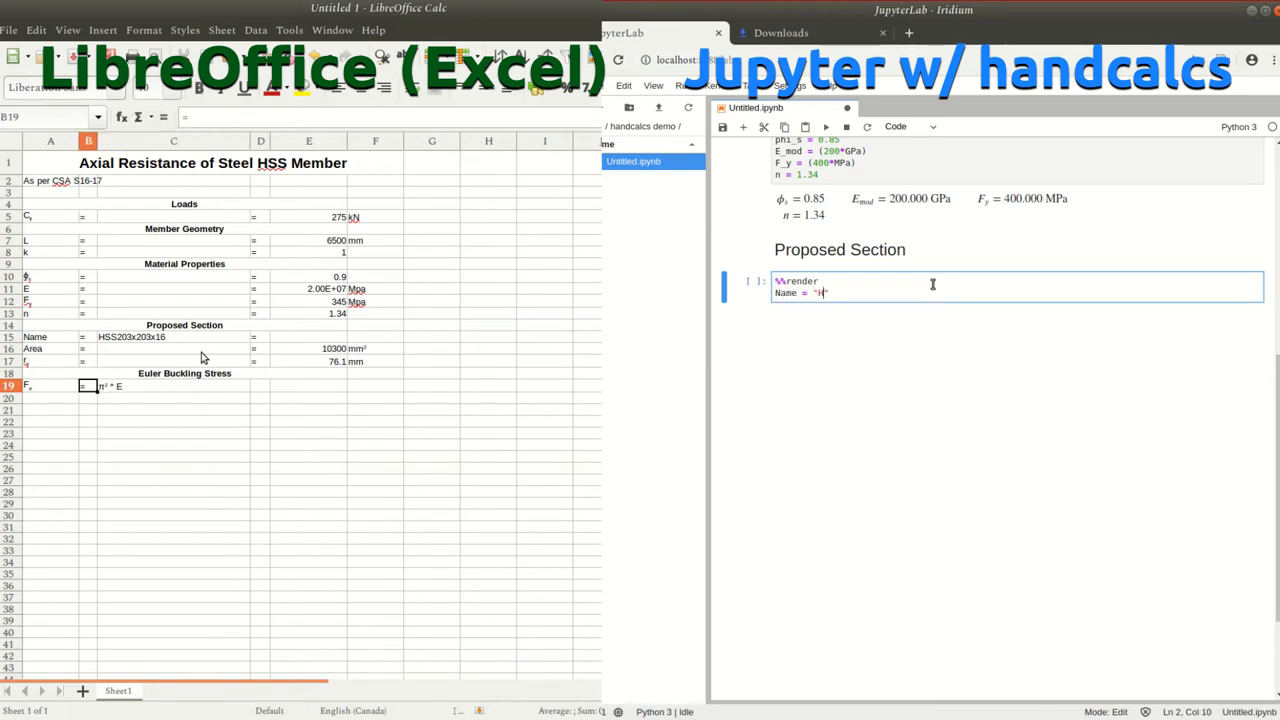
text(SS203x203x16)
click(173, 386)
text( /)
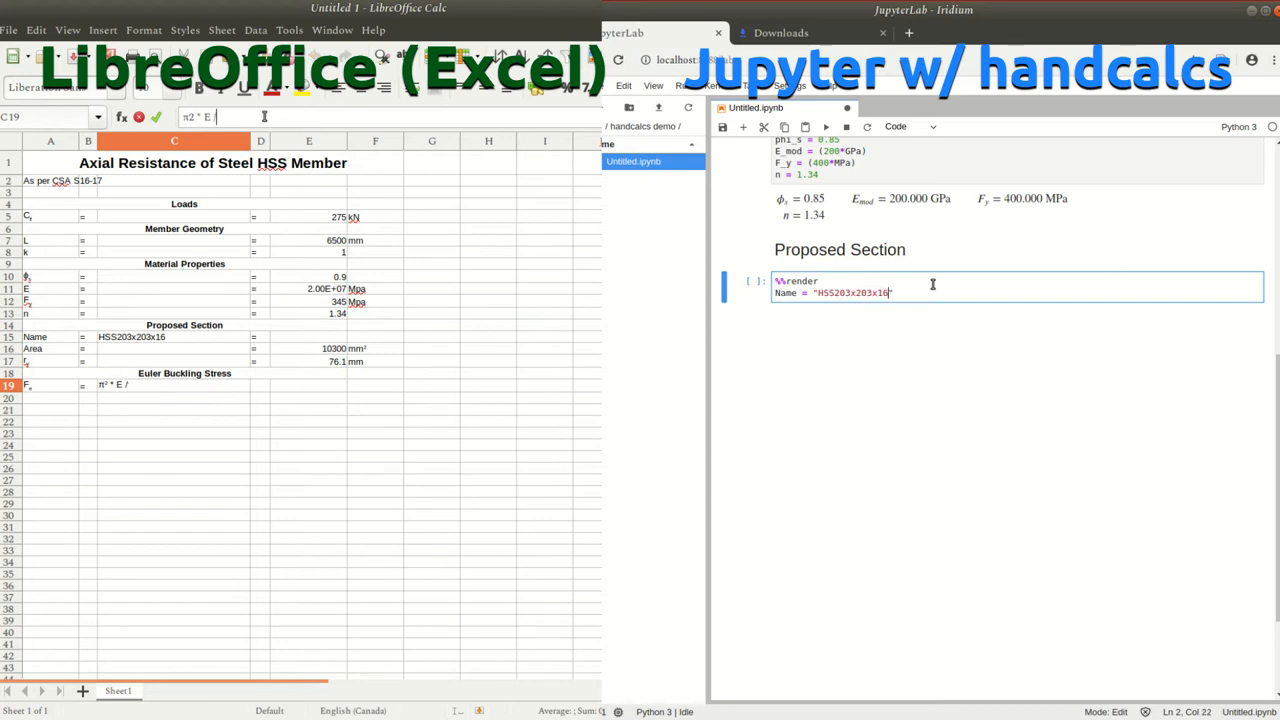
text(A = 10300)
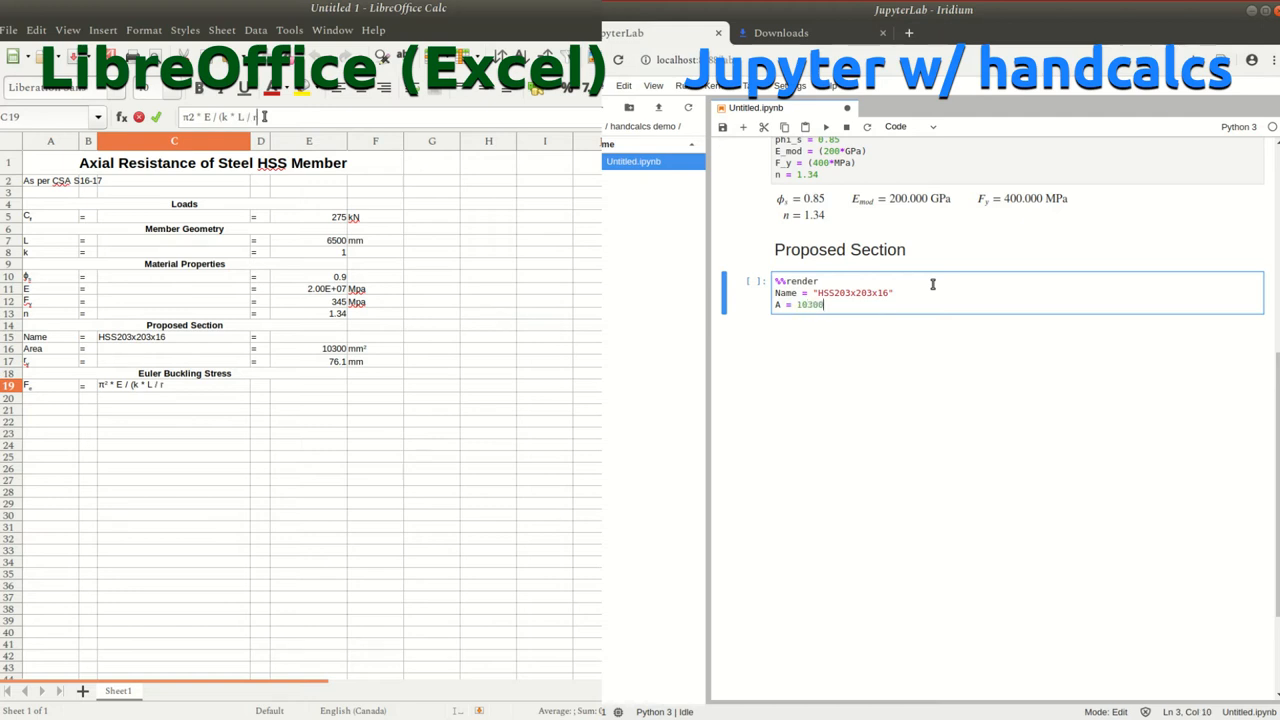
text(*mm**2))
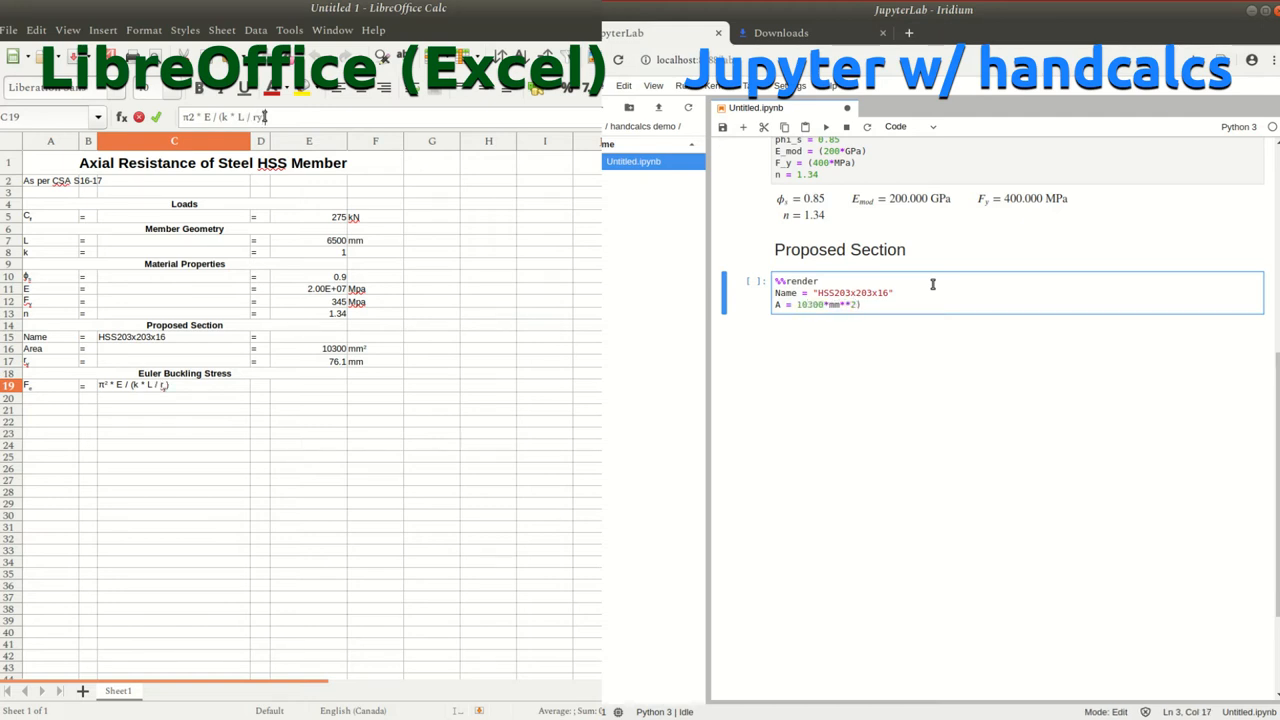
Fix the area, commit the Fe formula text, add r_y and import pi and sqrt from math
click(893, 292)
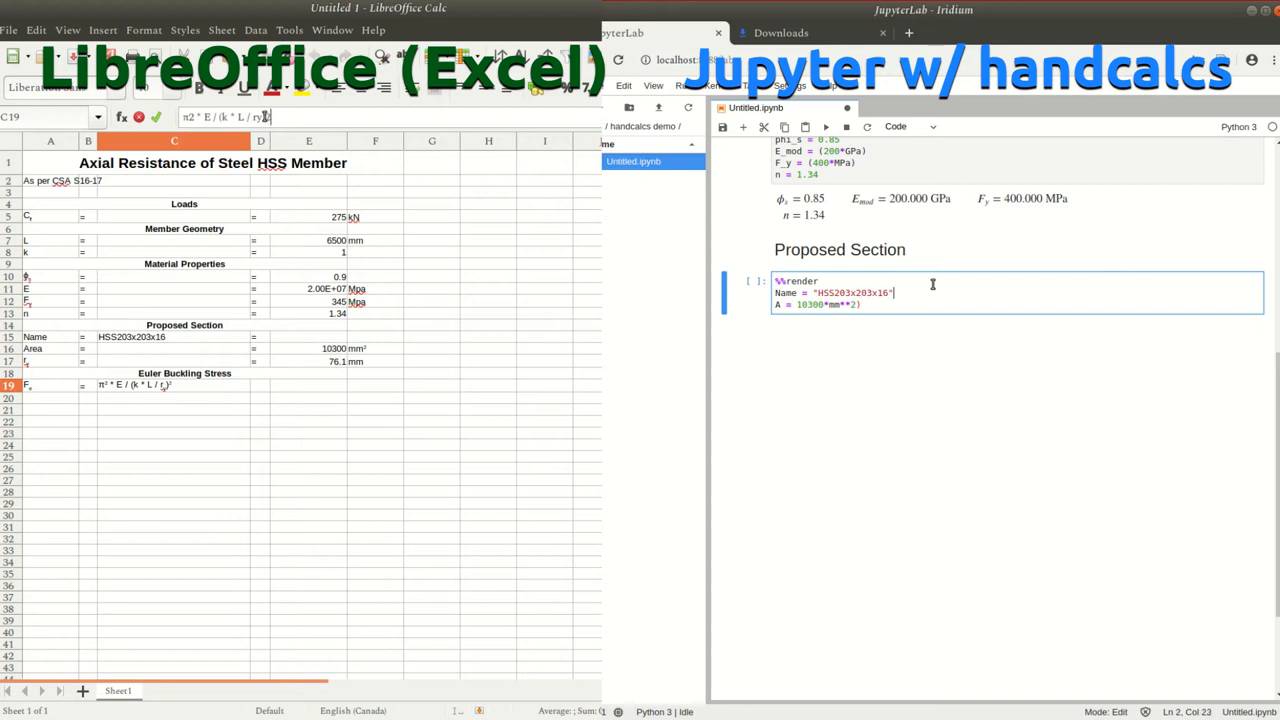
text(()
key(Return)
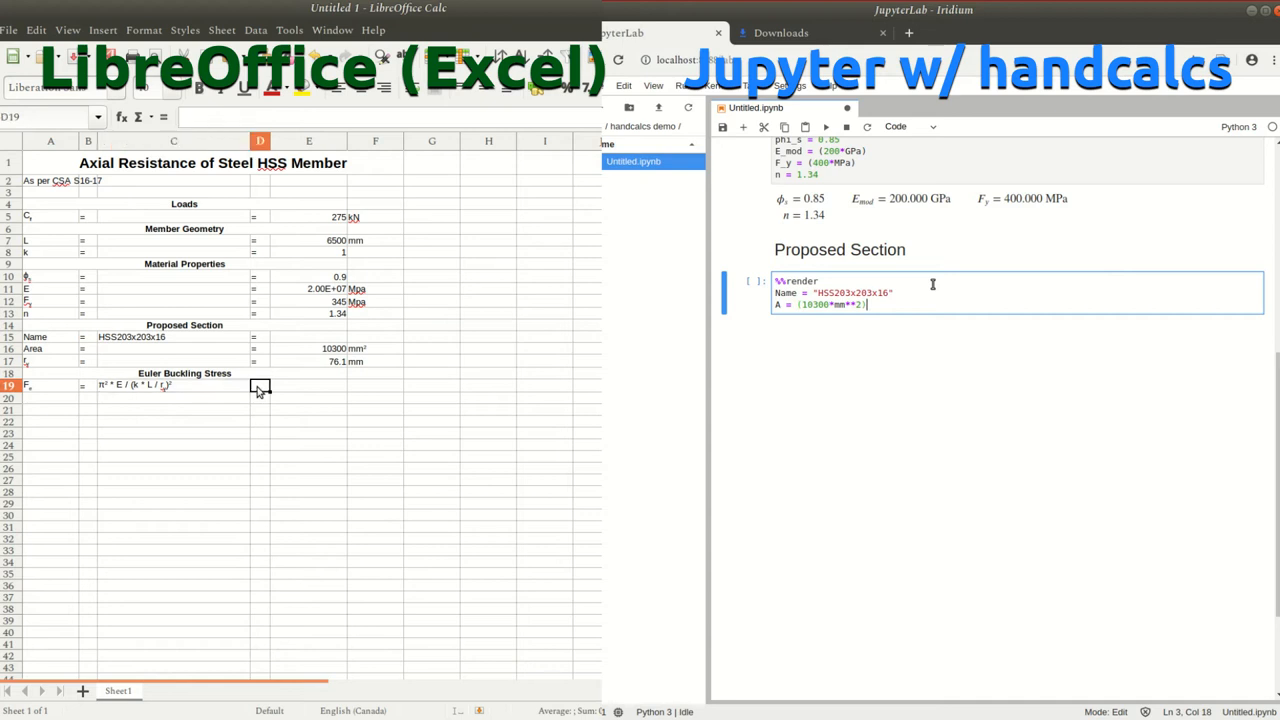
text(r_y = (76.1*mm)
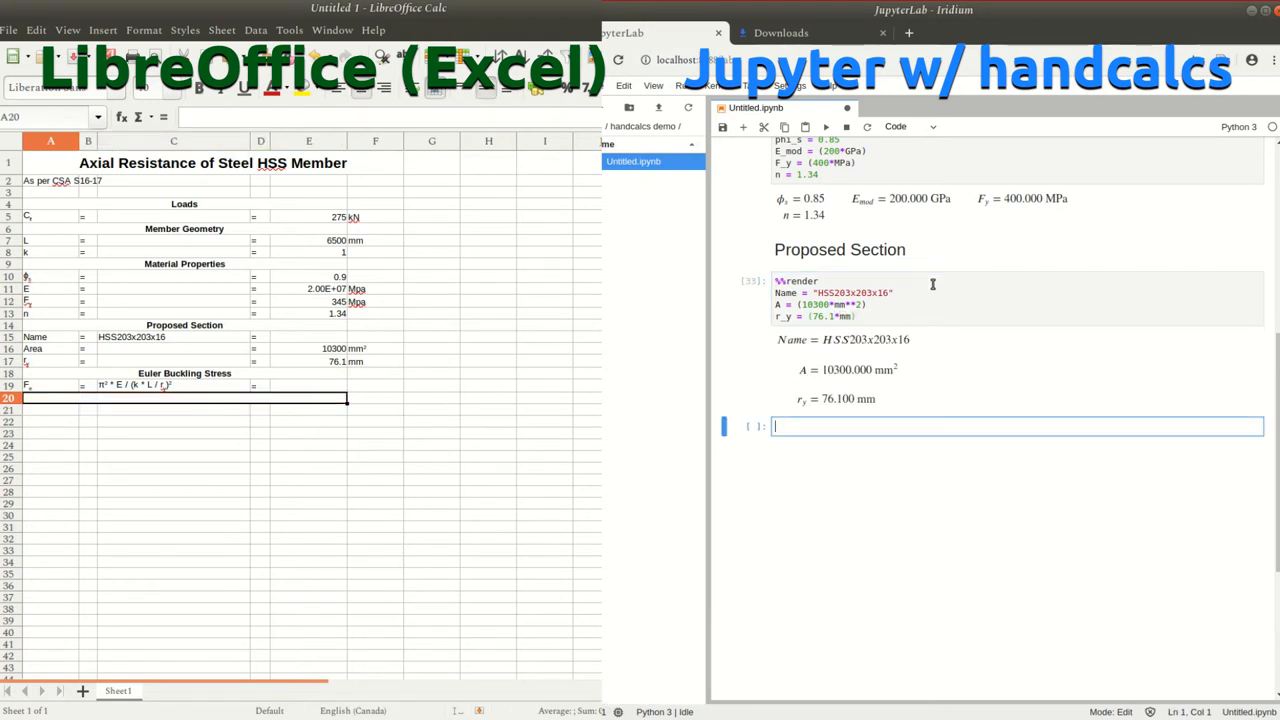
text(## E)
text(λ Factor)
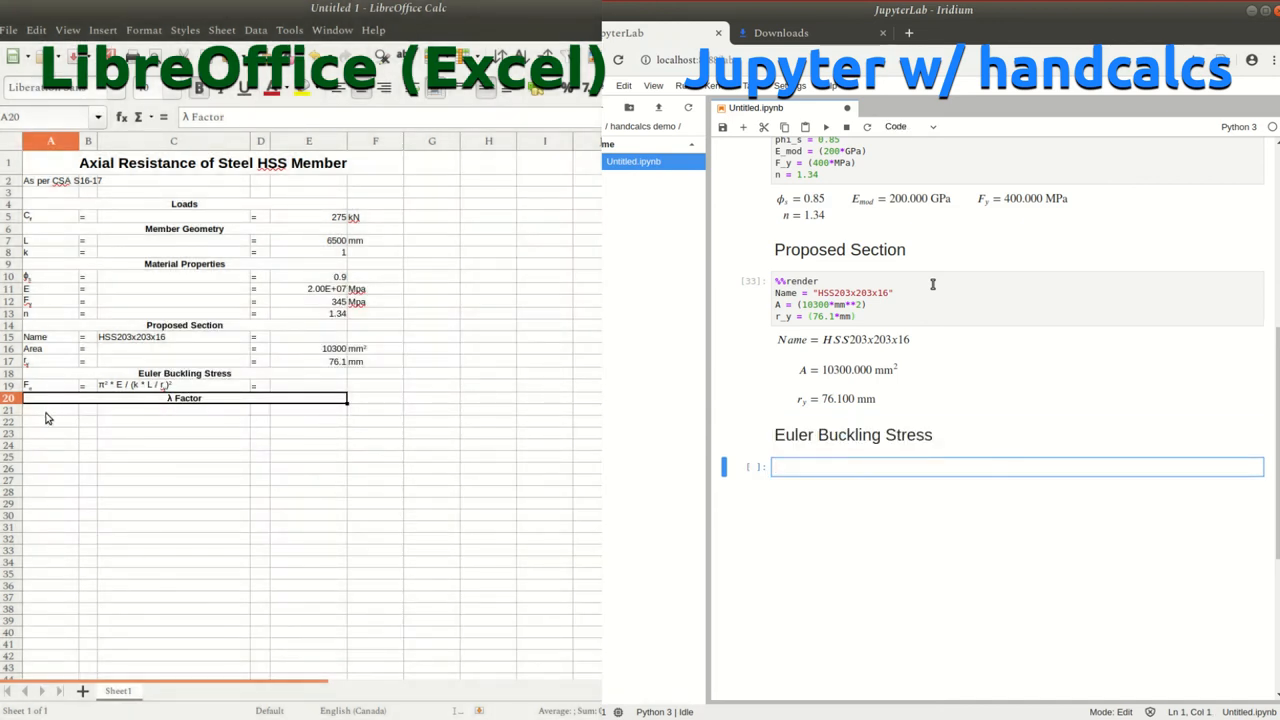
text(from math import pi, sqrt)
text(%)
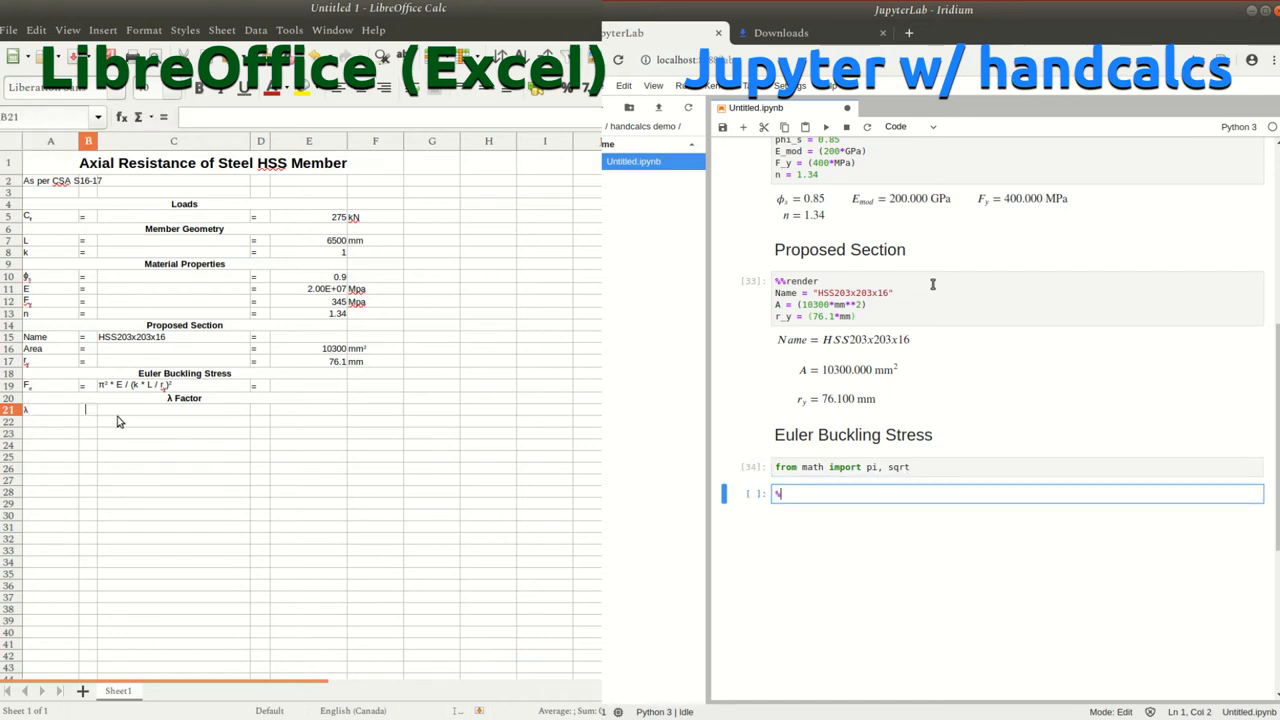
Write the %%render cell F_e = (pi**2*E_mod)/((k*L/r_y)**2), rendering 270.565 MPa
text(render)
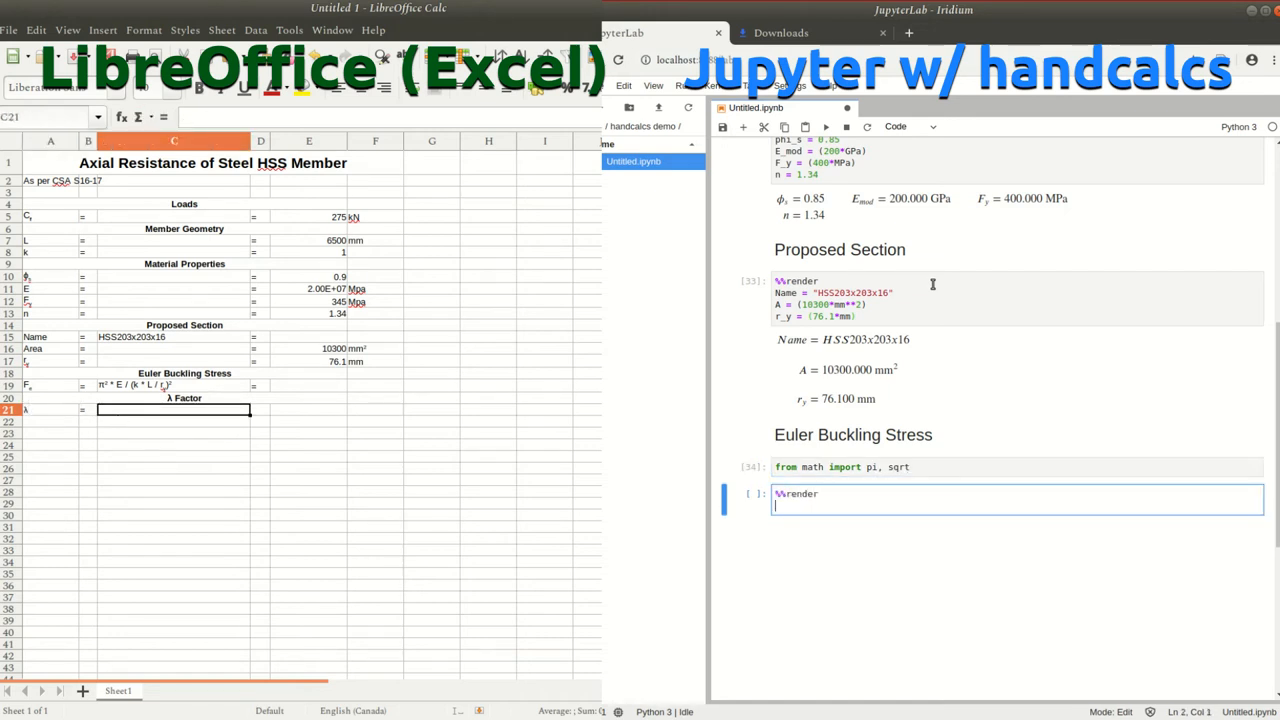
text(F_e = ()
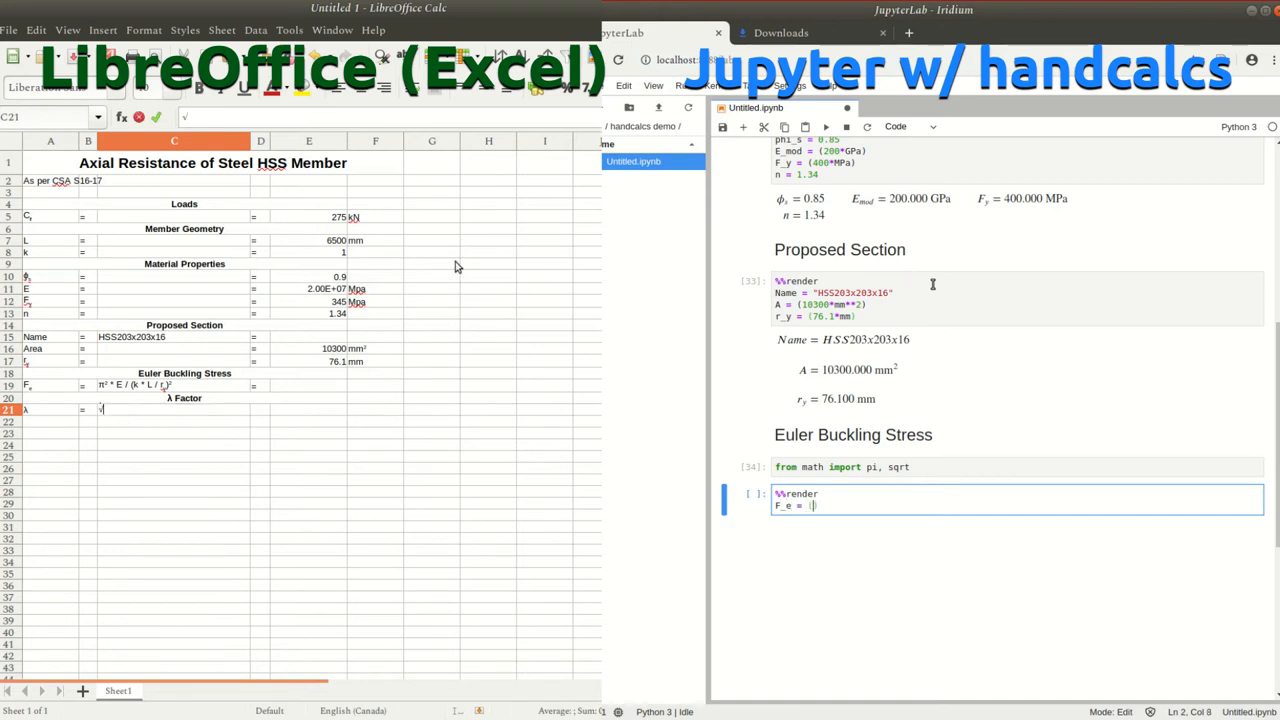
text((pi**2 * E_mod)
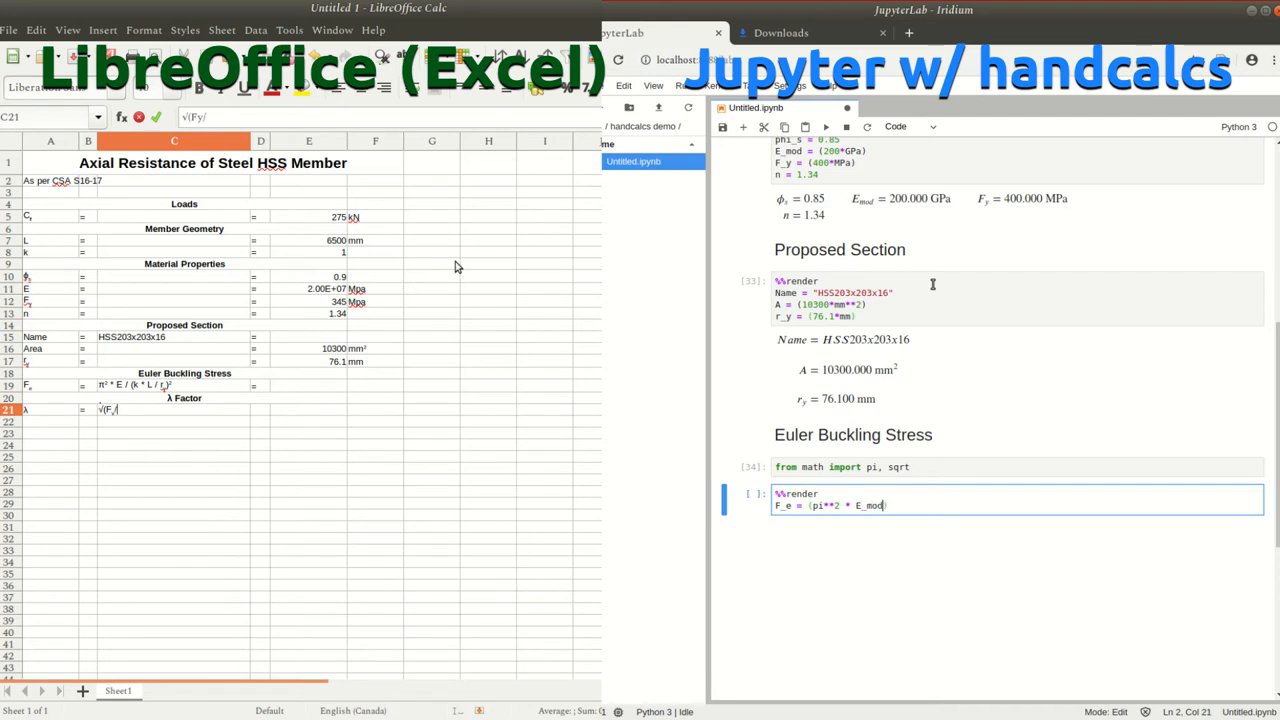
text(/ ())
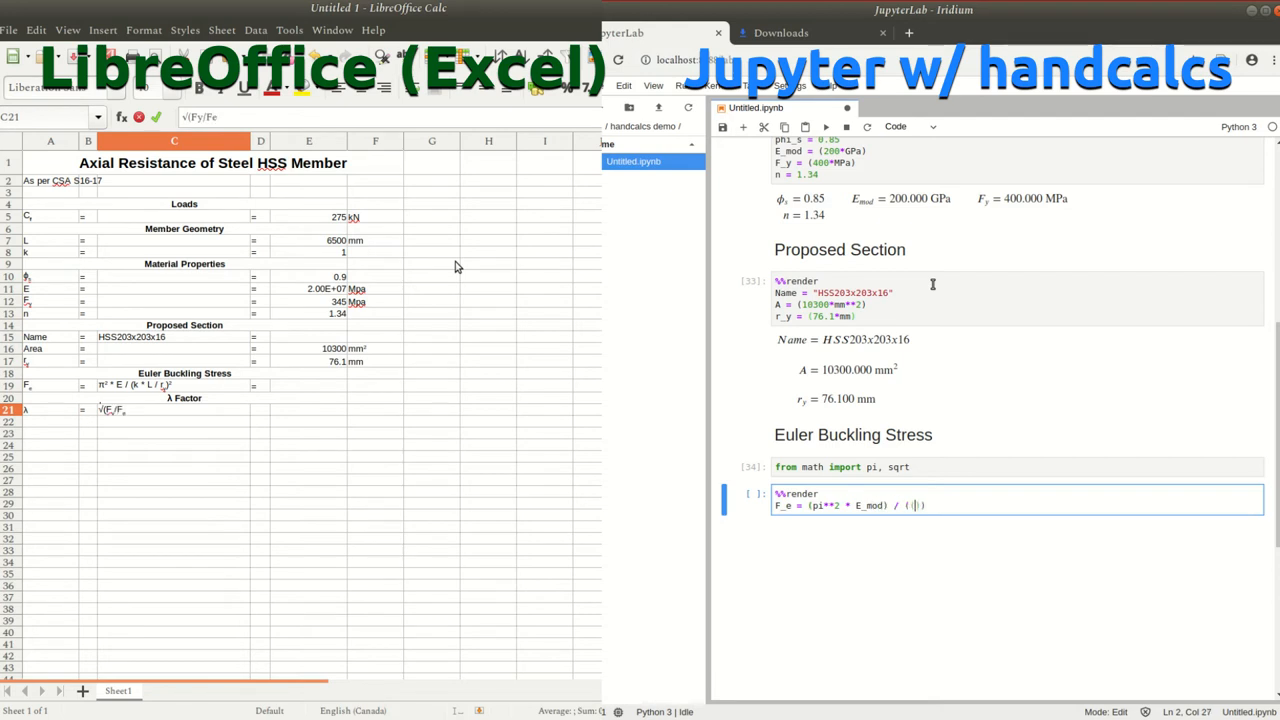
text(k*L/r_y)
text(##)
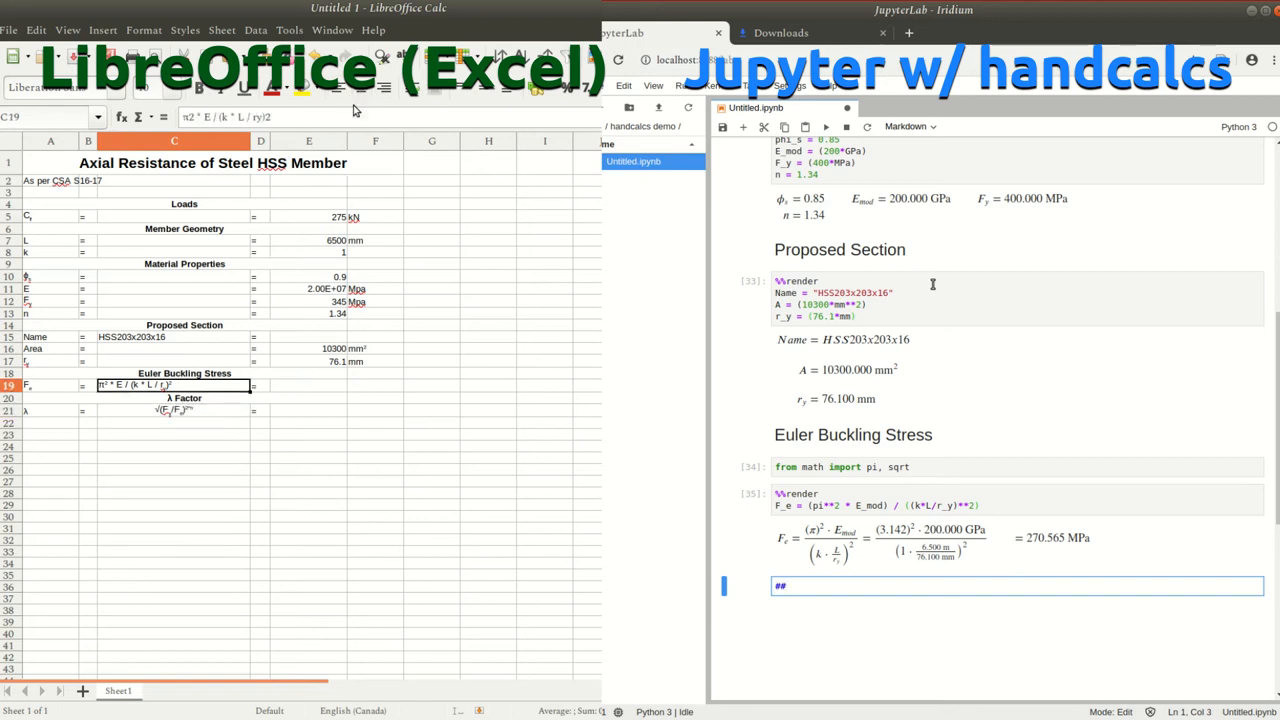
Add a '$\lambda$ Factor' Markdown heading
text(s)
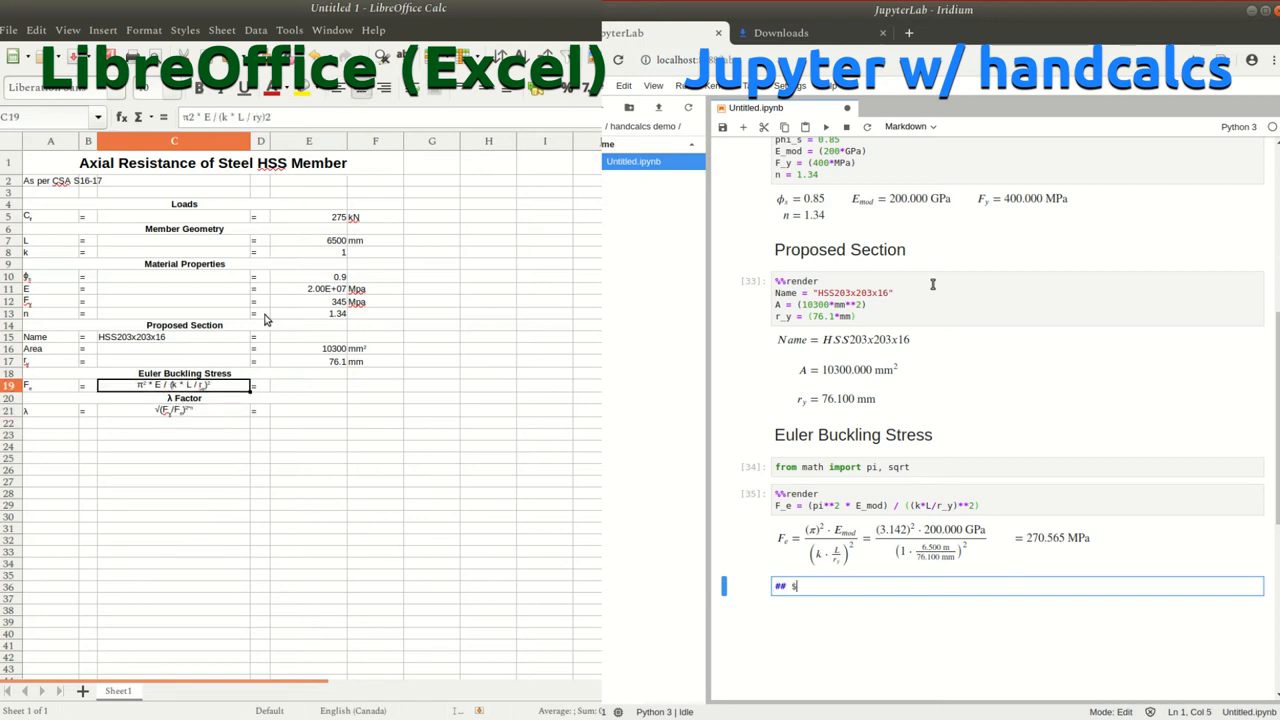
text($\lambda$)
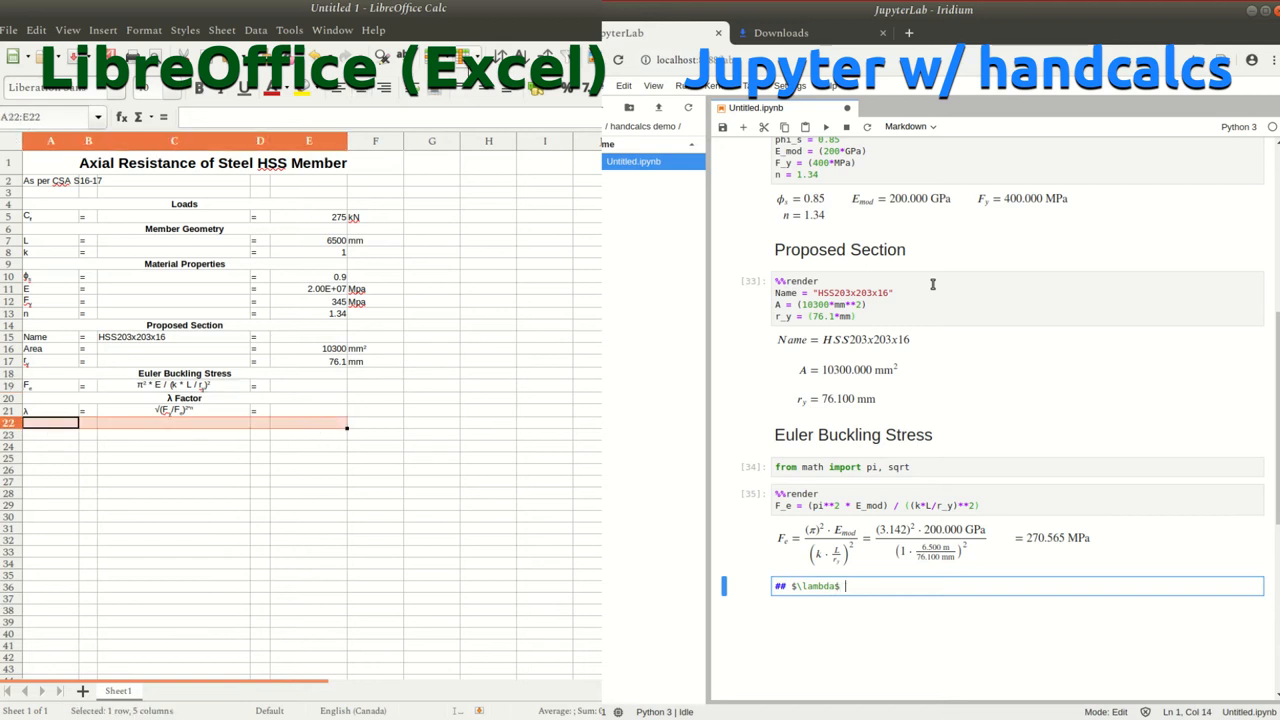
text(Factore)
click(50, 422)
text(Axial)
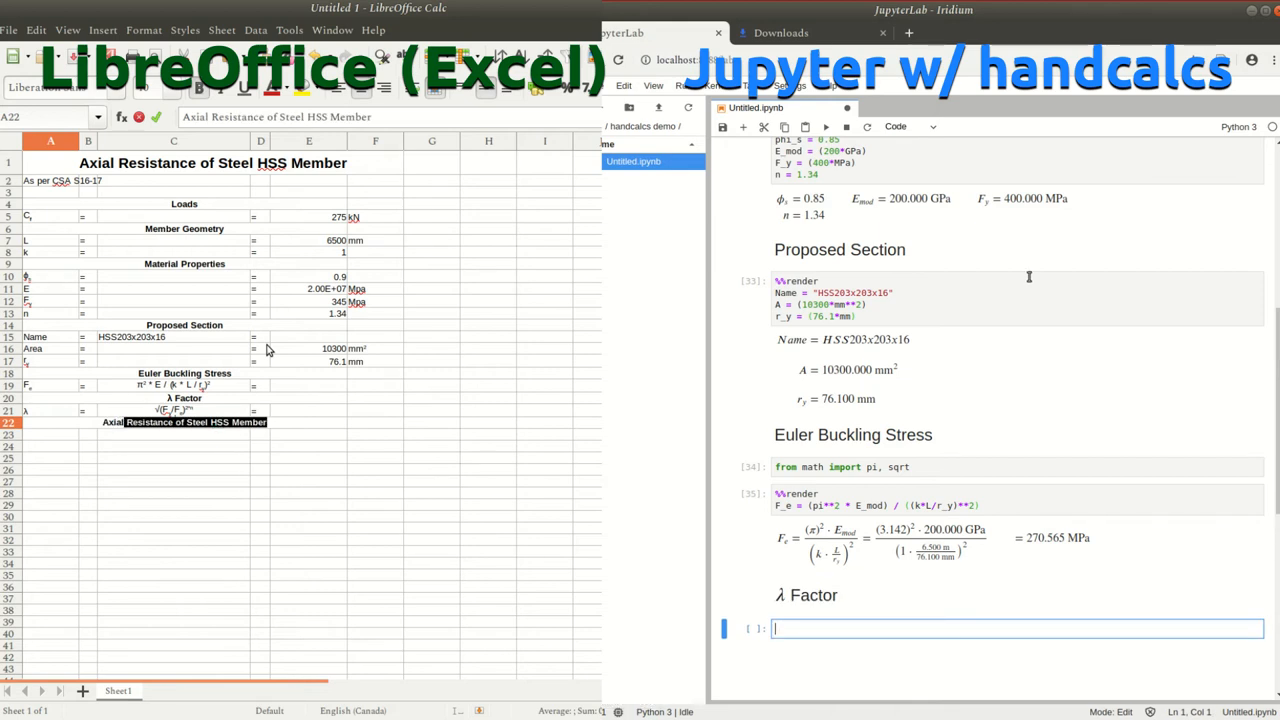
scroll(down, 3)
text( Resistance)
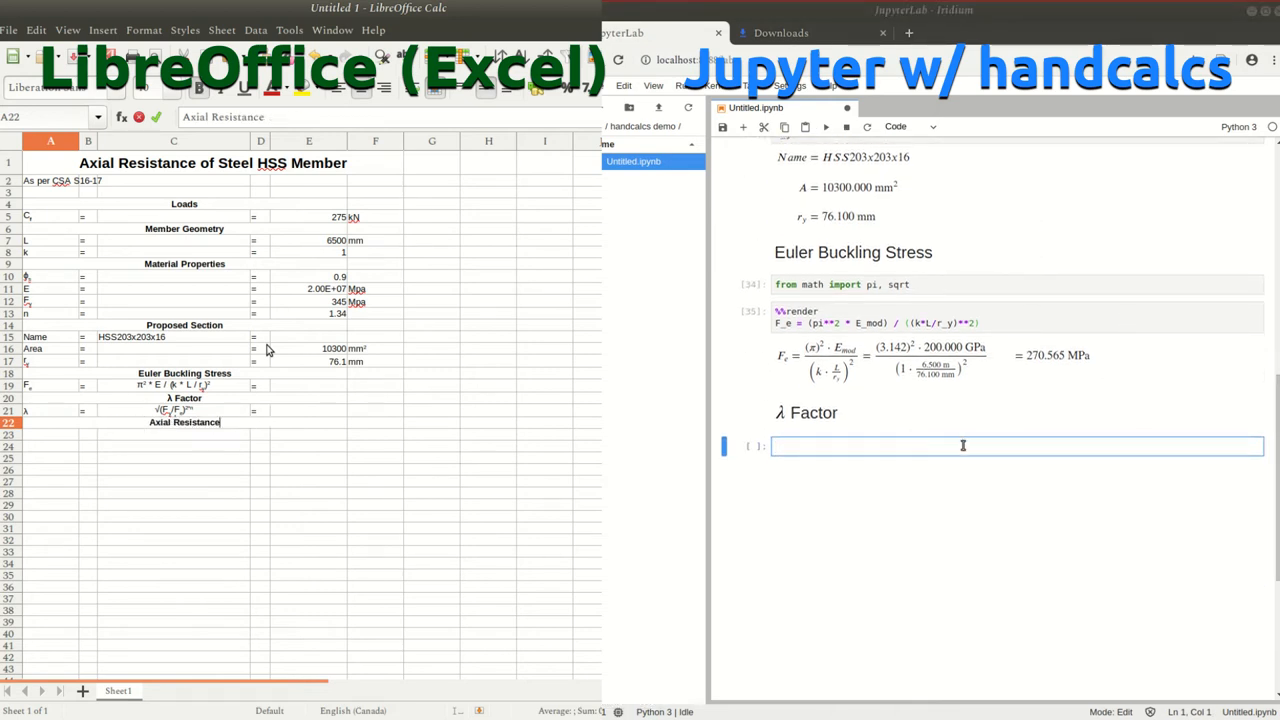
Render λ = 1.689 and start the '## Axial Resistance' heading
text(%%render)
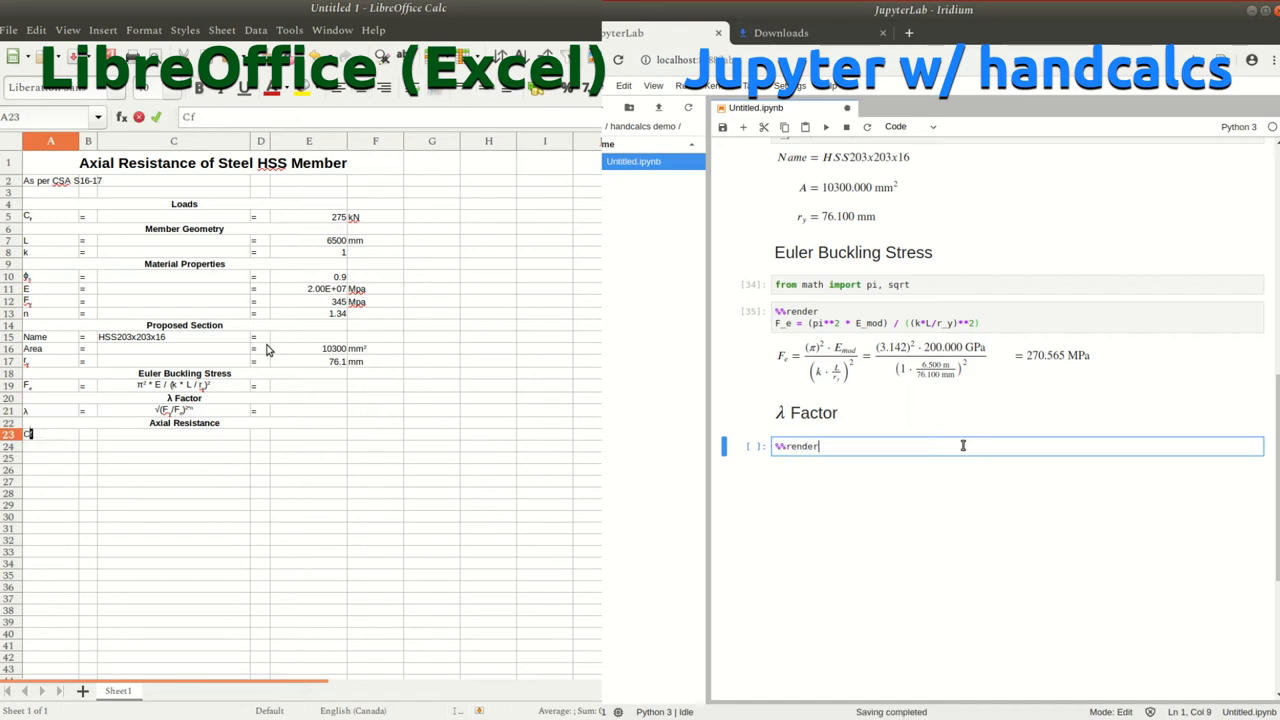
text(lamb = (sqrt(F_y / F_e)) **)
click(174, 434)
text(ϕs * A * Fy)
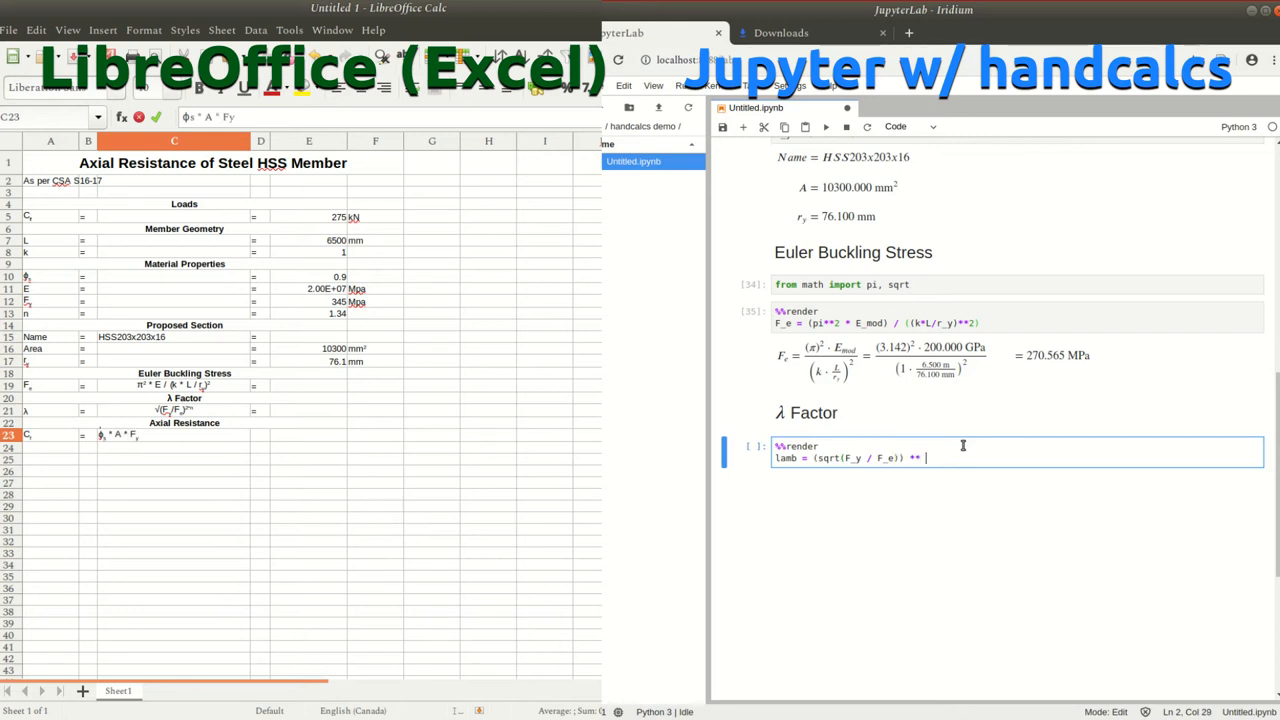
text((2*n))
text( / (1 +)
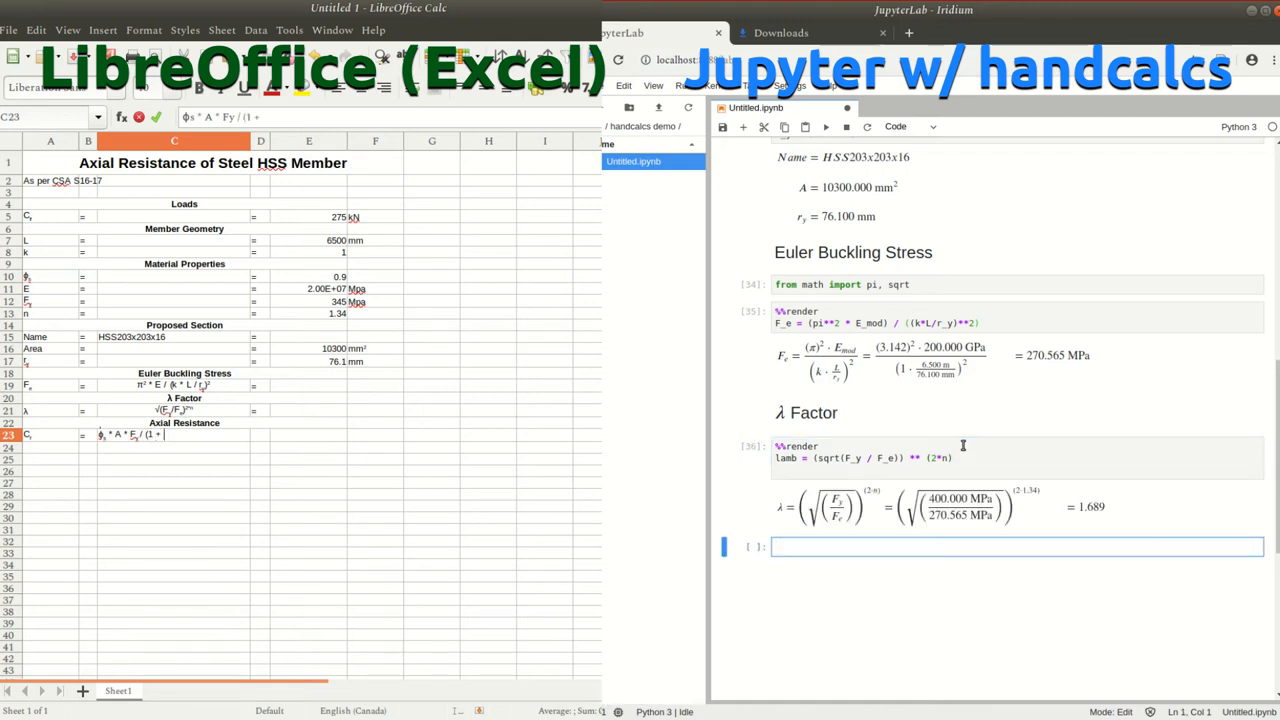
text(##)
text( λ)(1)
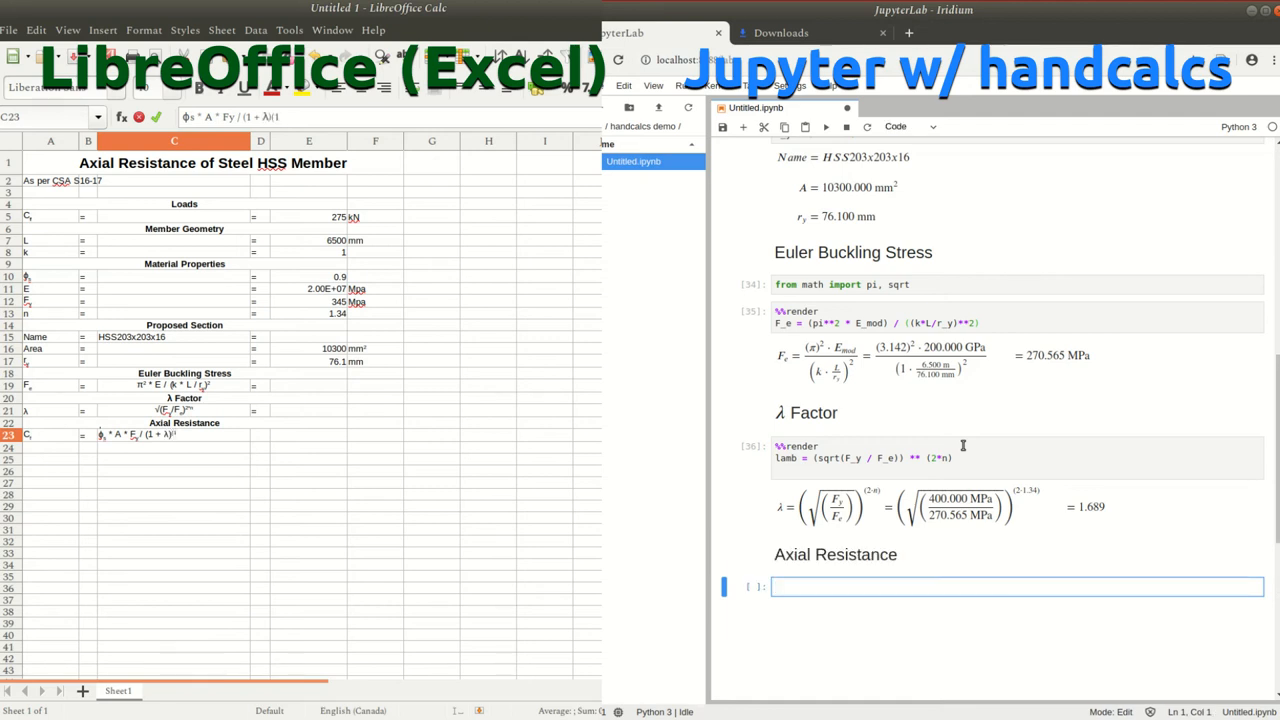
Render C_r = (phi...) as 1.674 MN and add a 'Demand Capacity Ratio' heading
text(%%render)
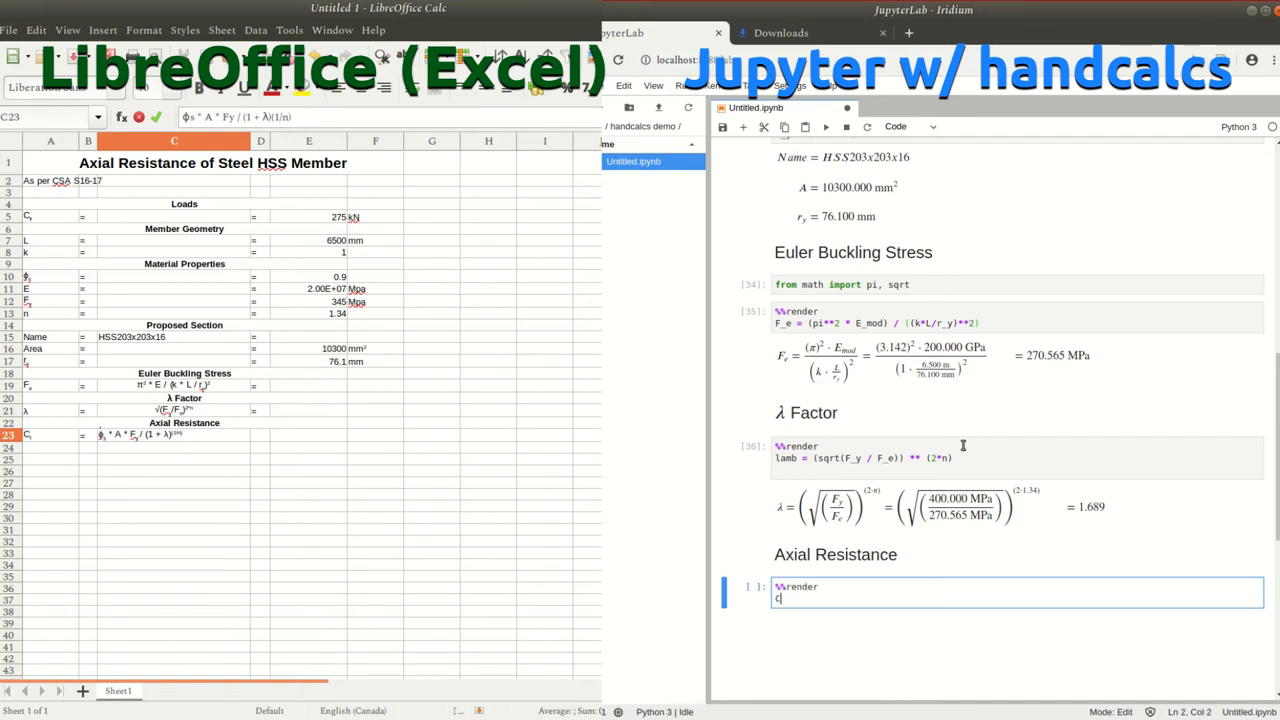
text(C_r = (phi))
text( / 1000)
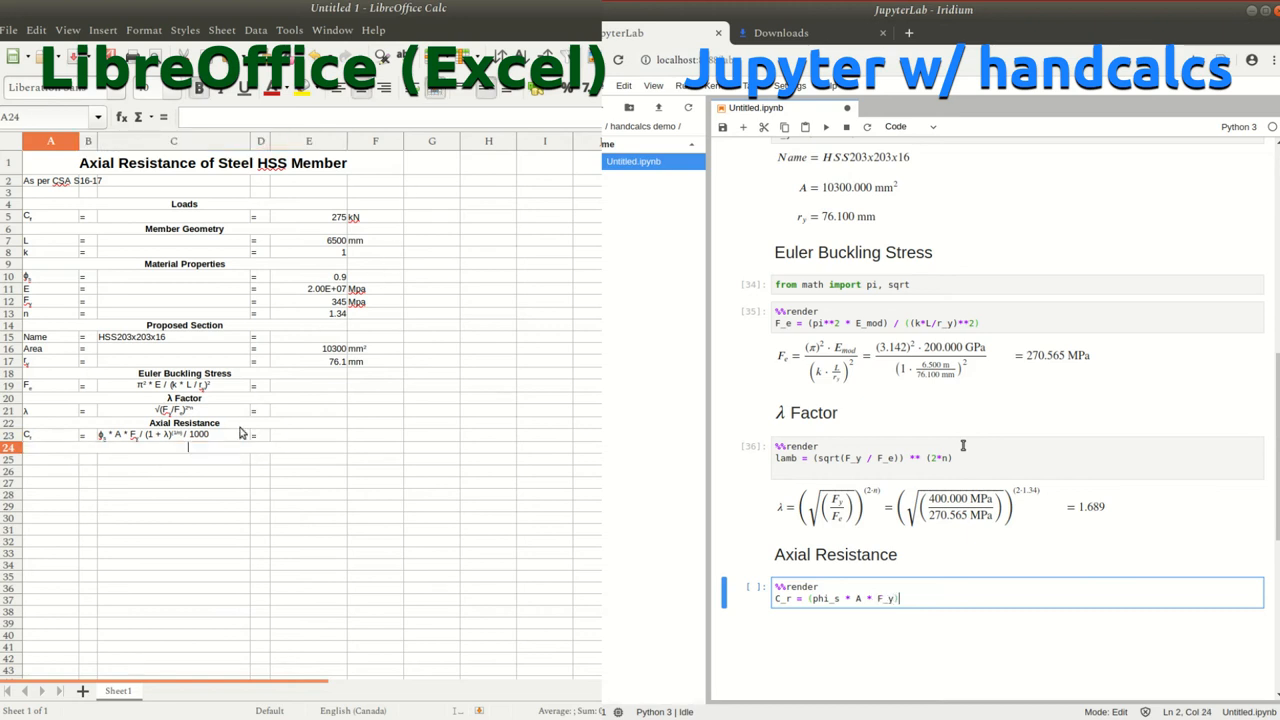
text(Demand Capacity Ratio)
text(## Demand Capacity)
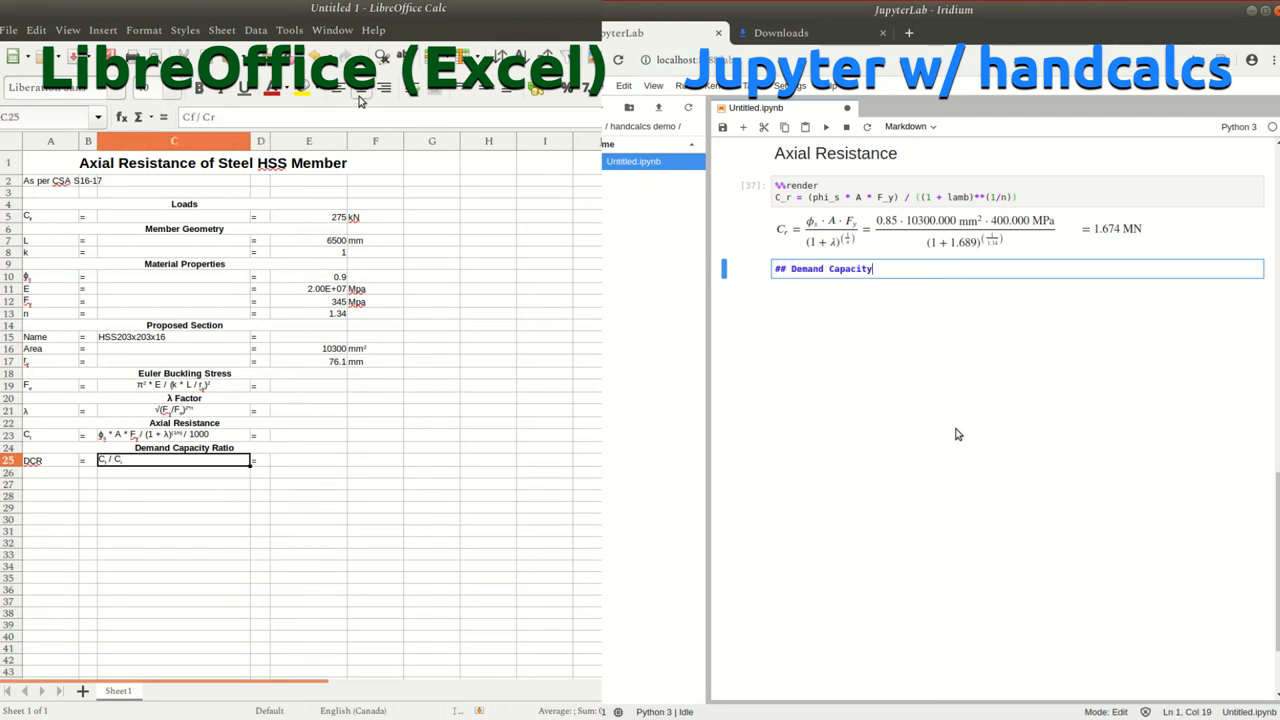
Select the Cf load cell to name it and render DCR = C_f/C_r = 0.164
click(174, 434)
text(D)
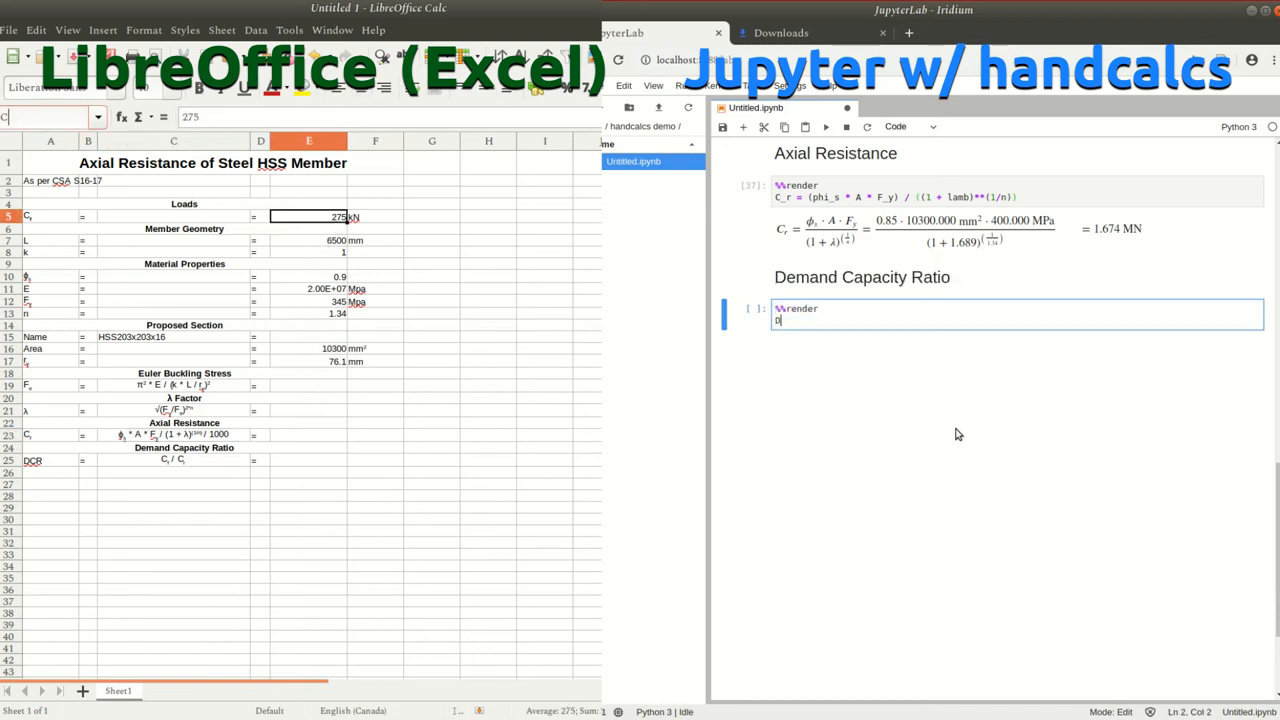
text(CR = C_f / C_r)
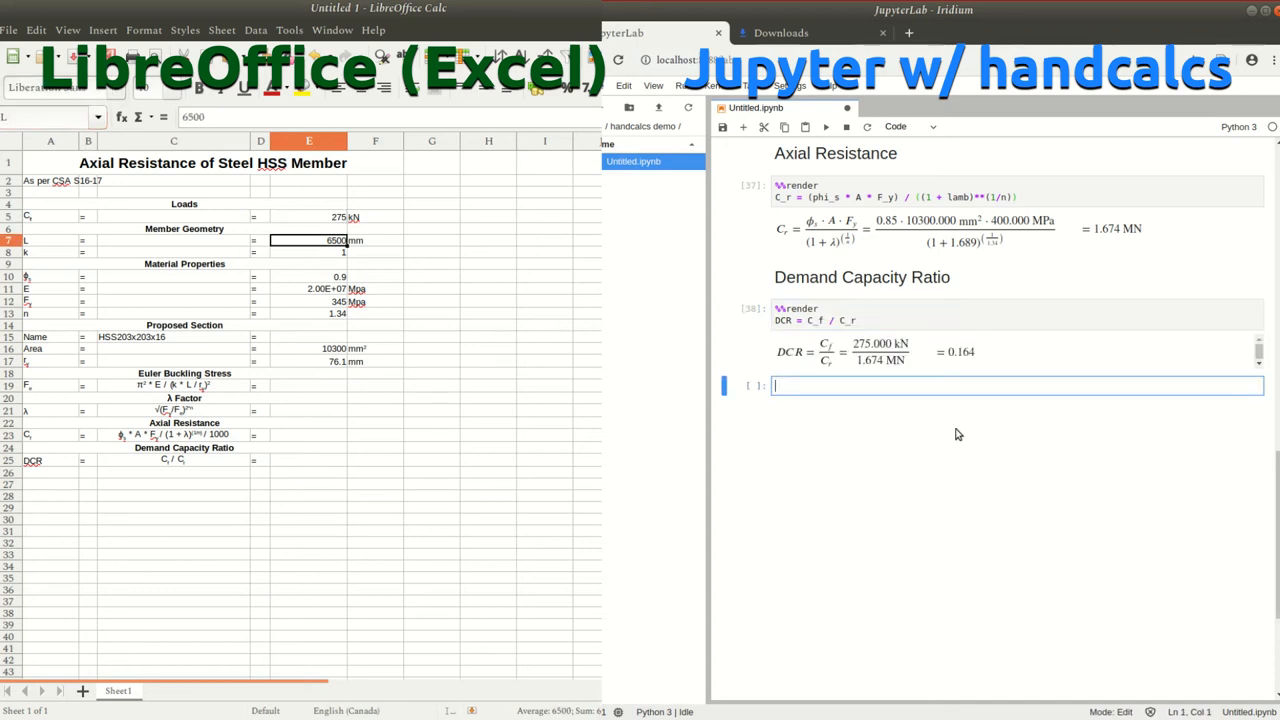
text(dd)
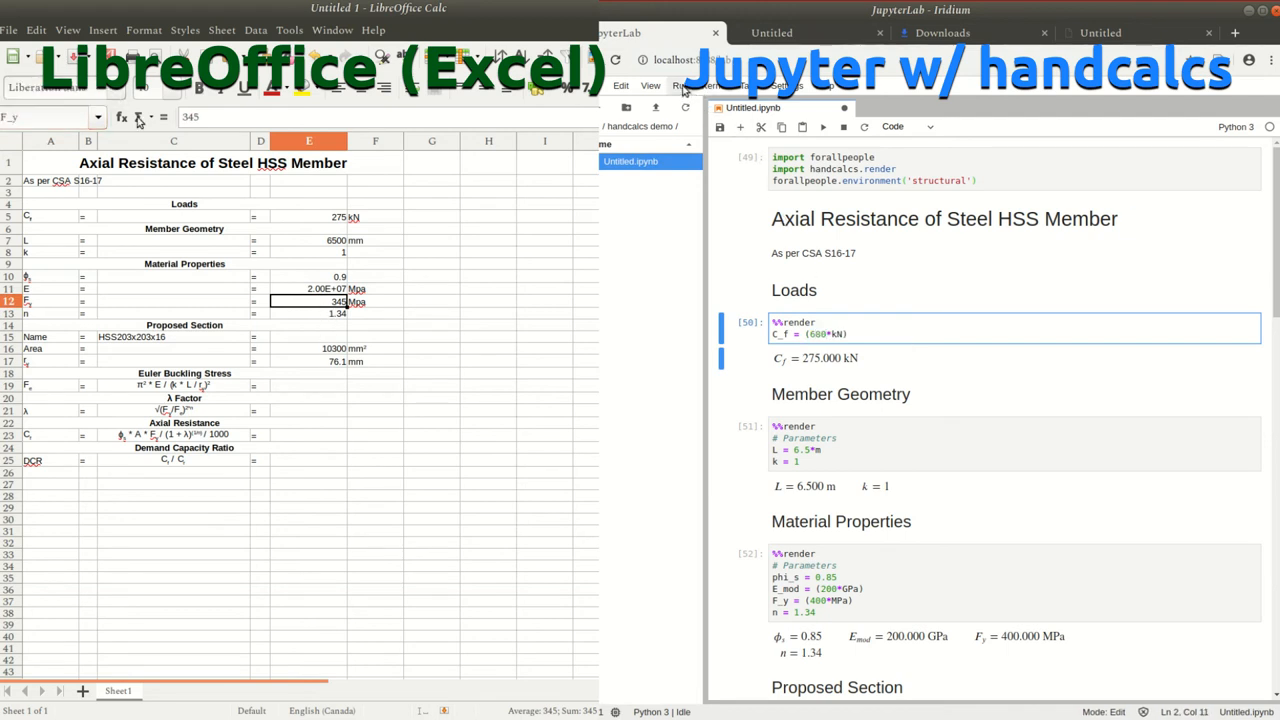
Rerun all notebook cells so Cf = 680 kN gives DCR = 0.406, then start the HTML export
click(675, 85)
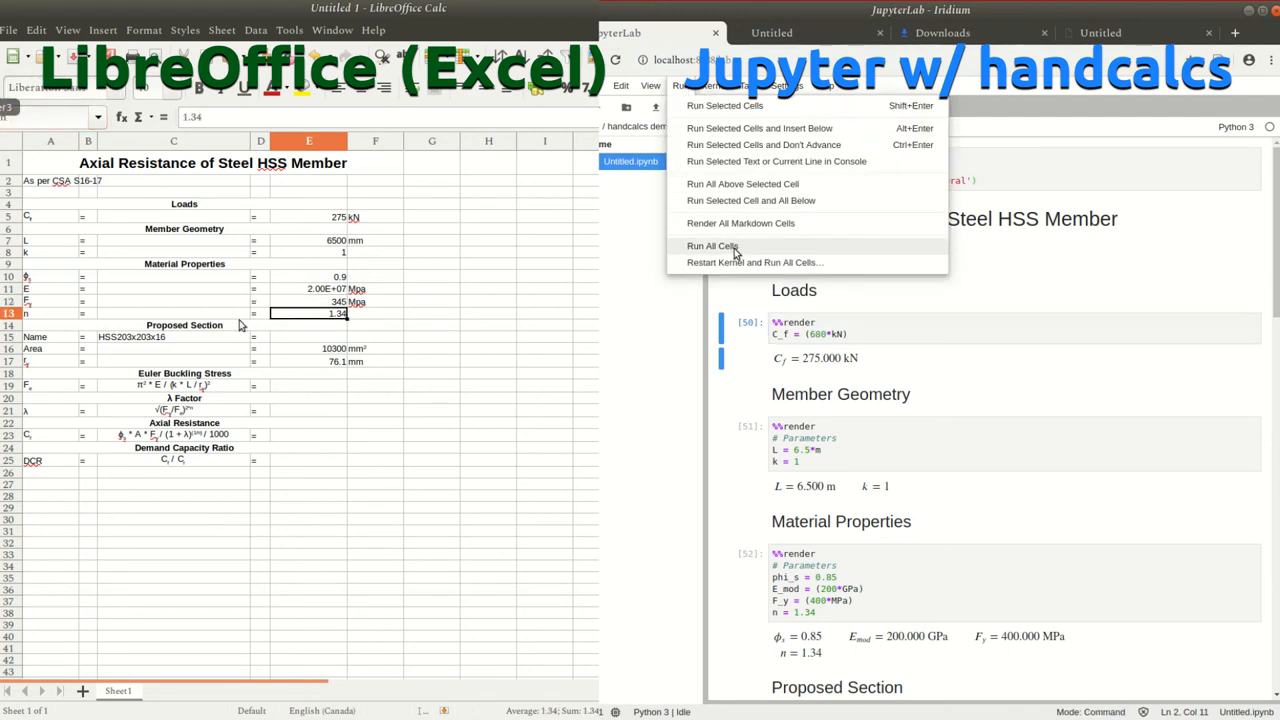
click(712, 246)
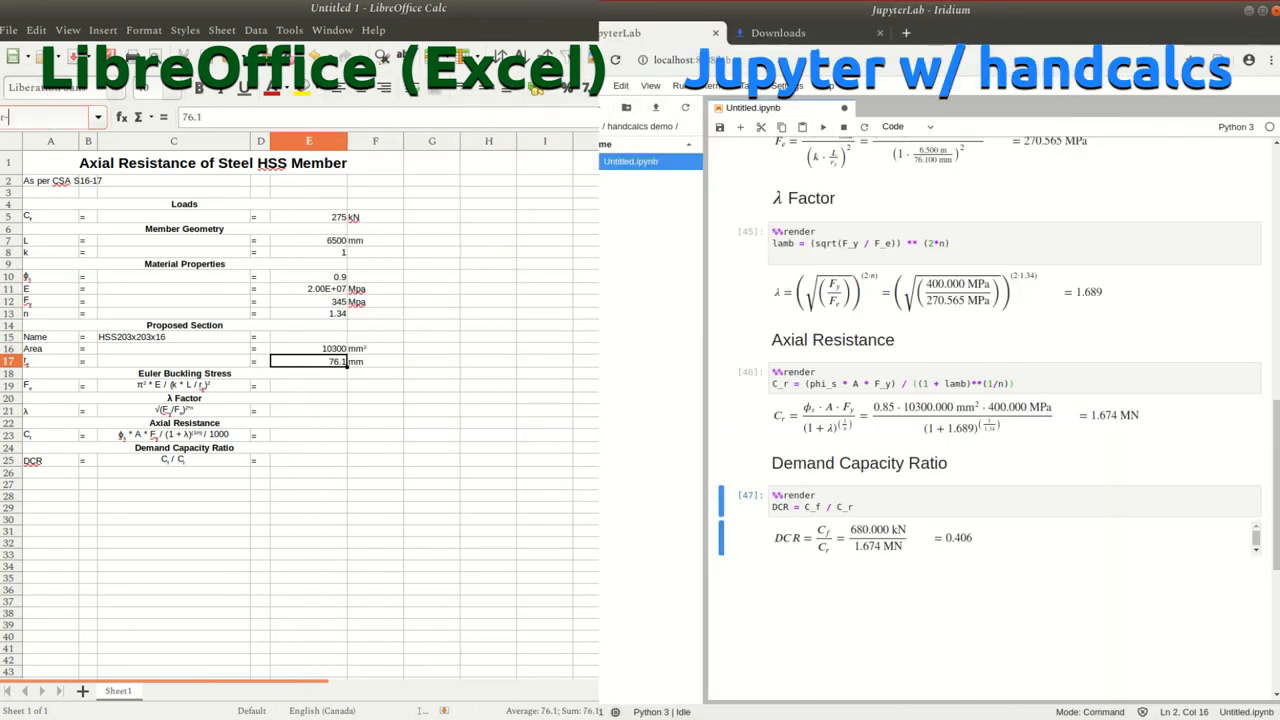
click(620, 85)
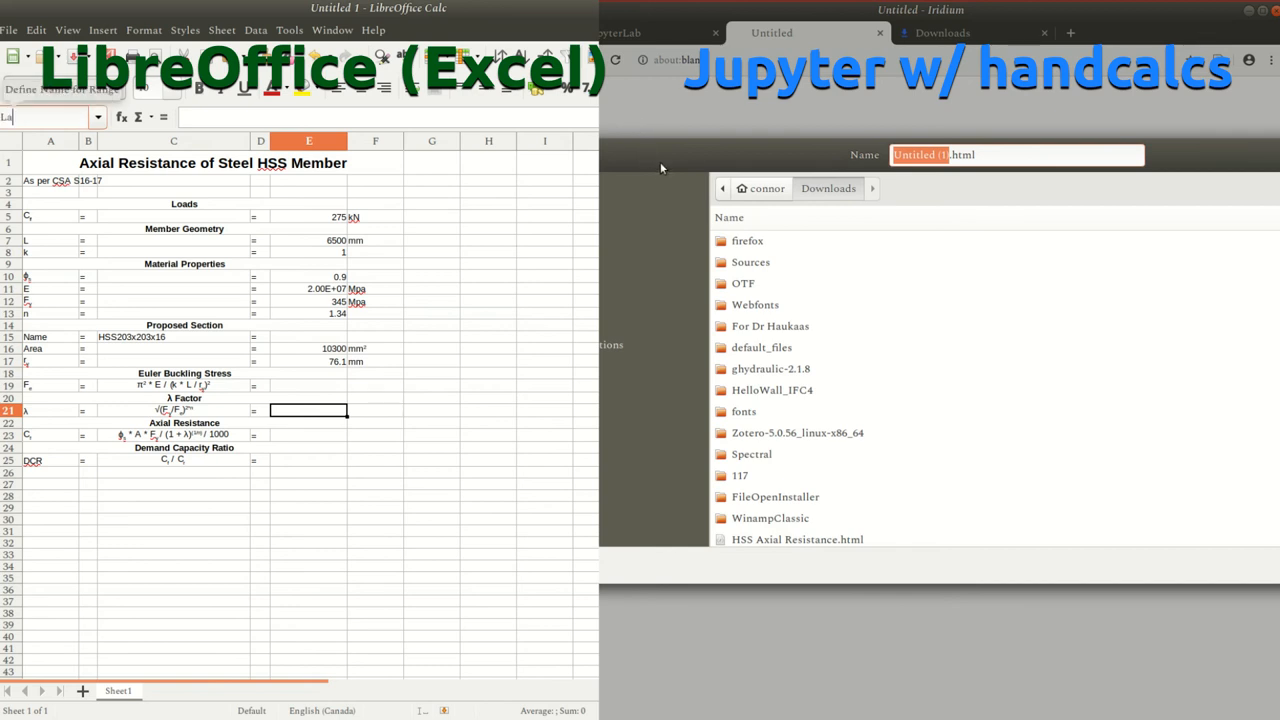
Save the HTML export as 'HSS…' and enter the Fe formula =pi()^2*E_mod... in E19
text(HS)
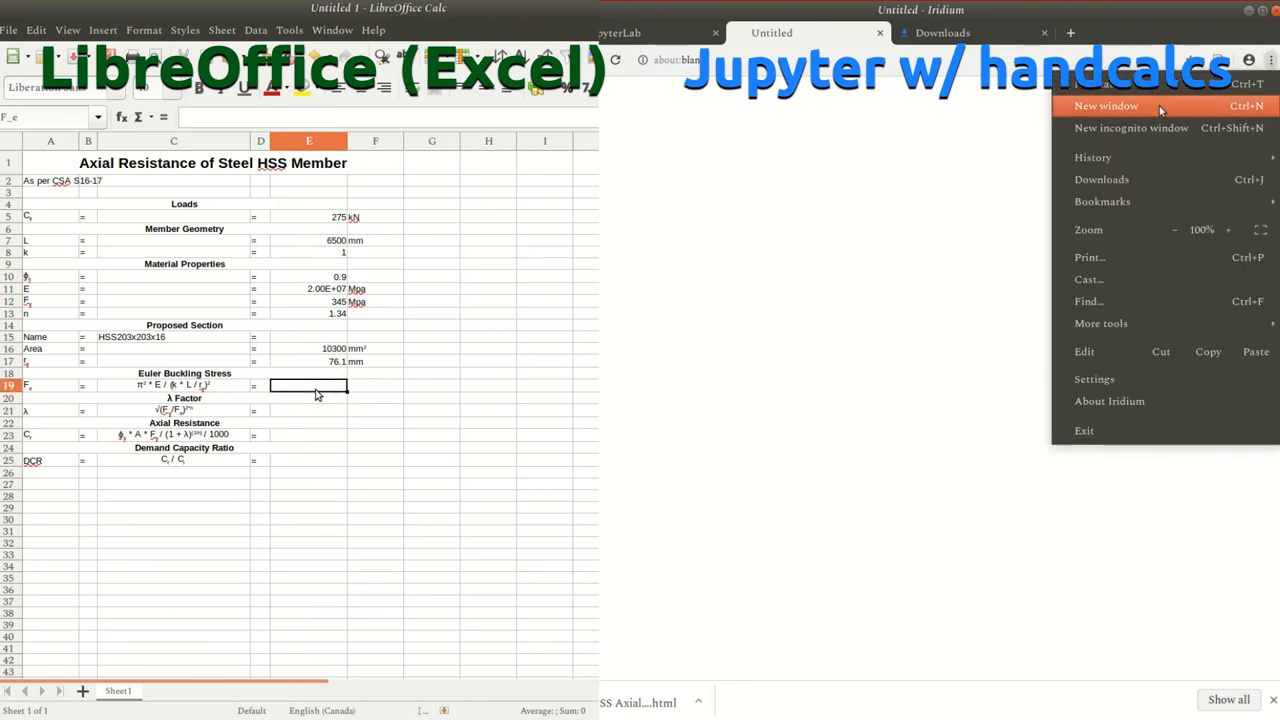
text(=pi)
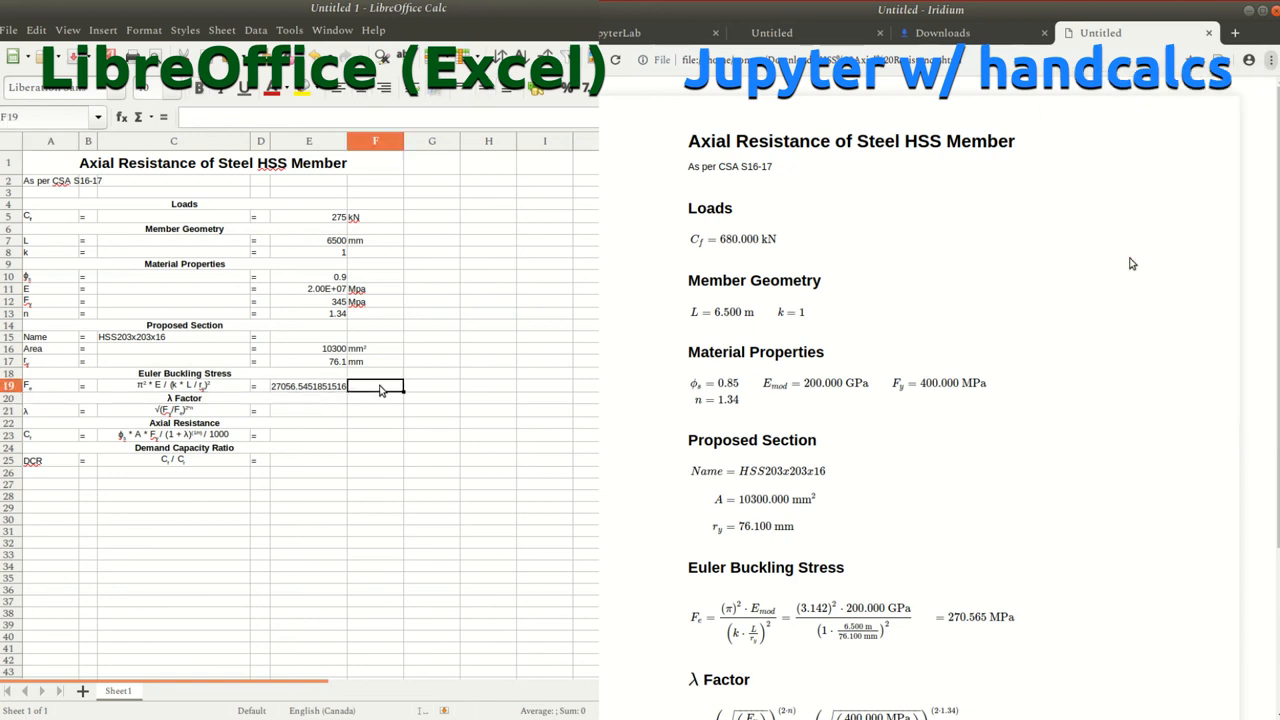
Label Fe in MPa, correct the elastic modulus in E11, and expand the print More settings
text(MPa)
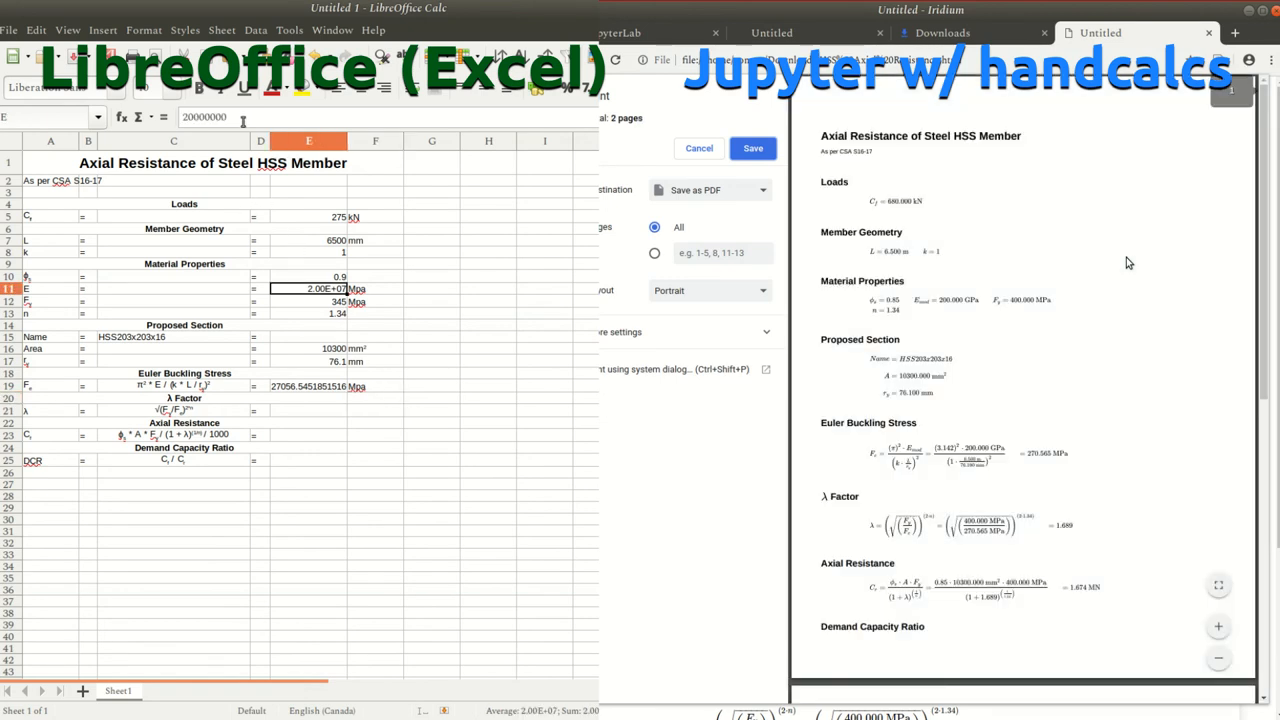
click(308, 301)
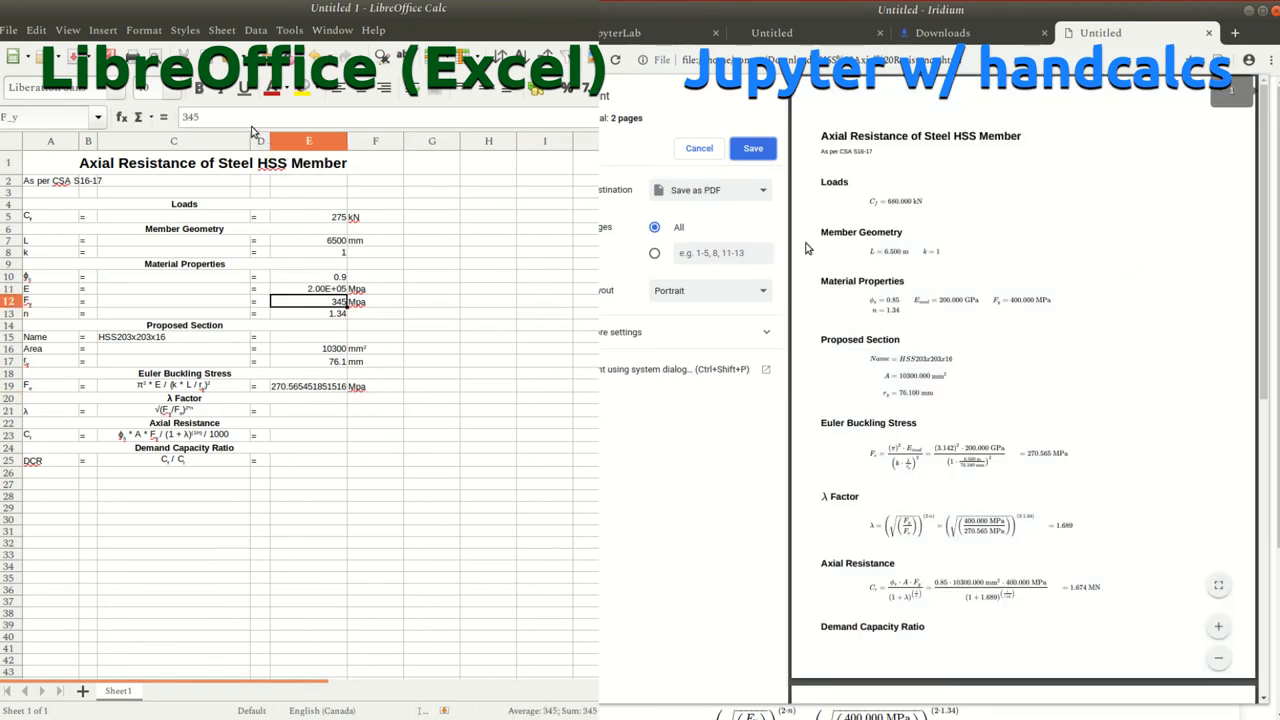
click(308, 410)
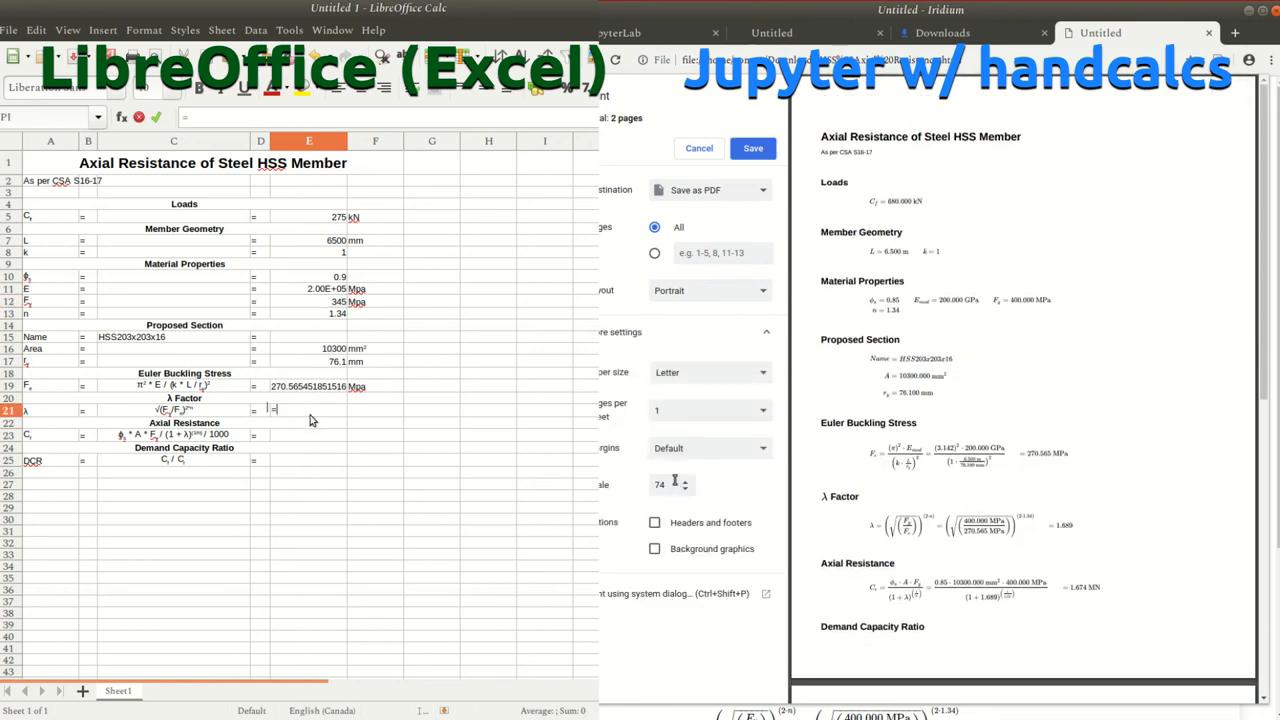
Enter λ =sqrt(F_y/F_e)^(2*n) in E21, save the printout as PDF, and name the lambda cell
text(=sqrt(F_y/F_e)^()
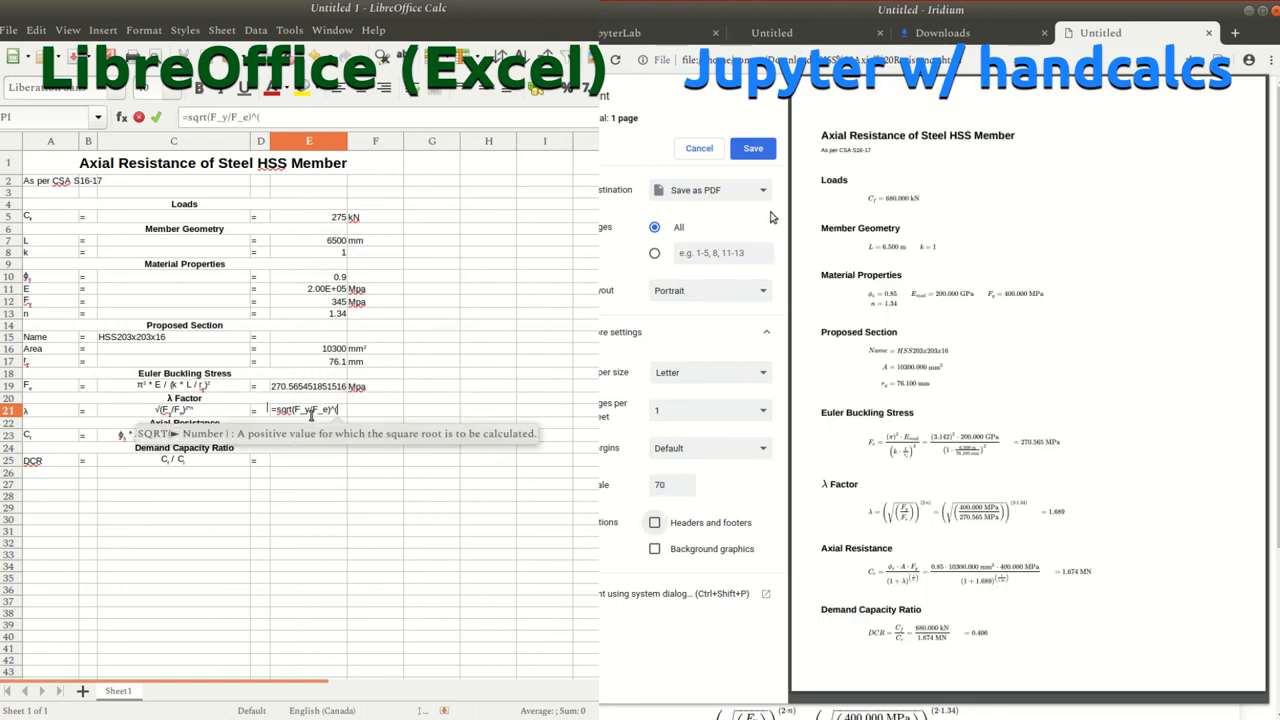
click(752, 148)
text(=phi_s*A*F_y/(1+)
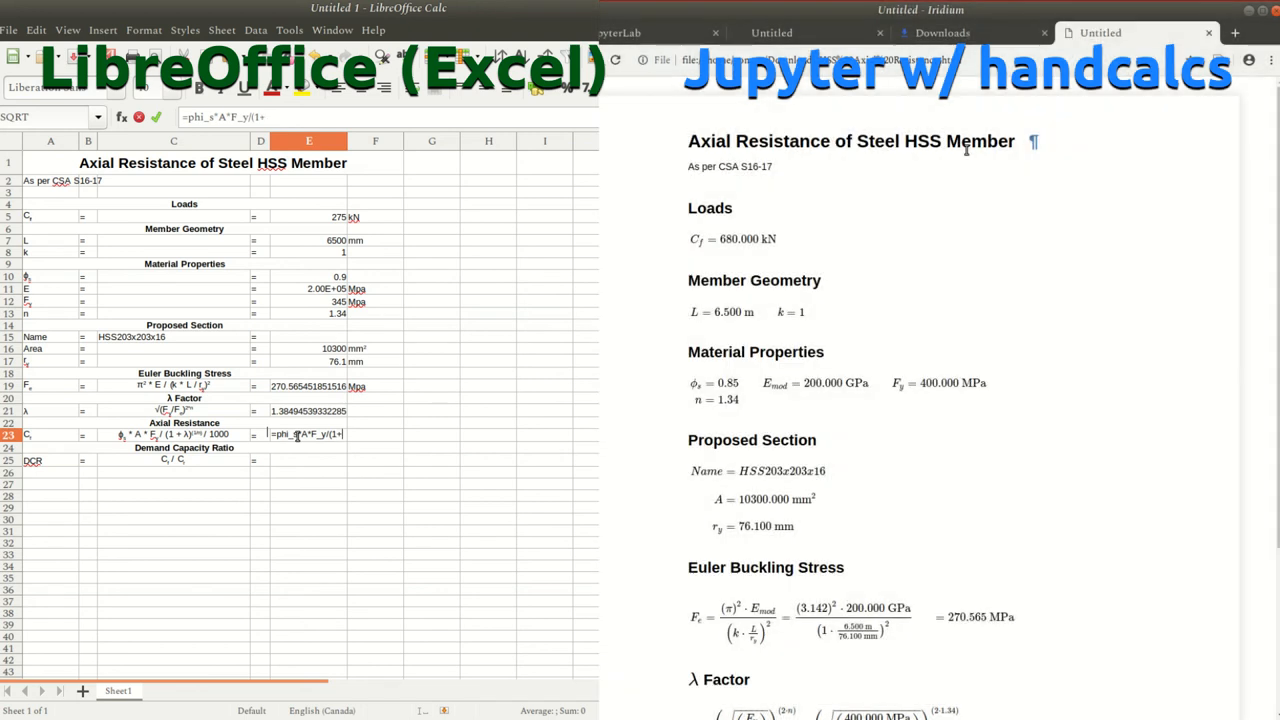
text(Lamb)^)
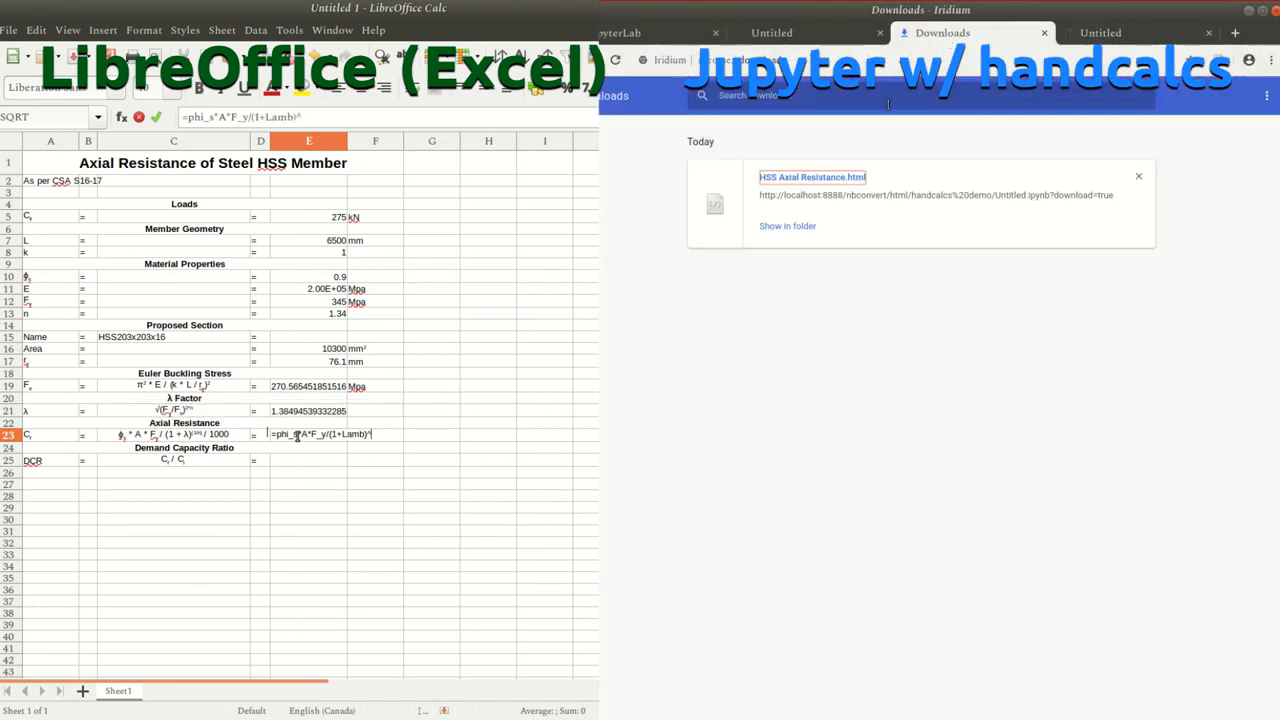
Finish the Cr formula, open Example_Axial.pdf, and enter DCR =C_f/C_r in E25
text((1/n)
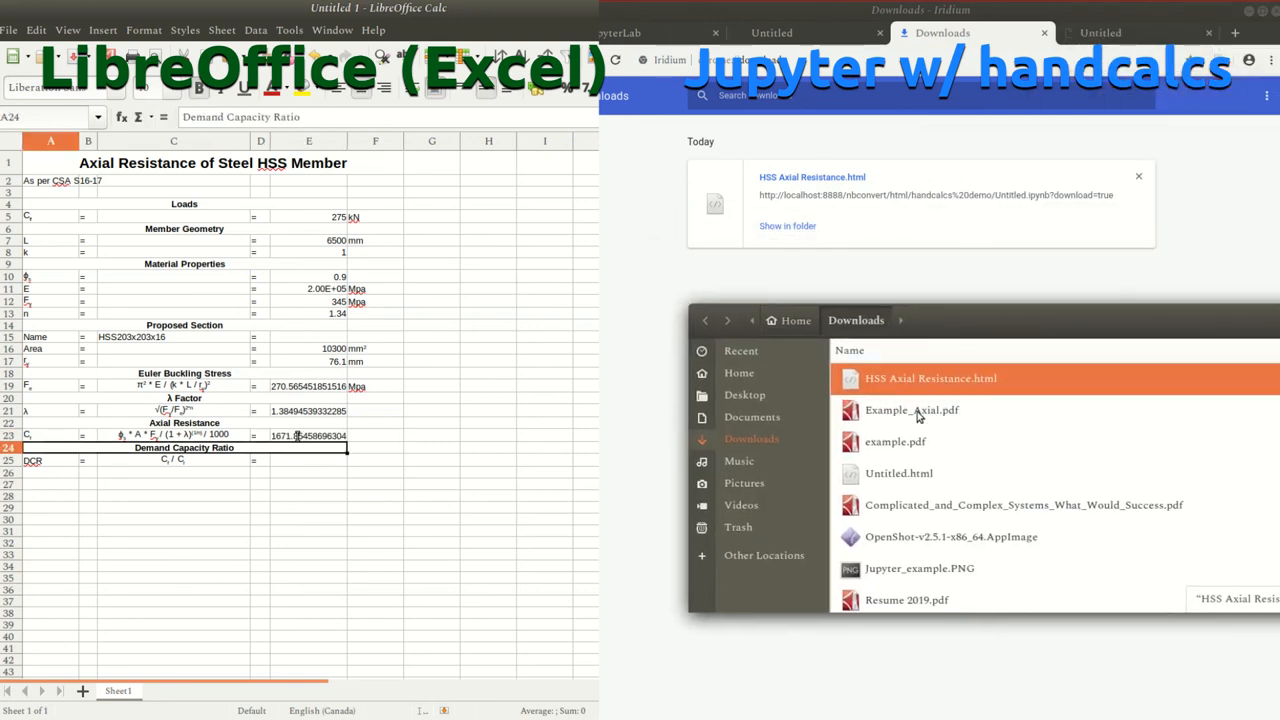
double_click(911, 410)
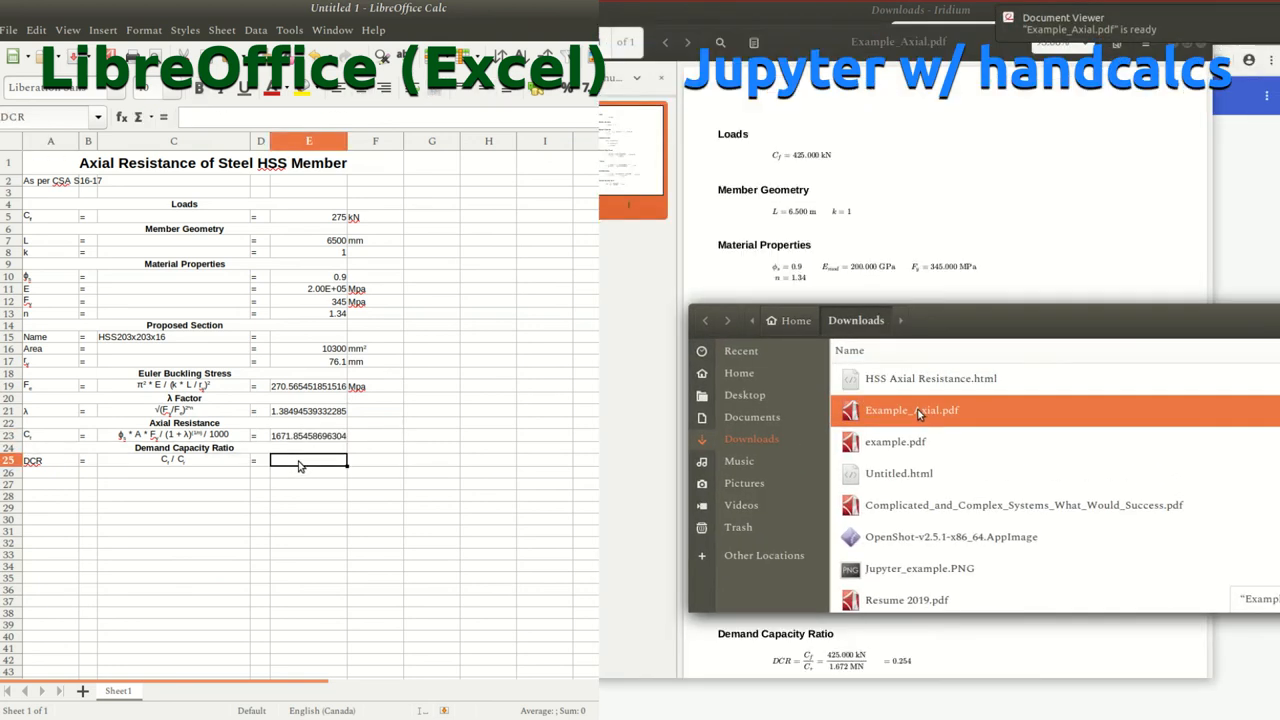
text(=C_f)
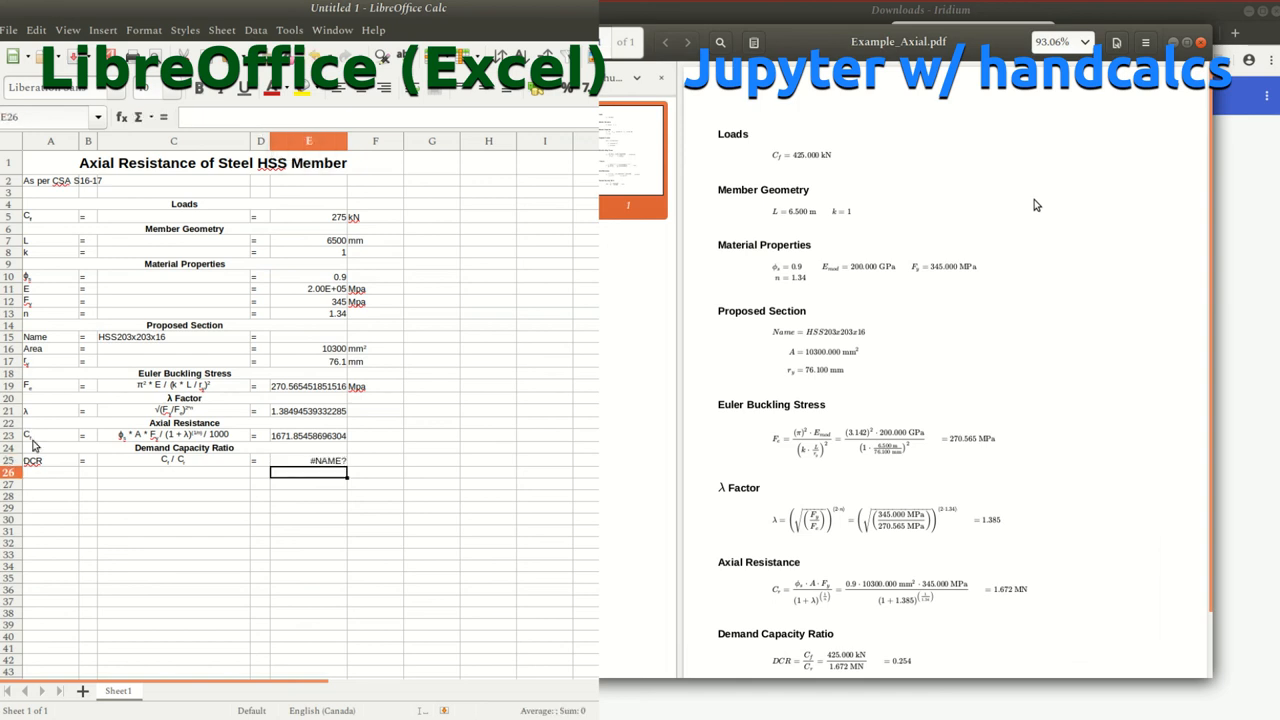
Name the axial resistance cell E23 and add the kN unit in F23
click(32, 435)
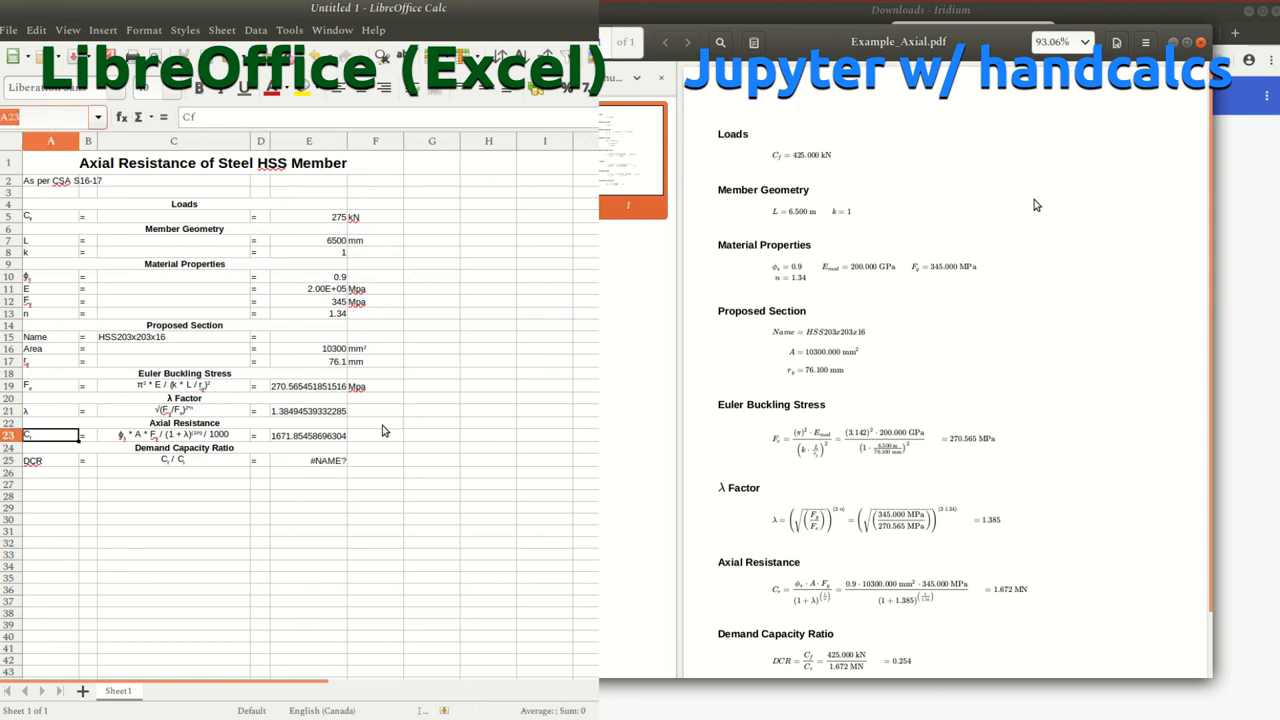
click(309, 434)
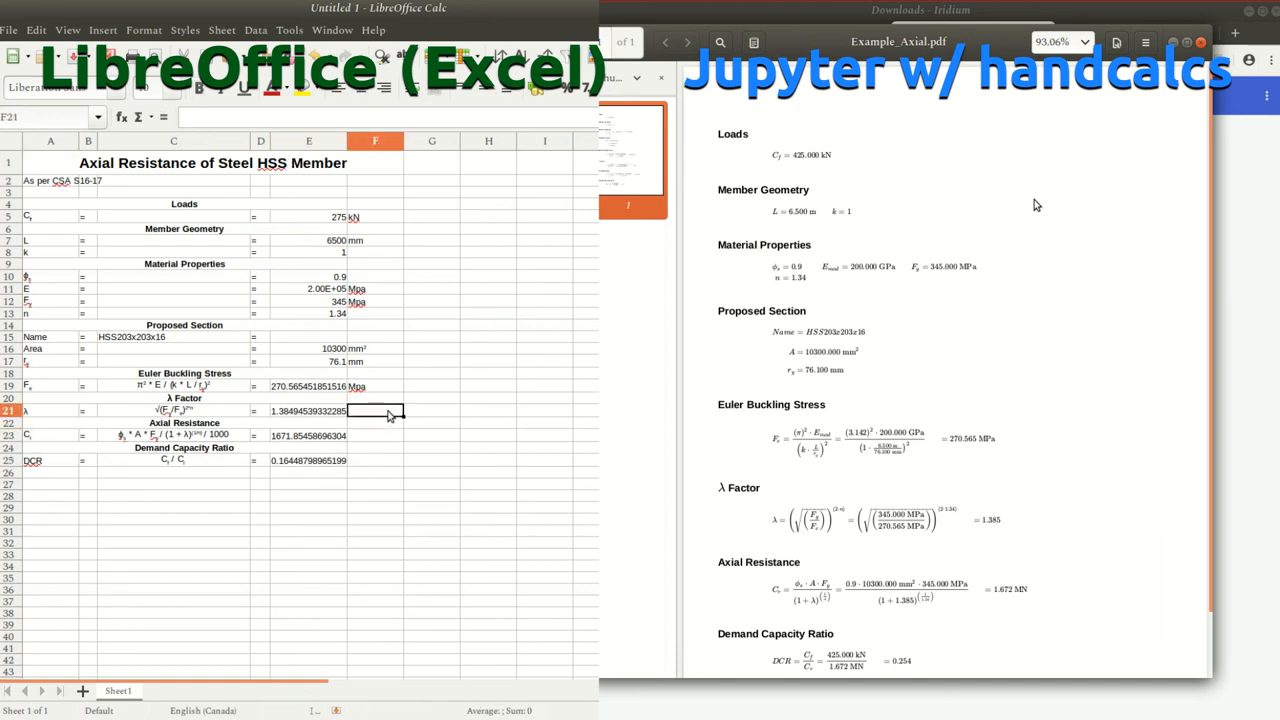
click(375, 447)
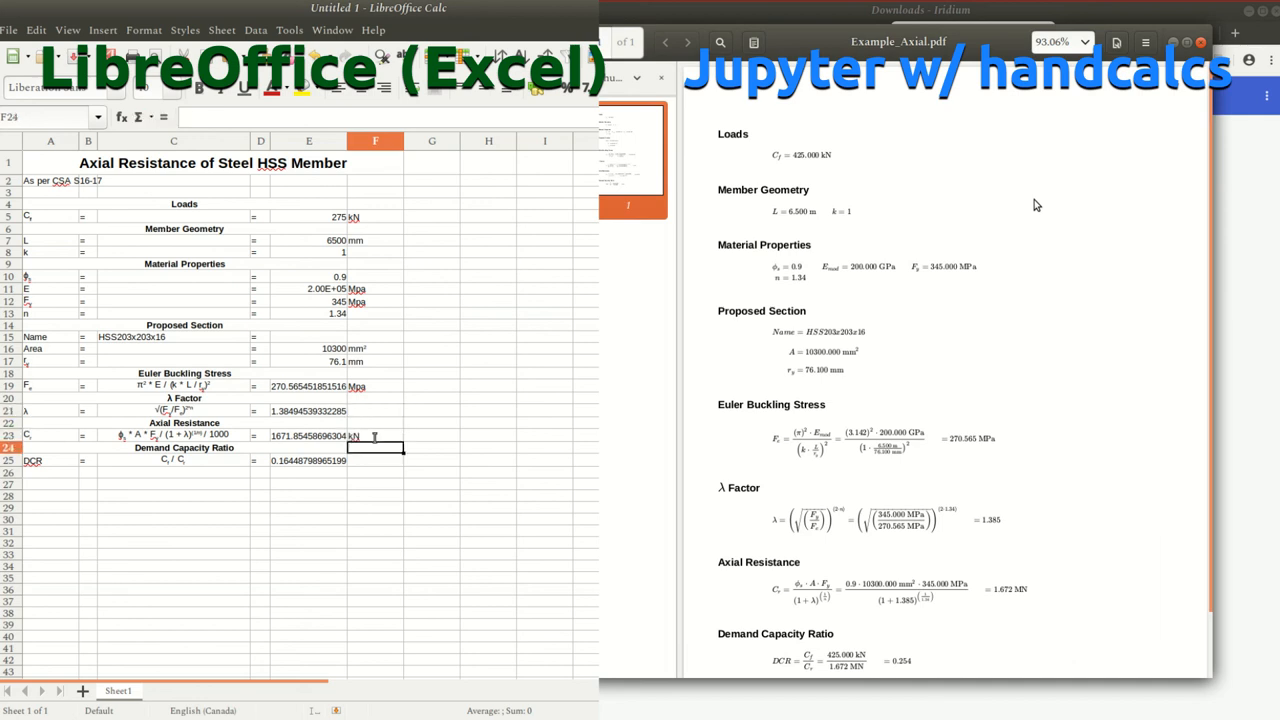